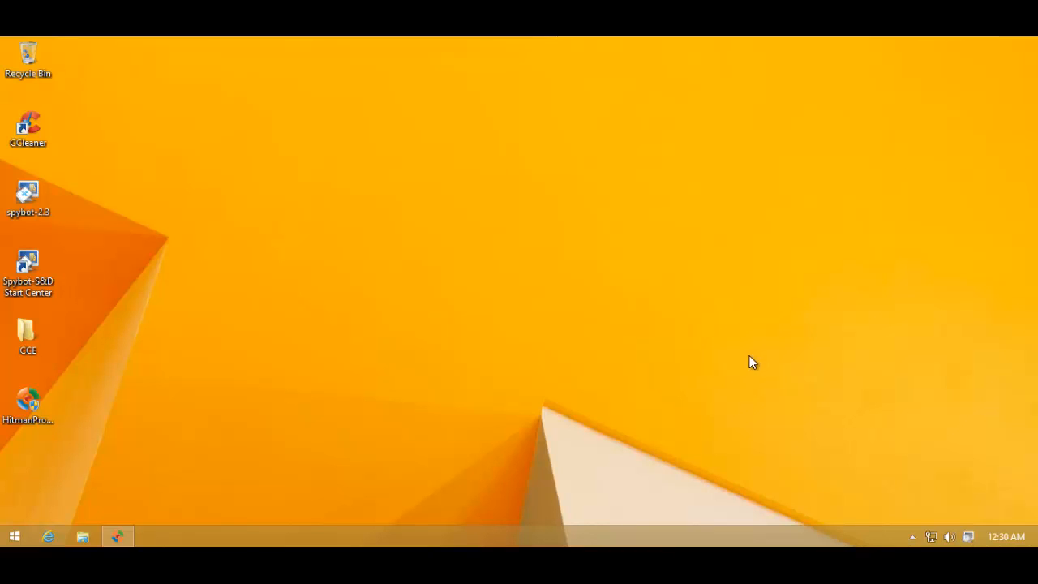
mouse_move(723, 334)
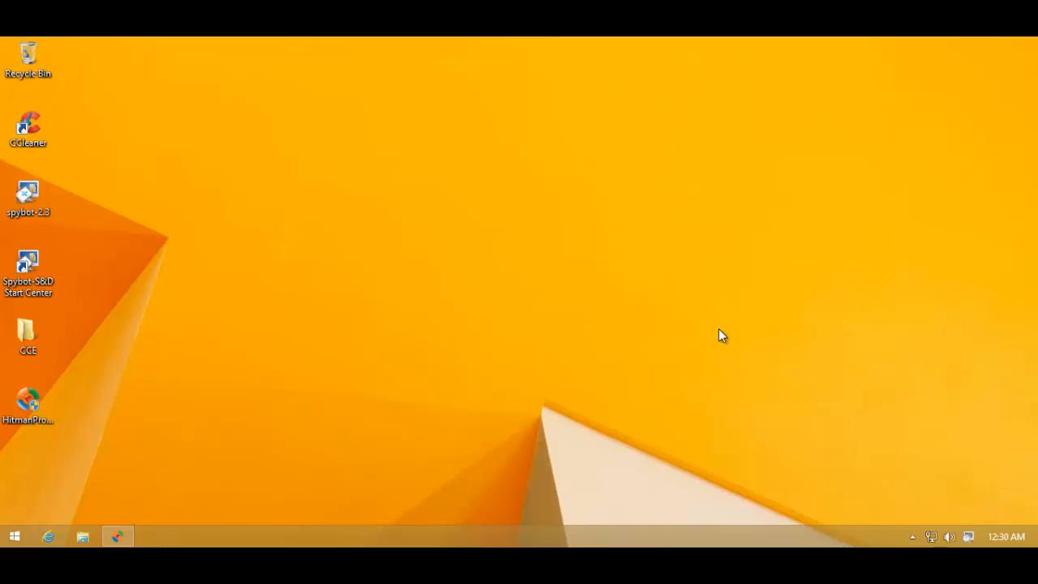
mouse_move(428, 332)
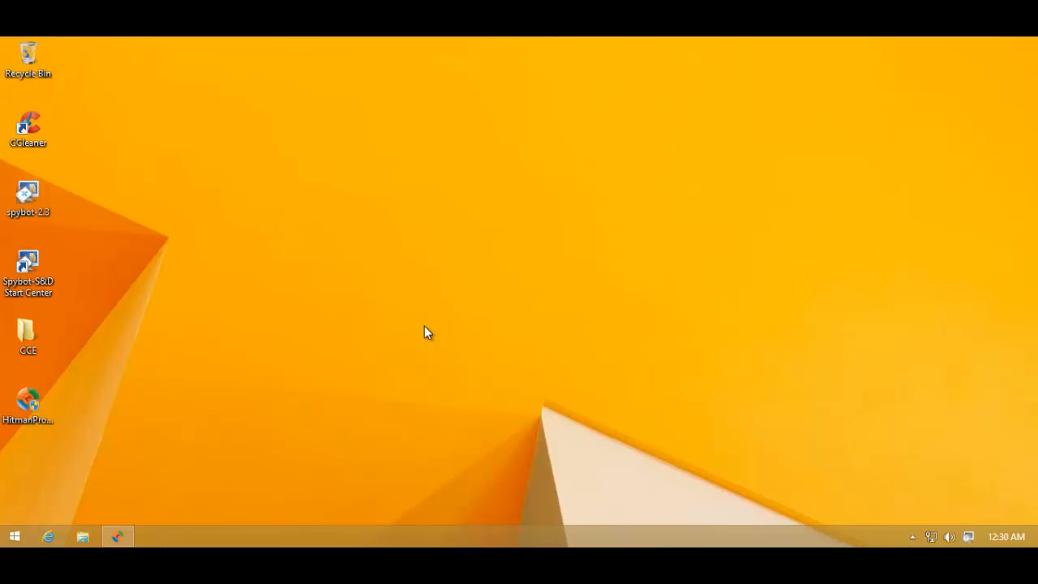
mouse_move(397, 321)
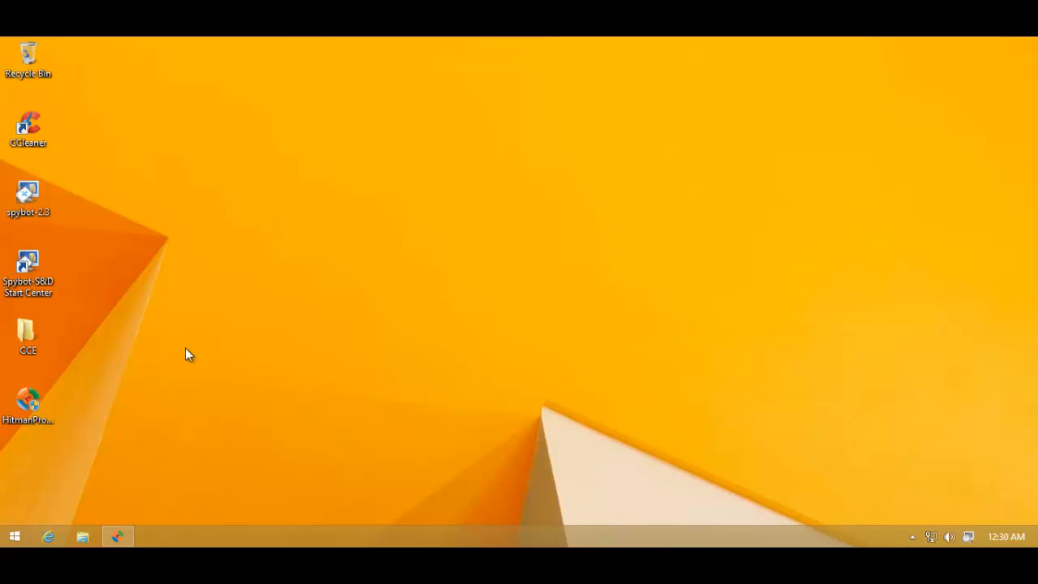
mouse_move(233, 407)
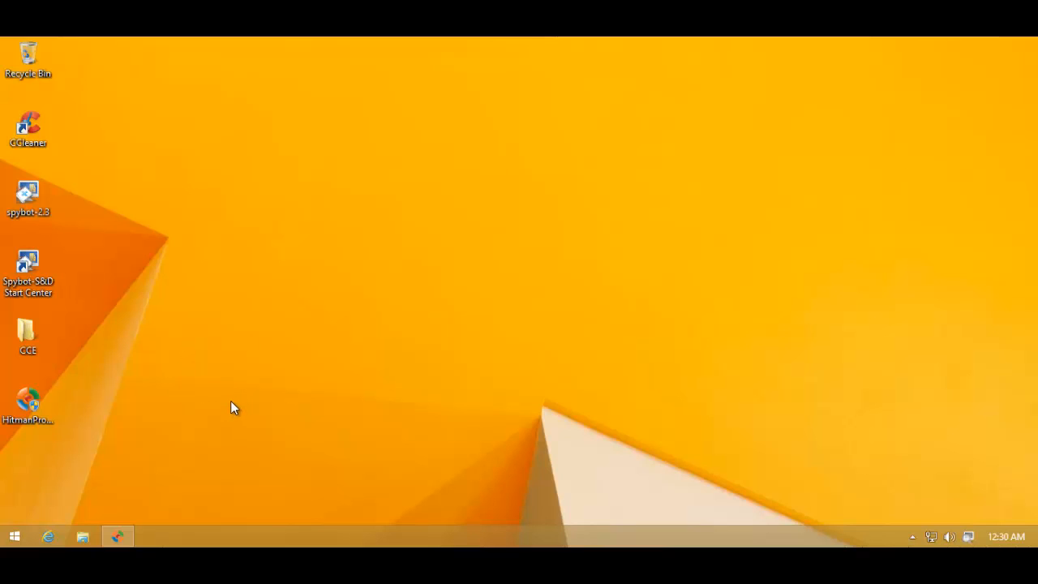
mouse_move(306, 474)
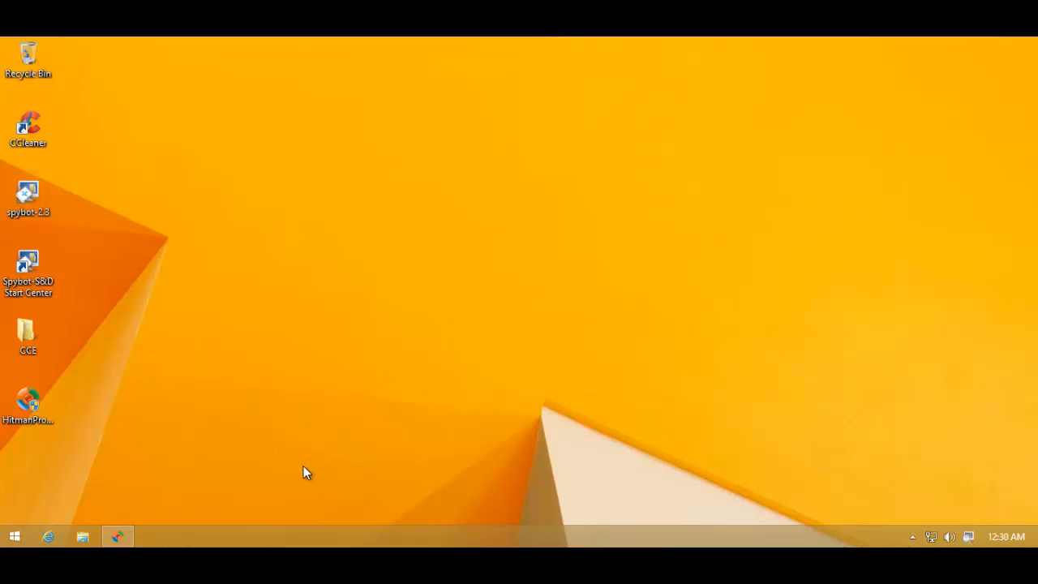
mouse_move(319, 467)
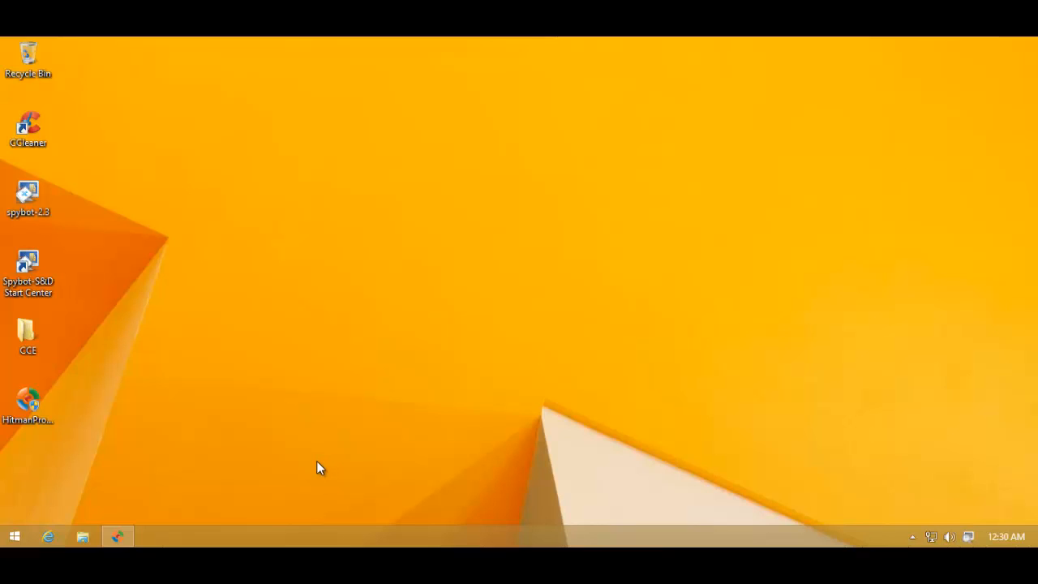
mouse_move(89, 493)
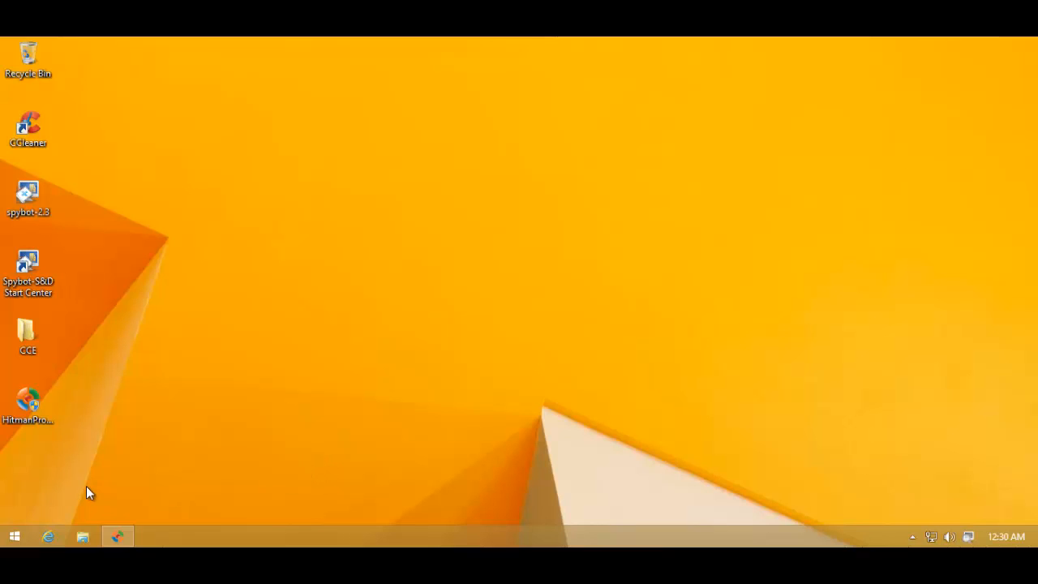
mouse_move(114, 535)
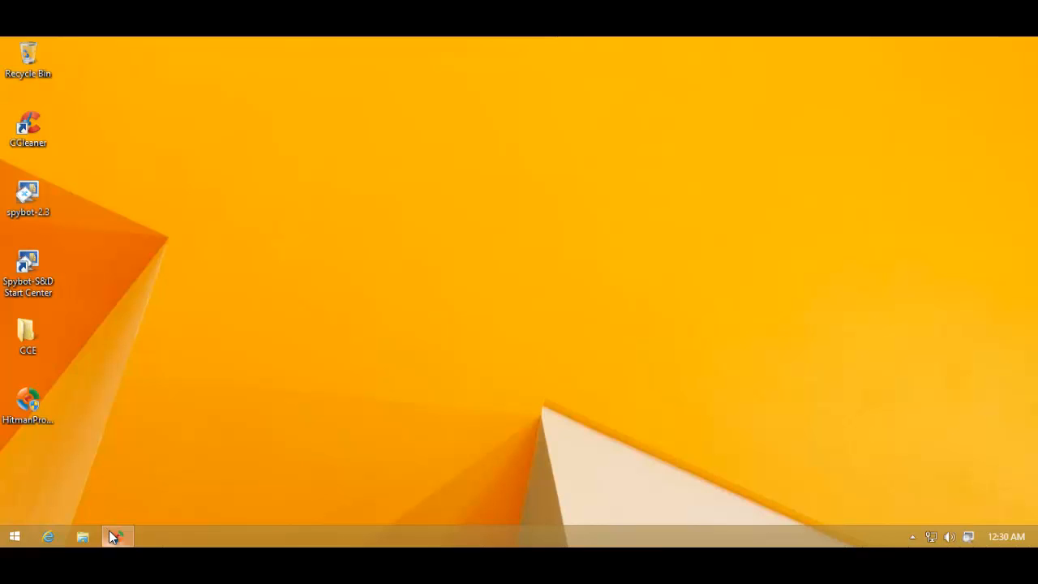
Review the HitmanPro scan results once more.
left_click(117, 535)
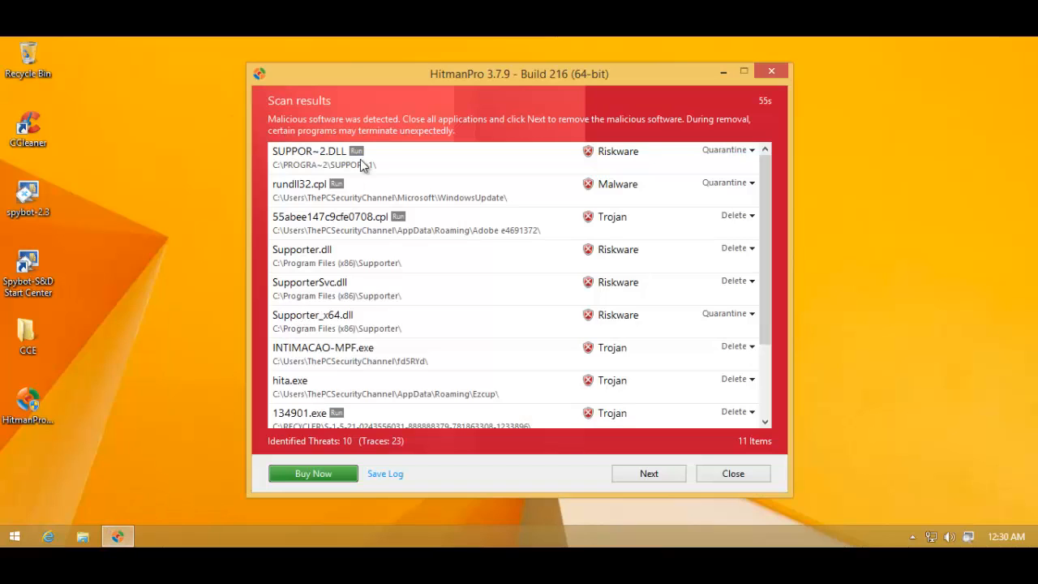
mouse_move(503, 170)
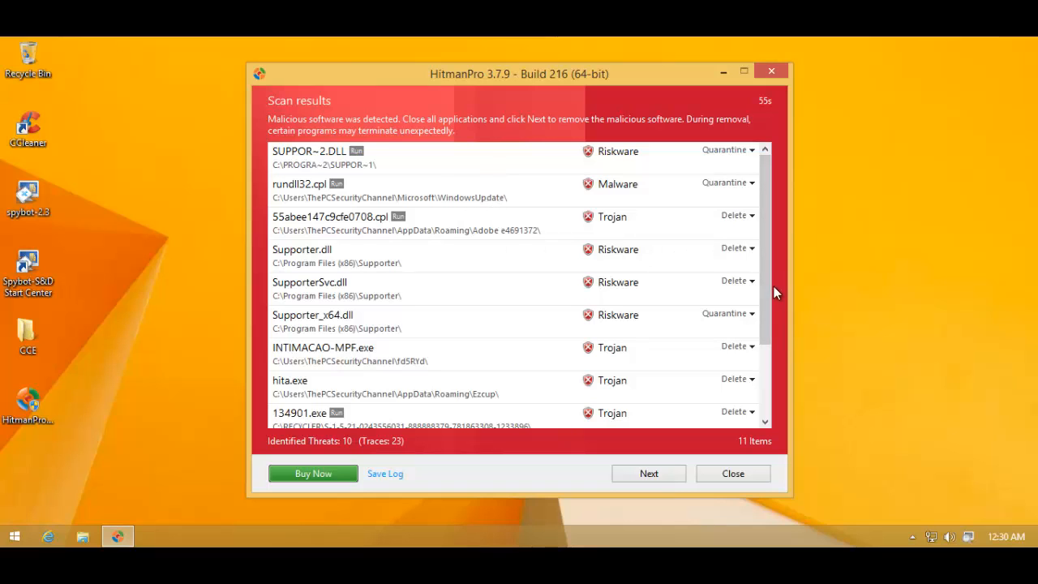
scroll("down", 3)
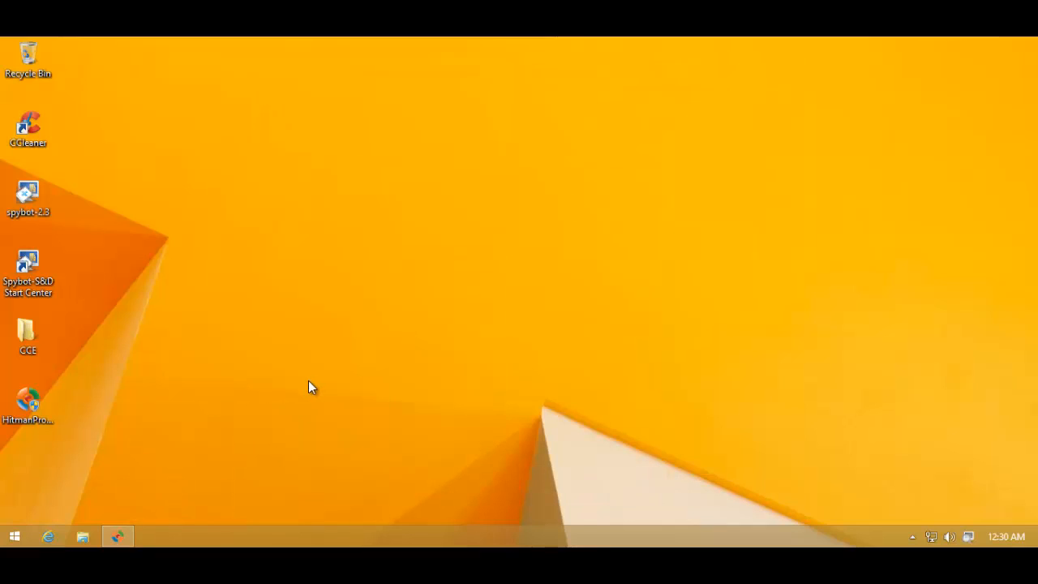
mouse_move(298, 384)
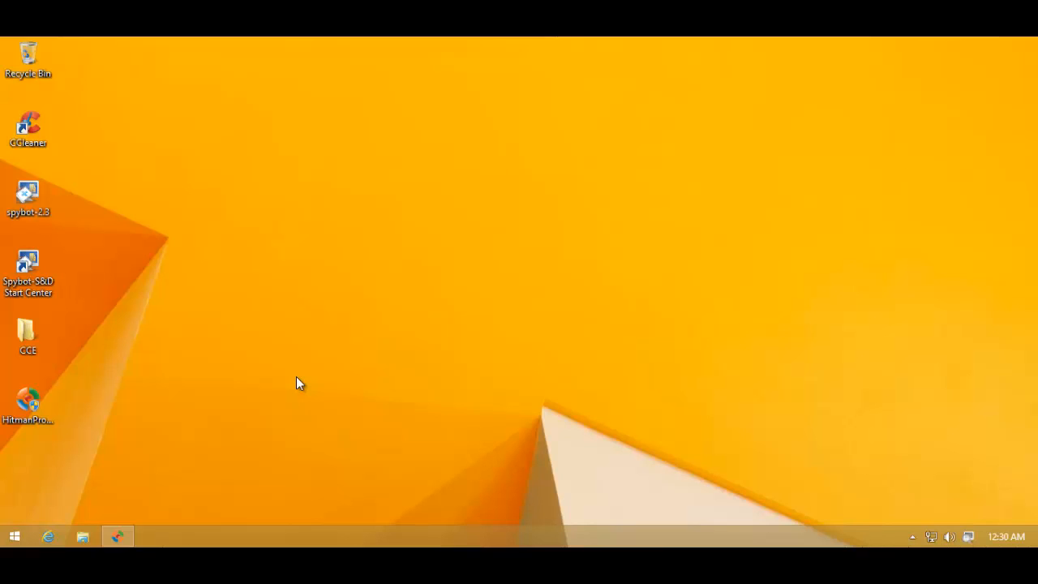
mouse_move(126, 535)
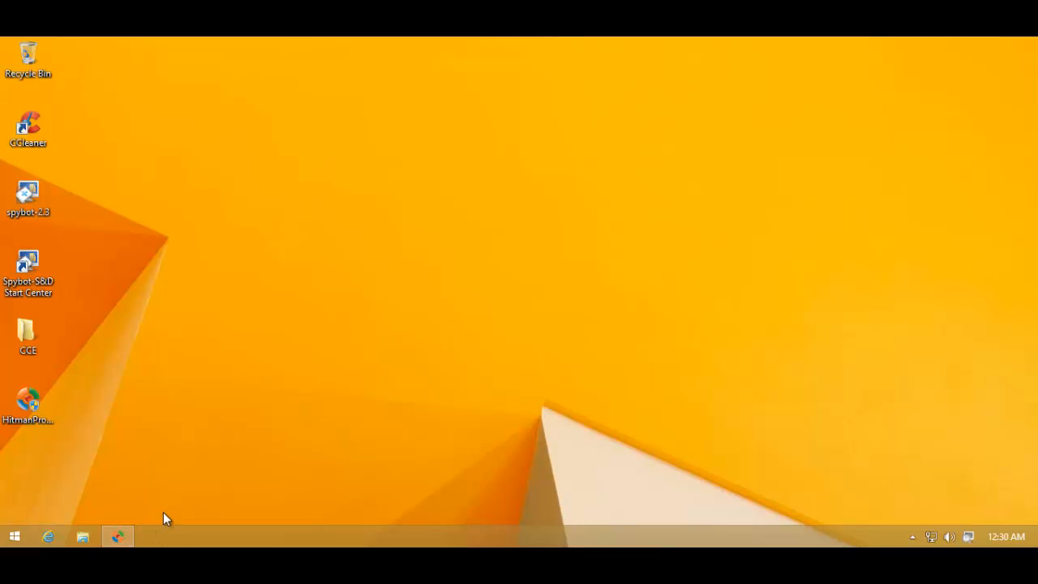
mouse_move(164, 512)
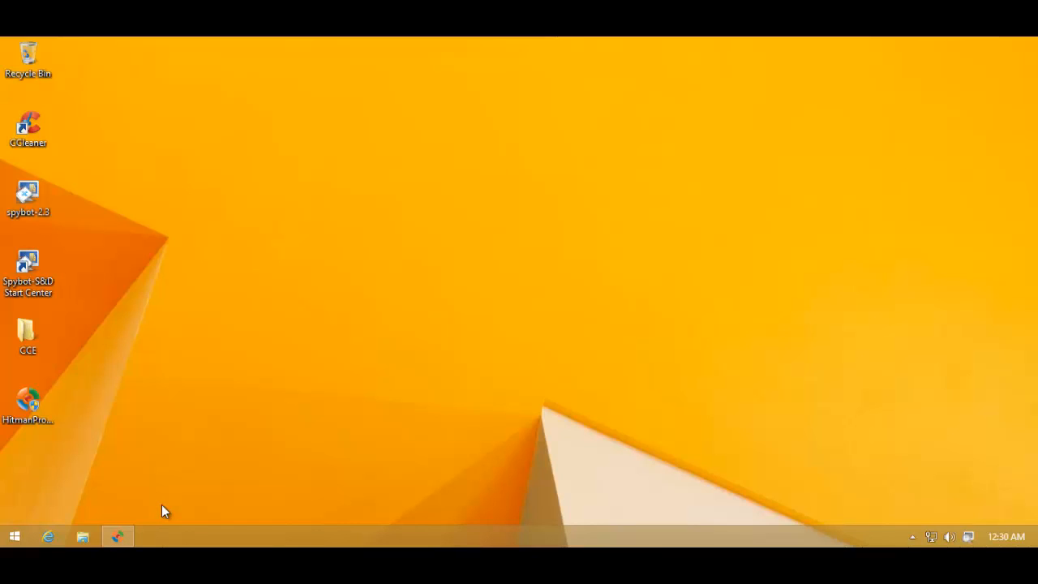
mouse_move(179, 516)
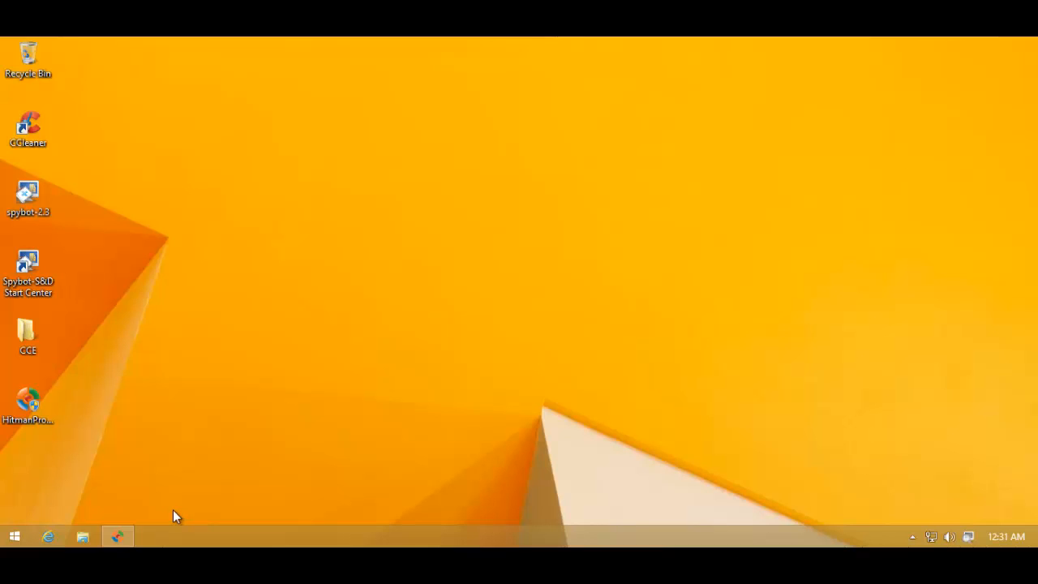
mouse_move(136, 520)
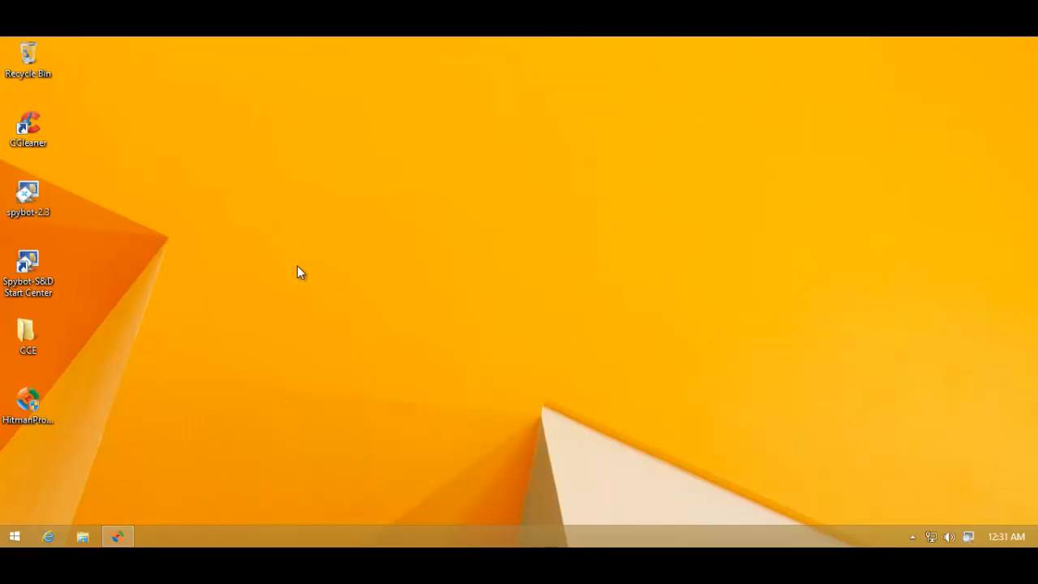
mouse_move(79, 191)
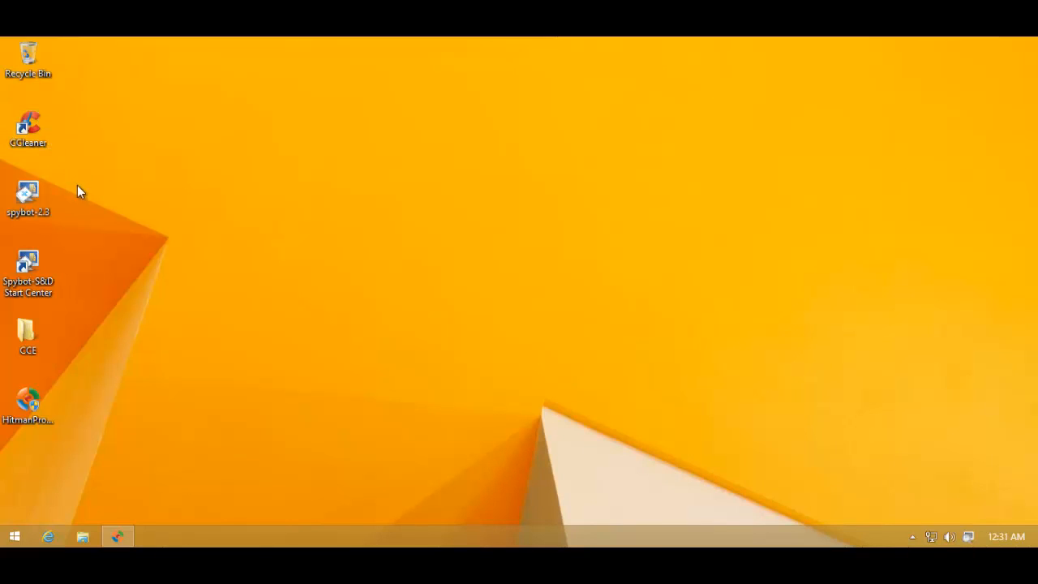
mouse_move(77, 156)
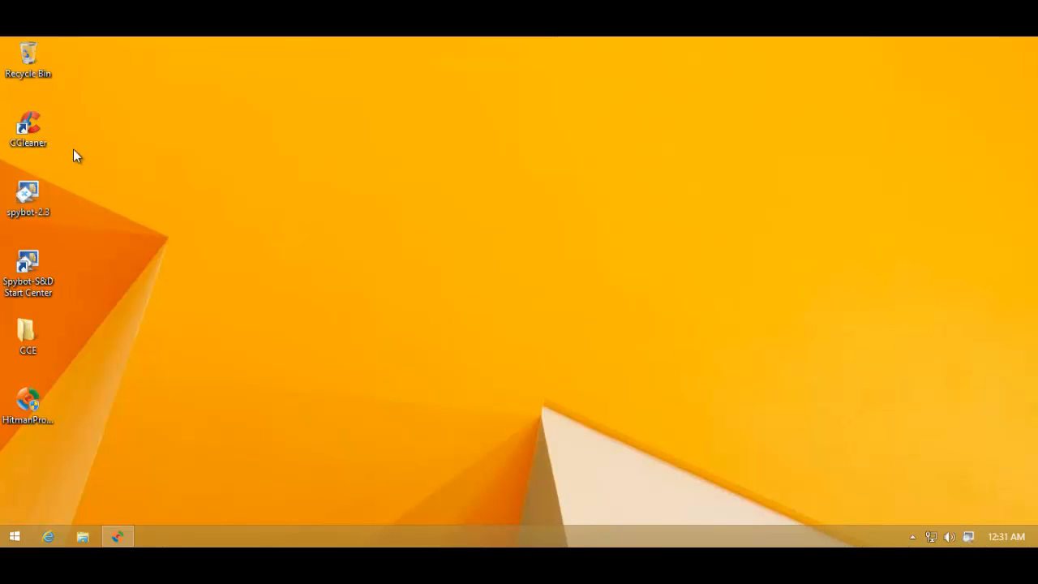
Launch CCleaner and show the list of programs that run at startup.
double_click(28, 123)
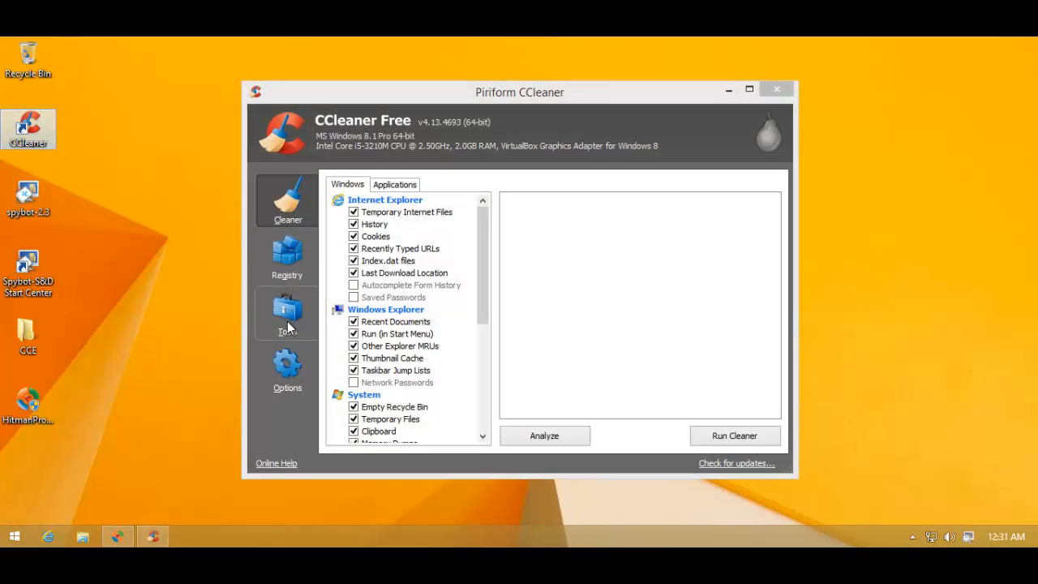
left_click(287, 314)
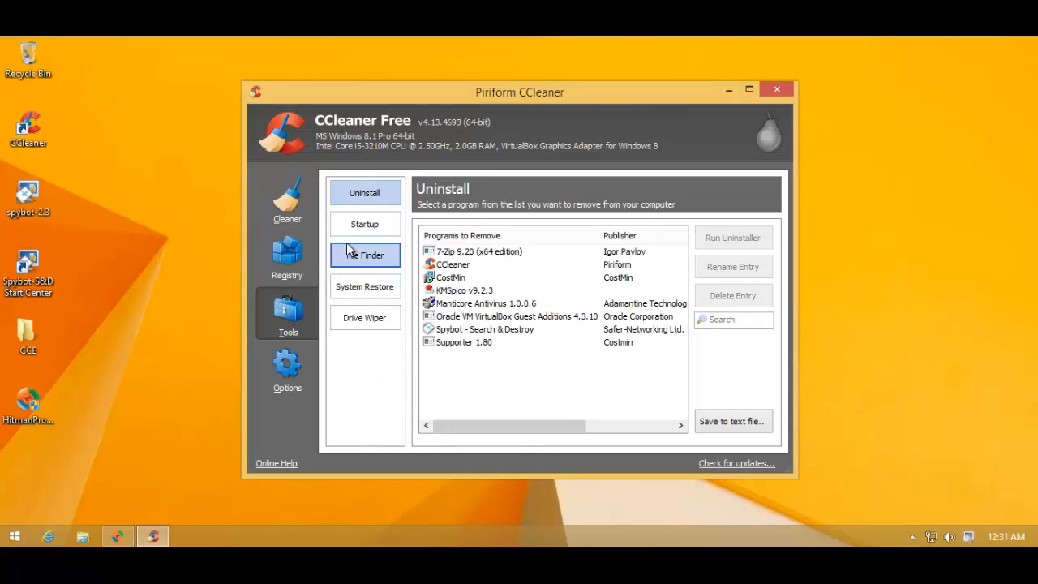
left_click(365, 224)
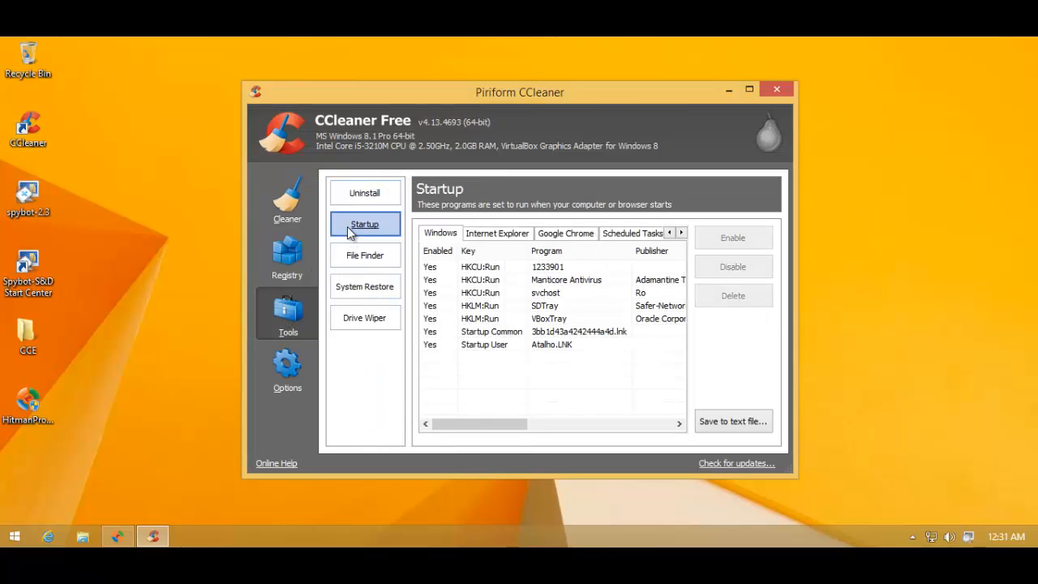
mouse_move(457, 403)
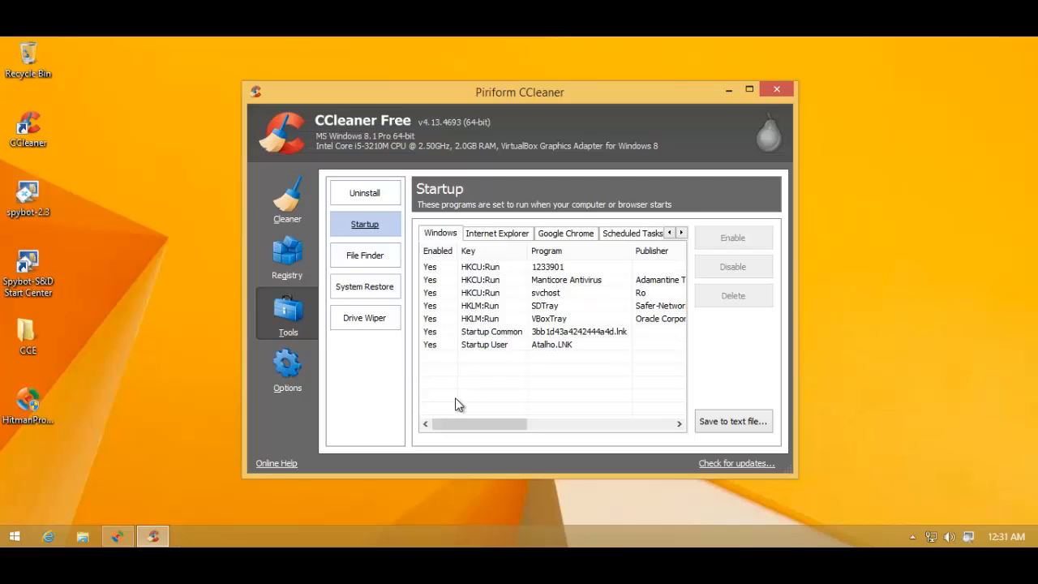
mouse_move(464, 441)
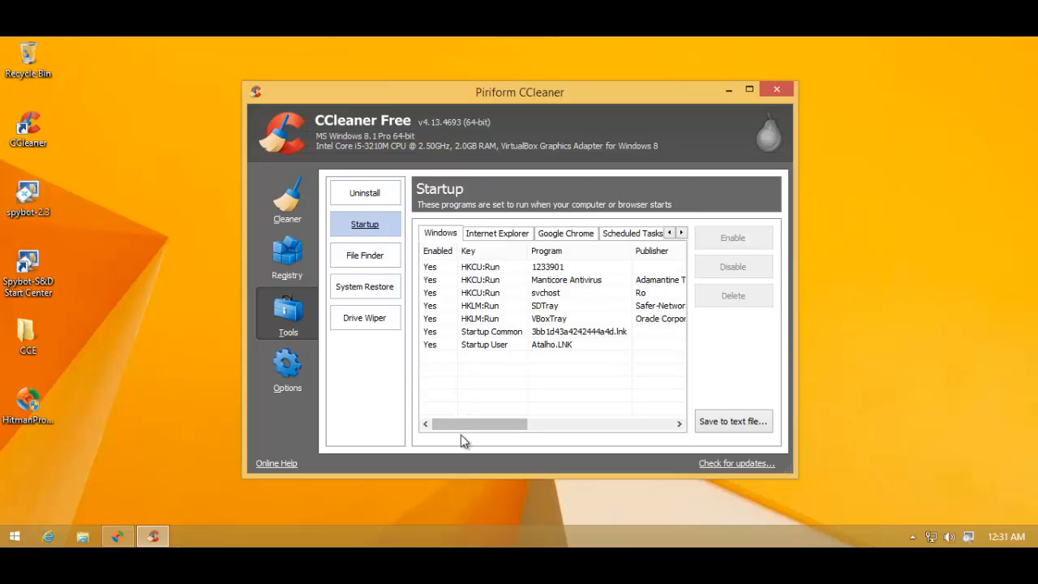
left_click_drag(480, 423, 503, 423)
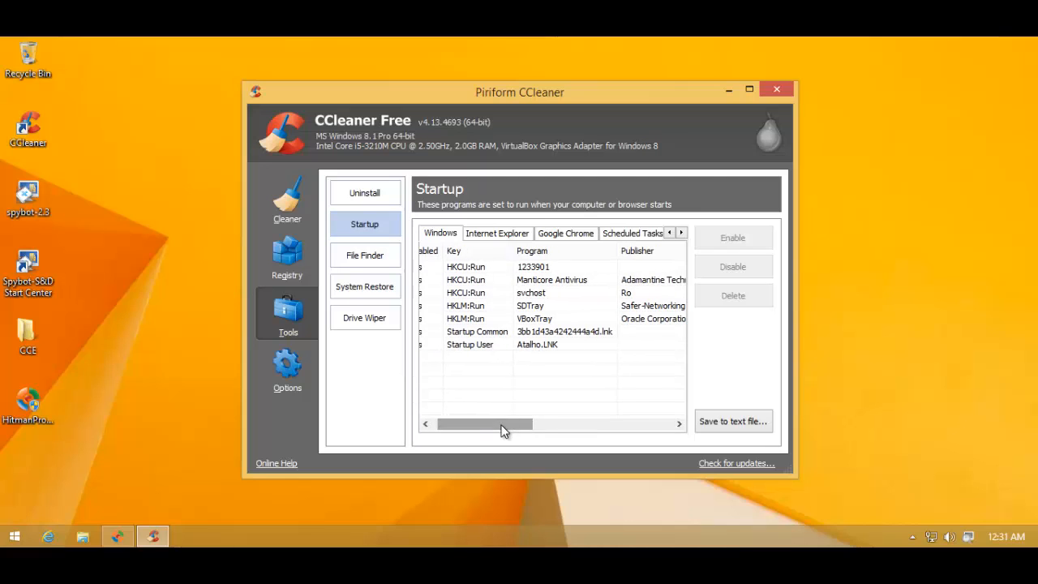
left_click_drag(484, 423, 425, 423)
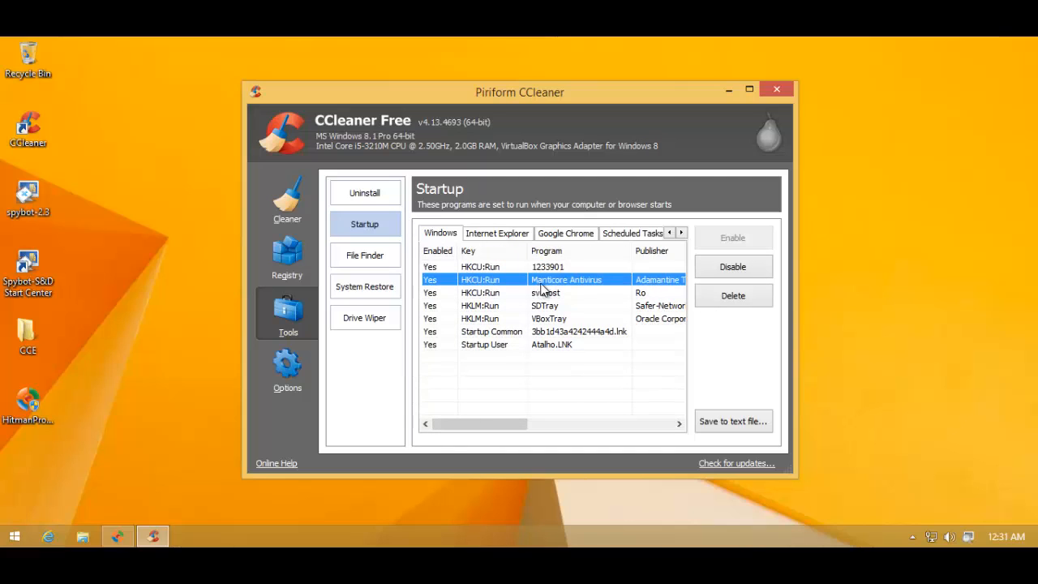
mouse_move(540, 305)
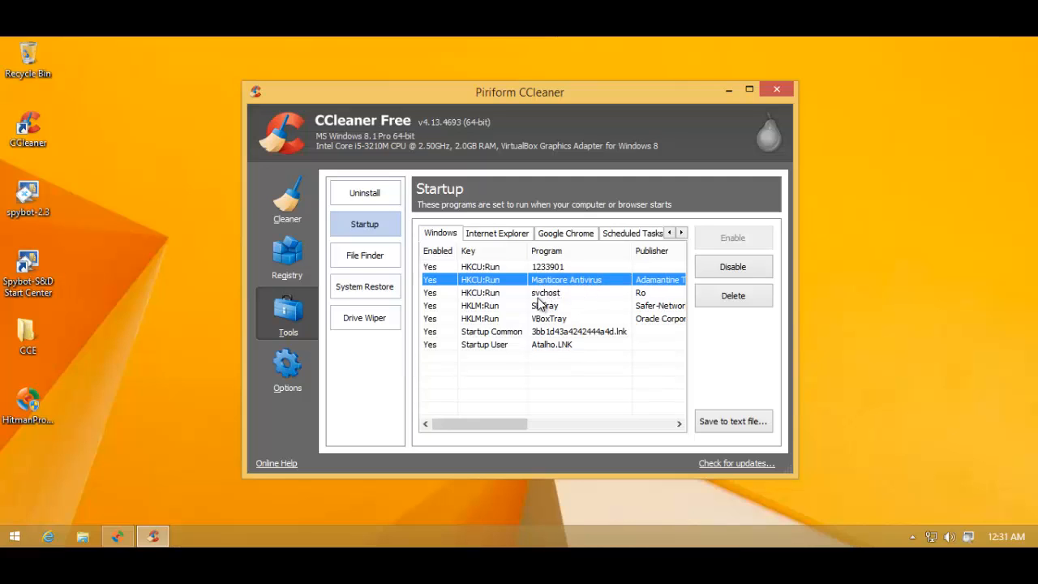
Inspect the svchost, Startup Common and Atalho.LNK startup entries, close CCleaner and launch the Spybot Start Center.
left_click(544, 292)
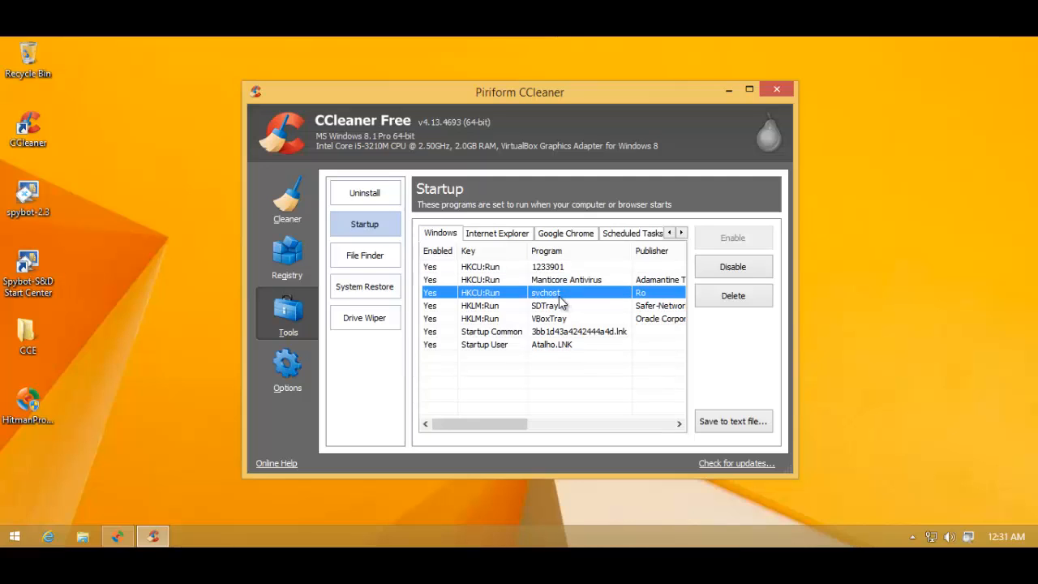
mouse_move(548, 315)
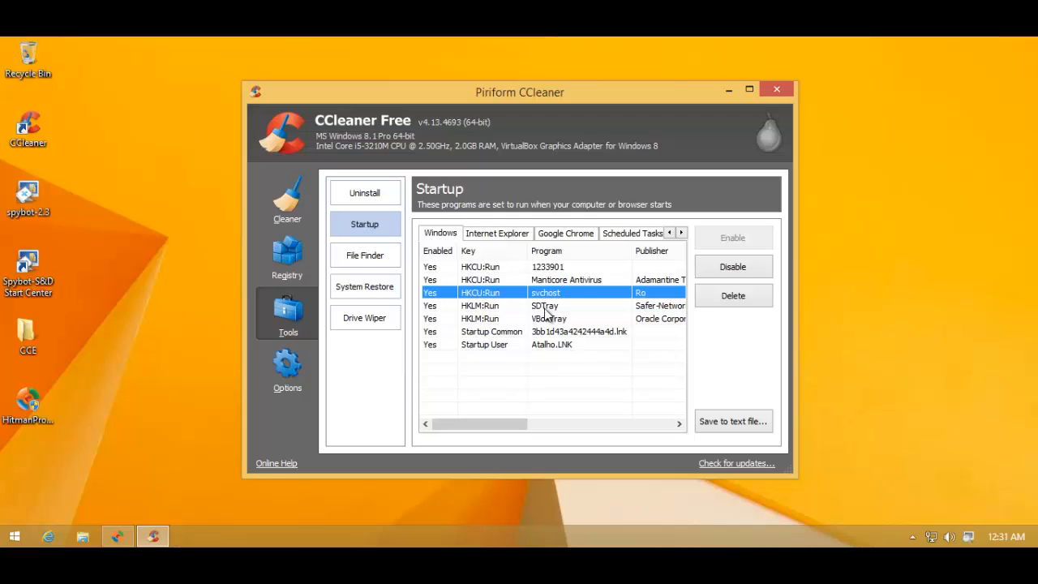
left_click(579, 330)
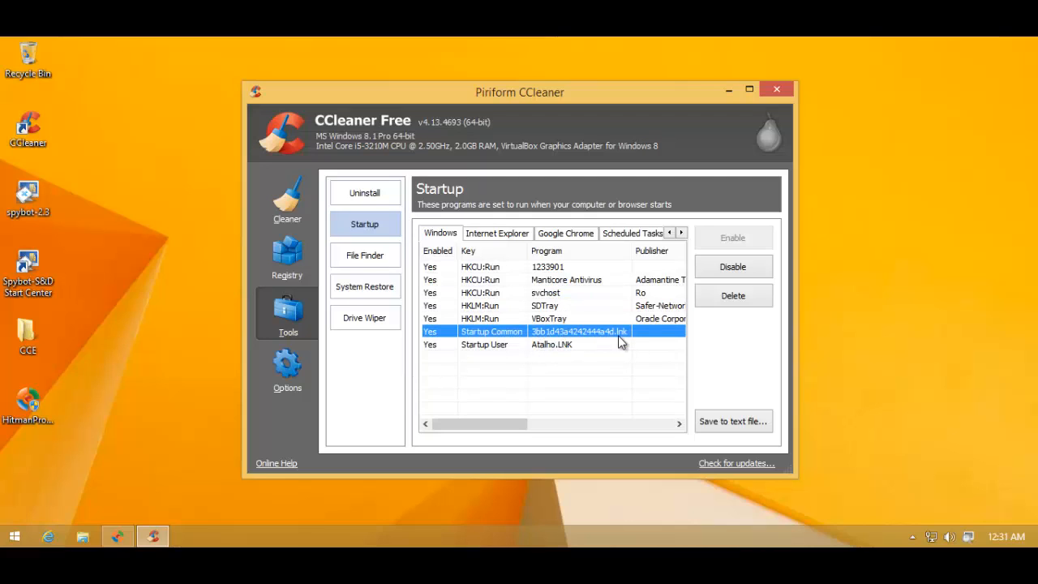
left_click(574, 343)
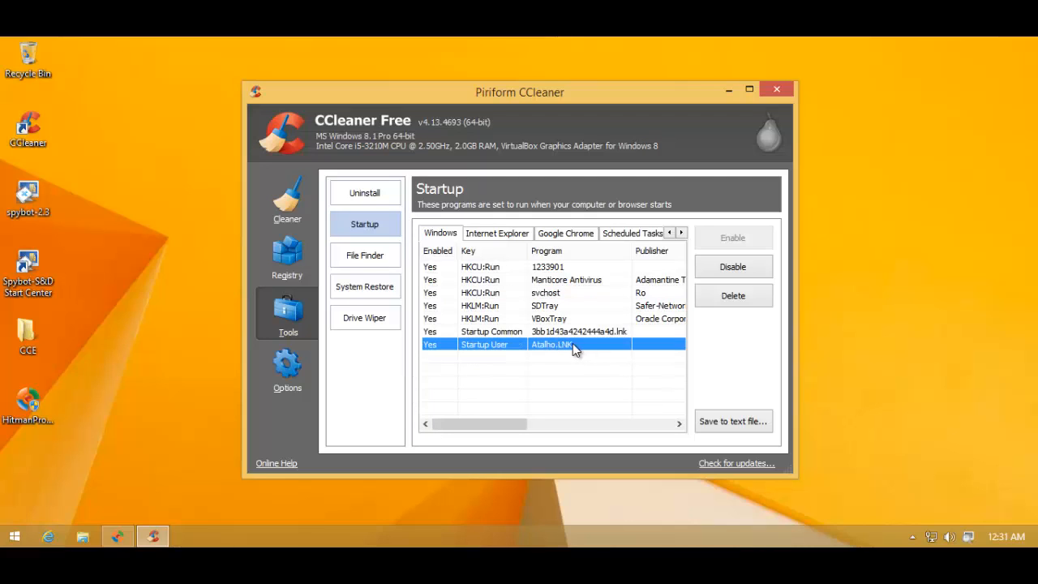
mouse_move(774, 99)
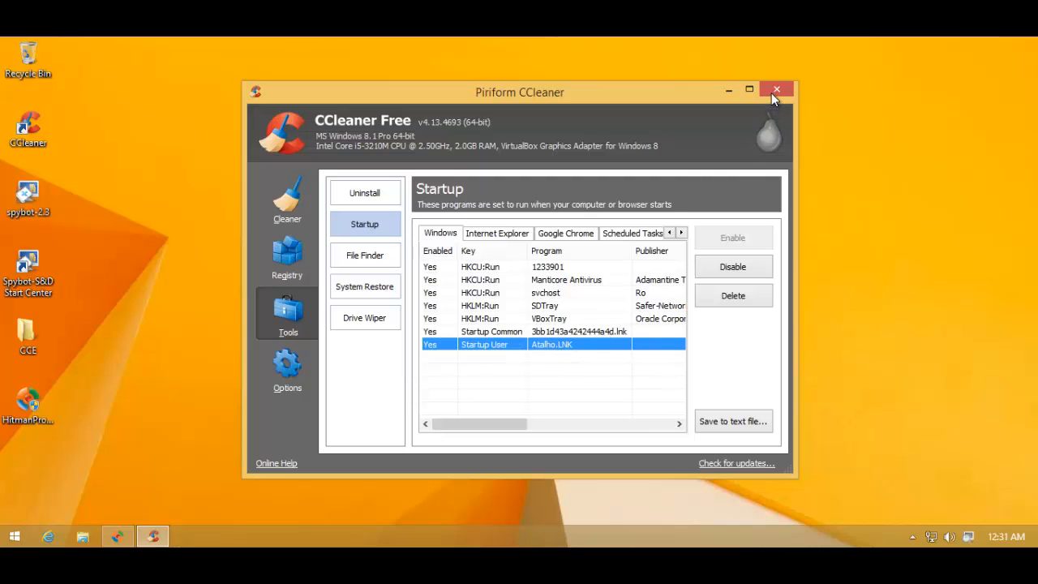
left_click(775, 88)
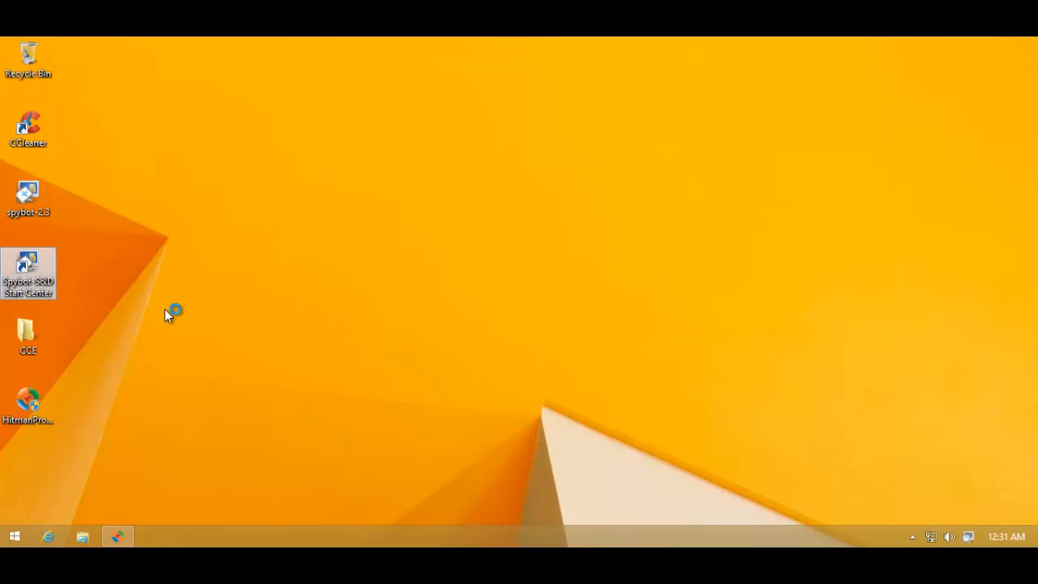
double_click(27, 266)
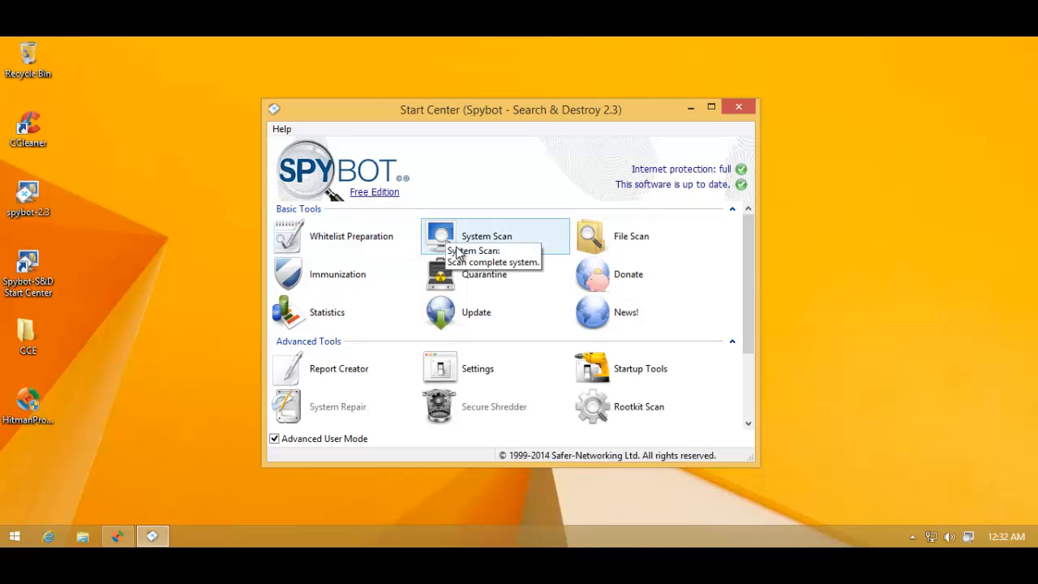
mouse_move(567, 316)
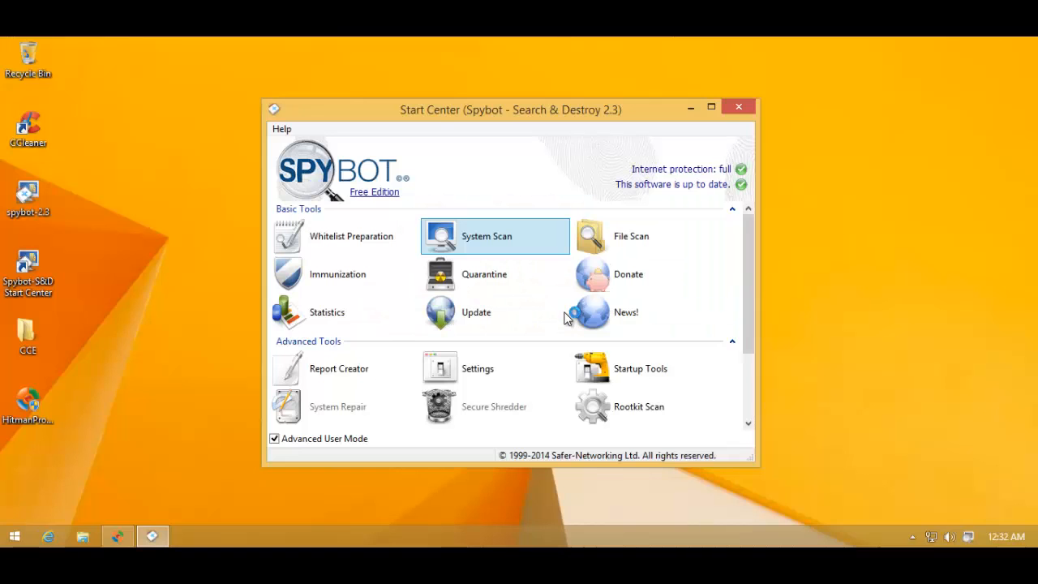
mouse_move(347, 253)
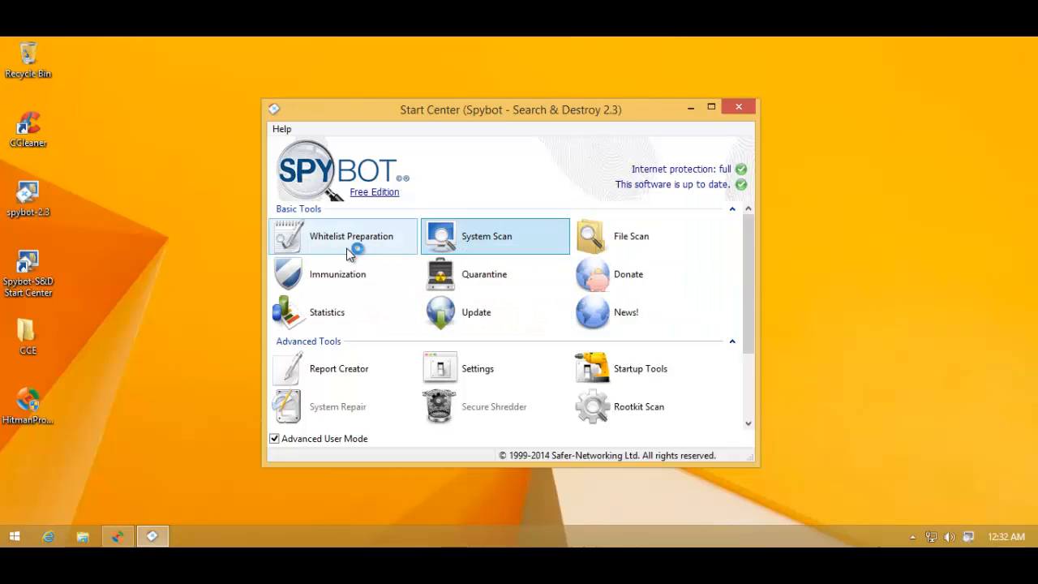
Start a full system scan from the System Scan tool.
left_click(486, 237)
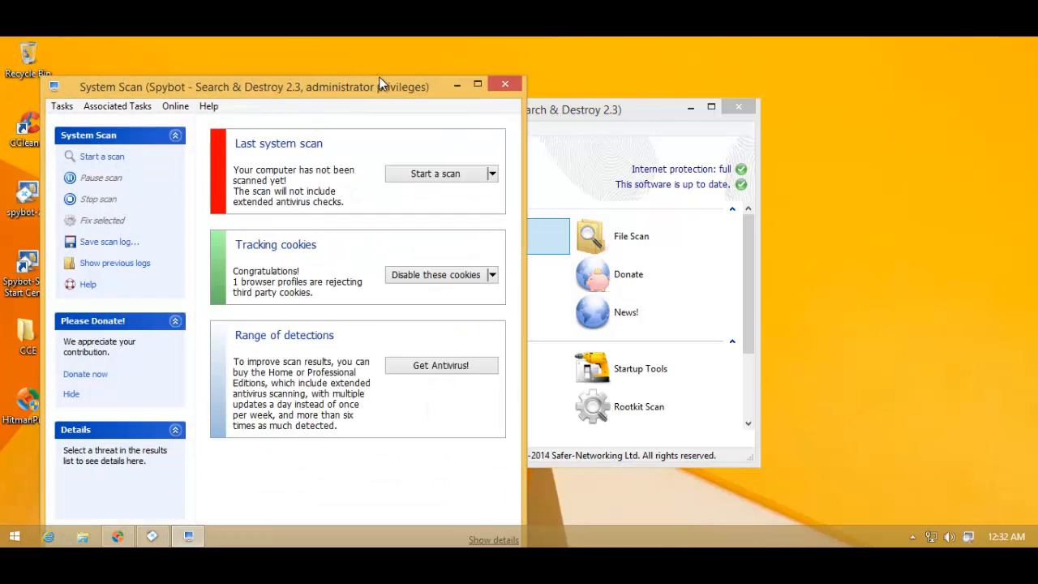
mouse_move(383, 188)
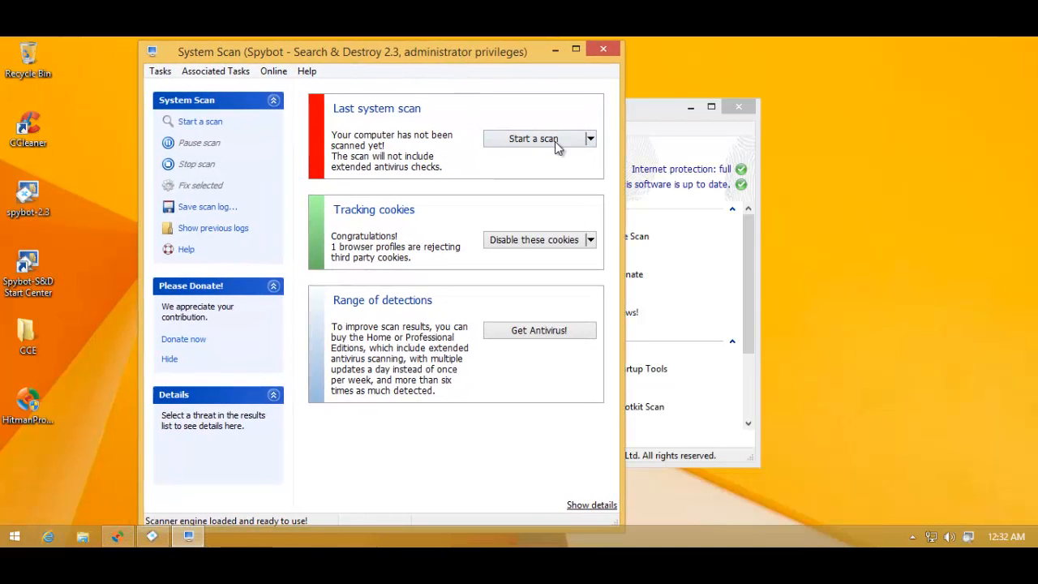
left_click(589, 138)
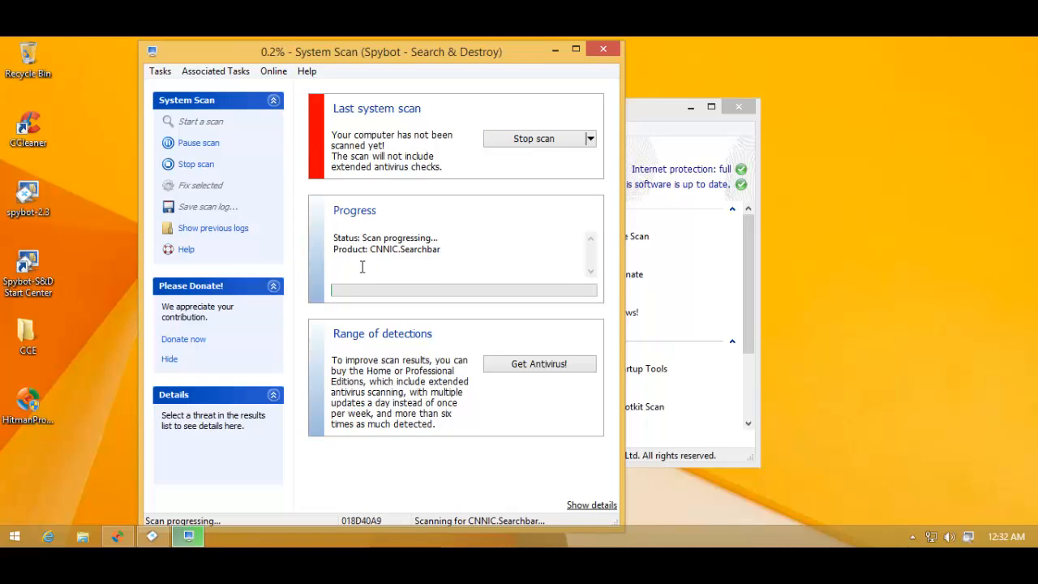
mouse_move(370, 308)
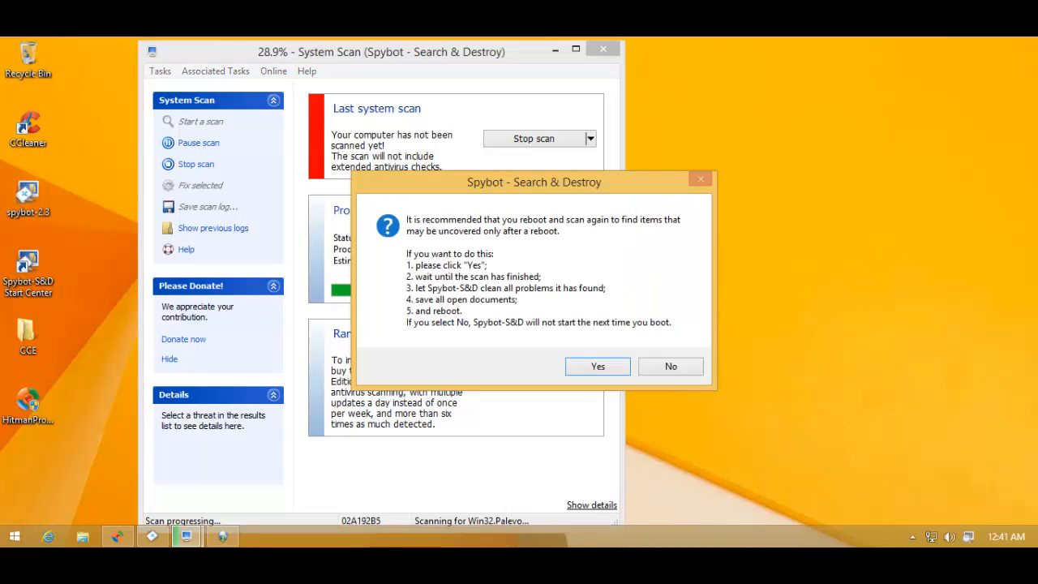
mouse_move(448, 383)
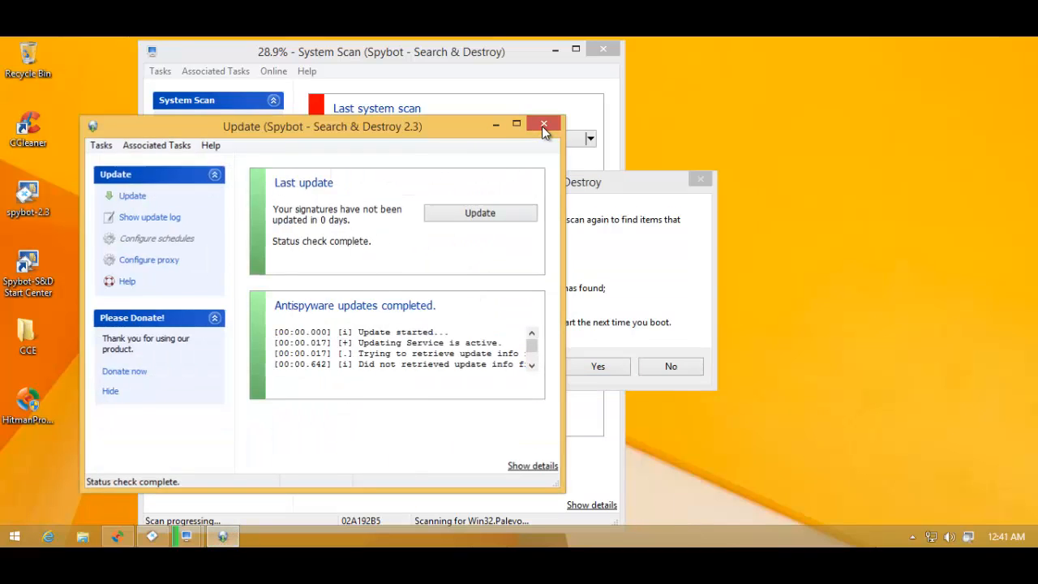
Dismiss the Update window and agree to reboot and rescan once the scan finishes.
left_click(543, 123)
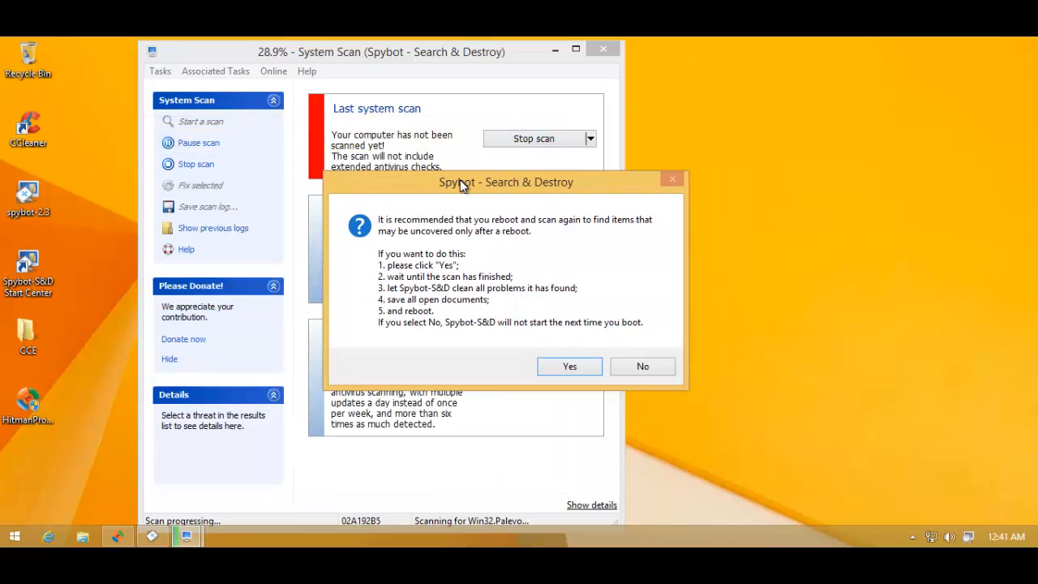
mouse_move(480, 227)
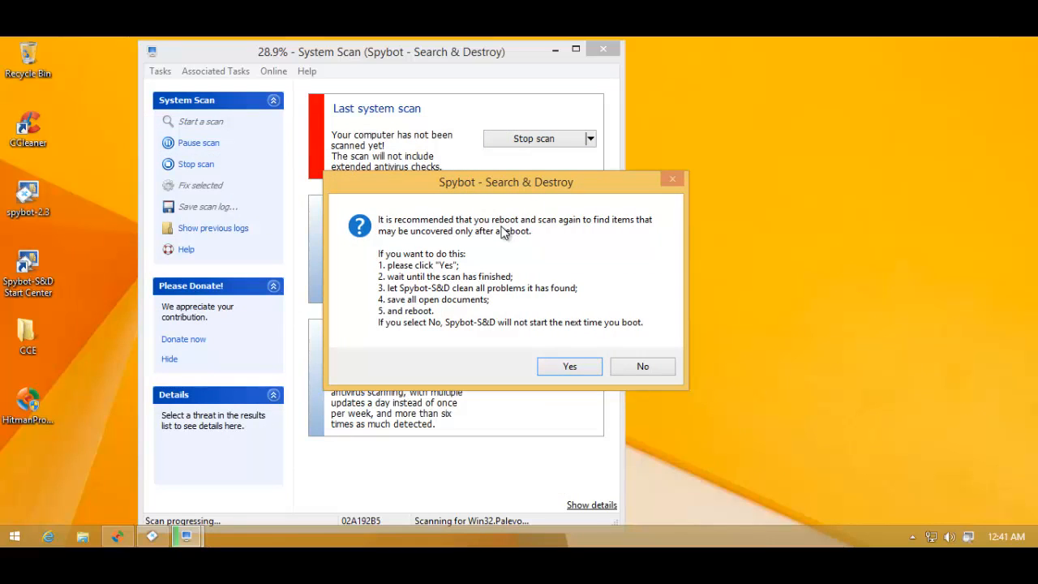
mouse_move(454, 240)
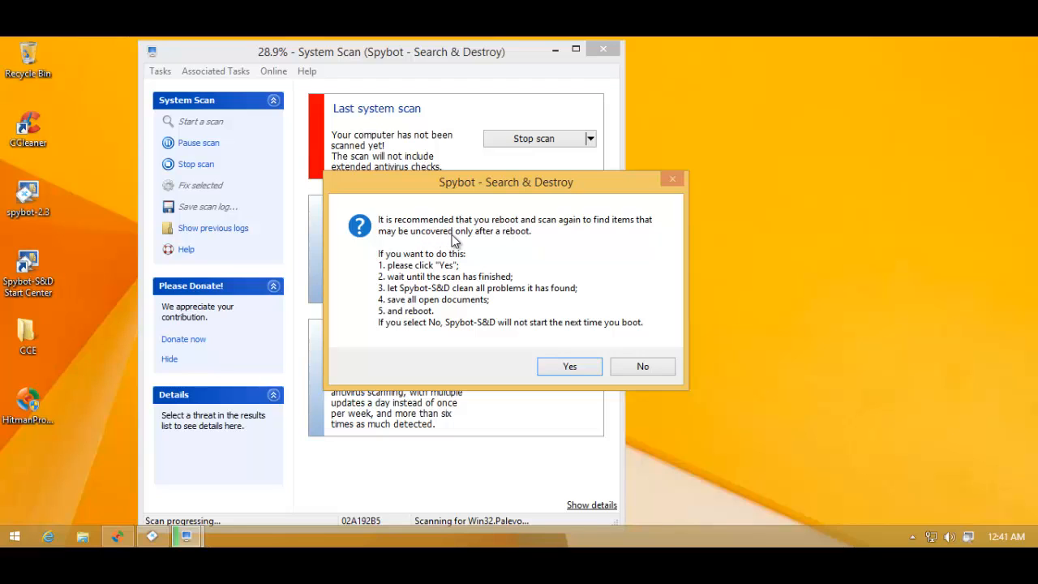
mouse_move(488, 250)
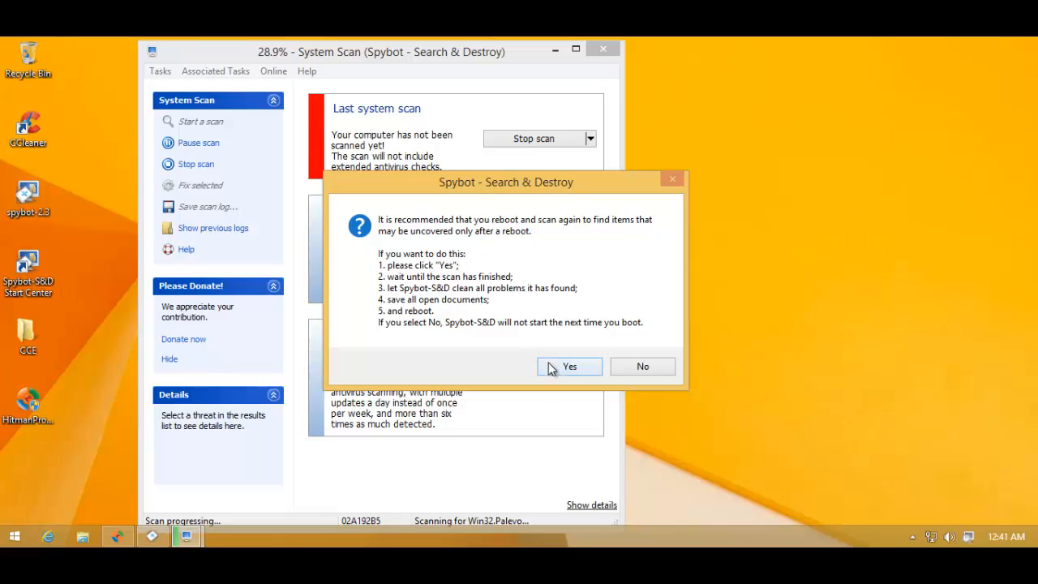
mouse_move(543, 369)
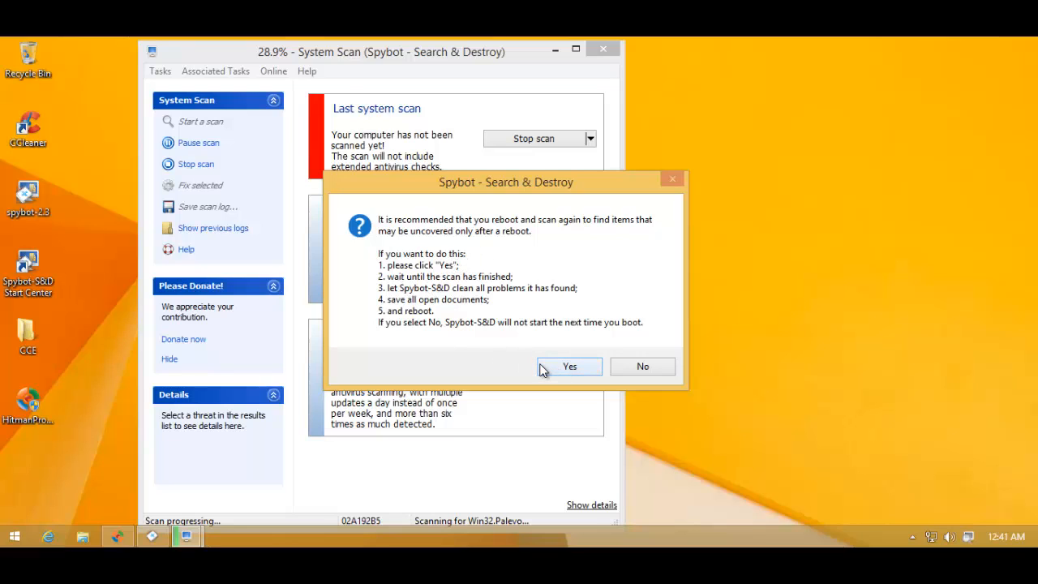
left_click(569, 367)
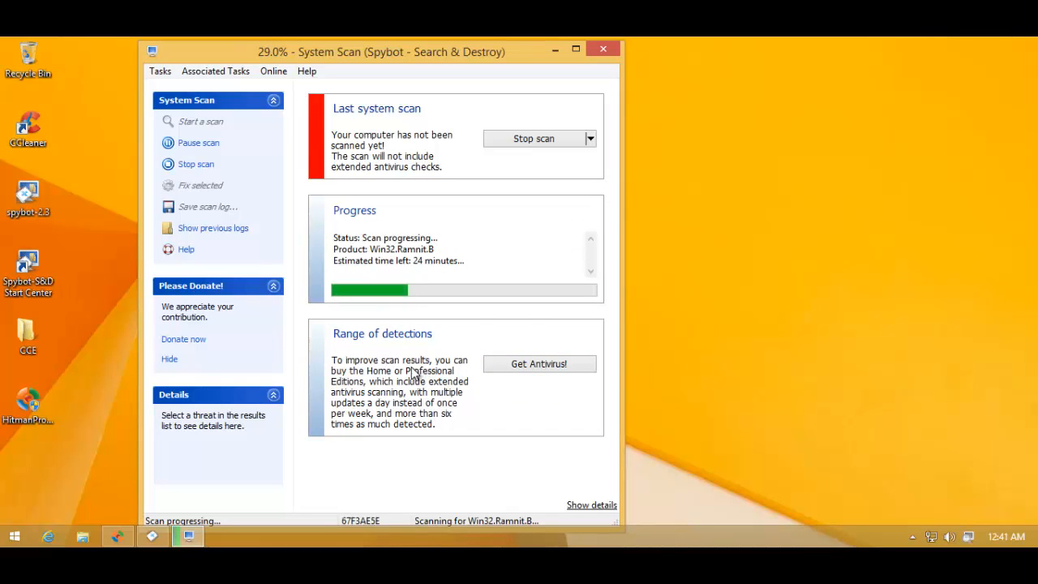
mouse_move(320, 326)
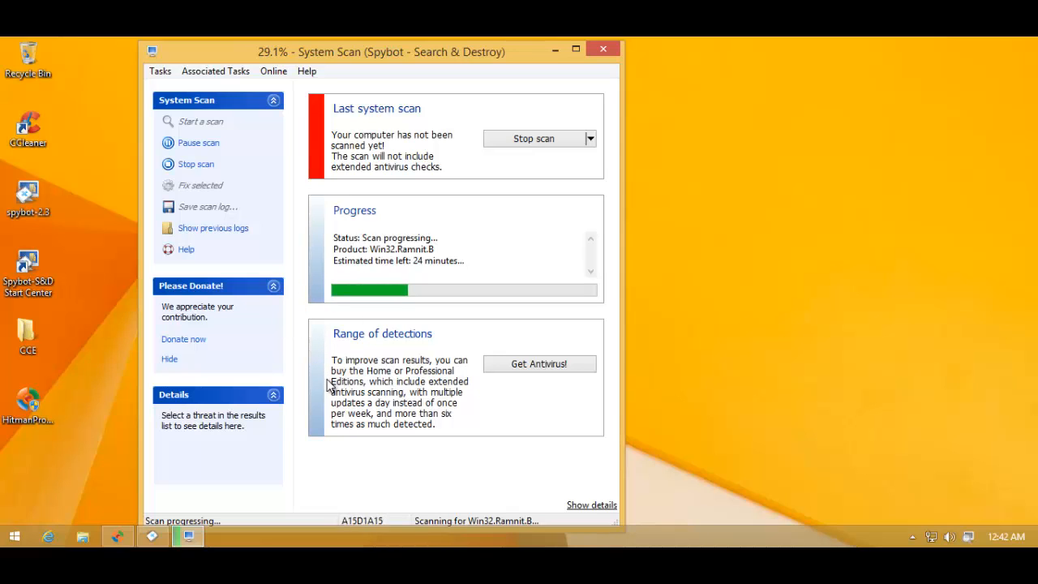
mouse_move(341, 373)
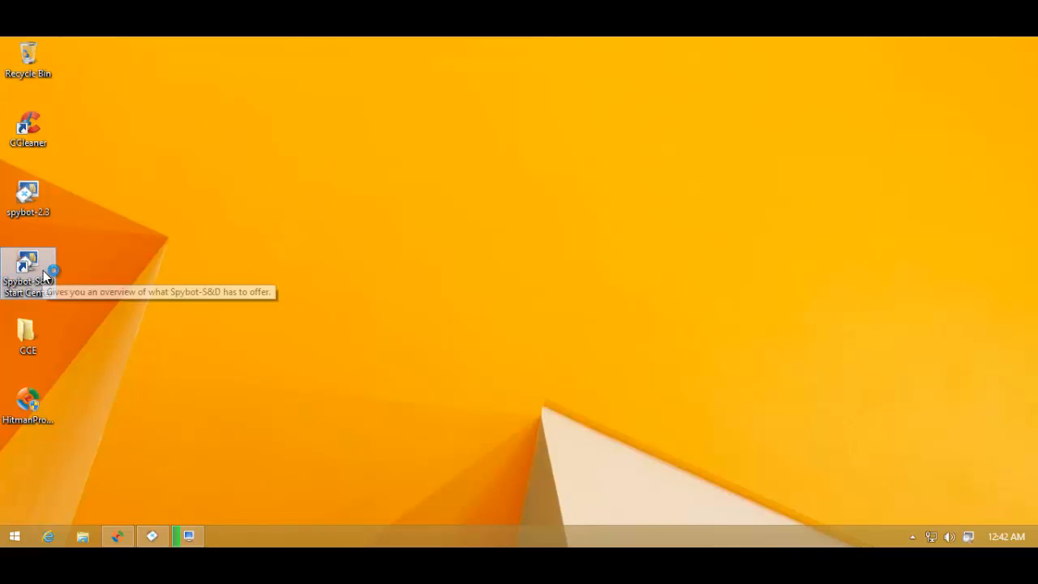
Reopen the Start Center with administrator rights via UAC and bring up Settings.
double_click(28, 262)
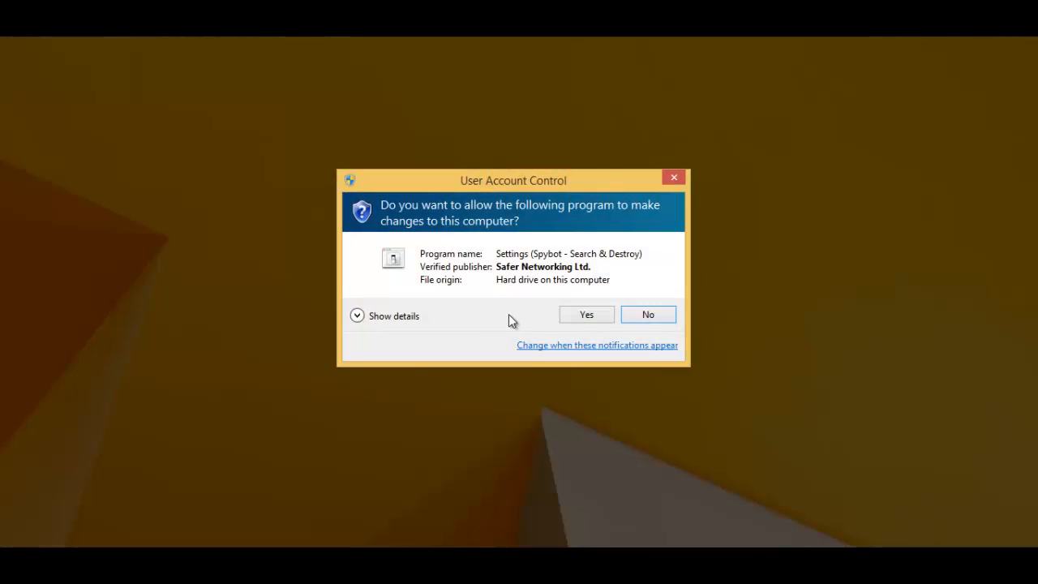
left_click(587, 314)
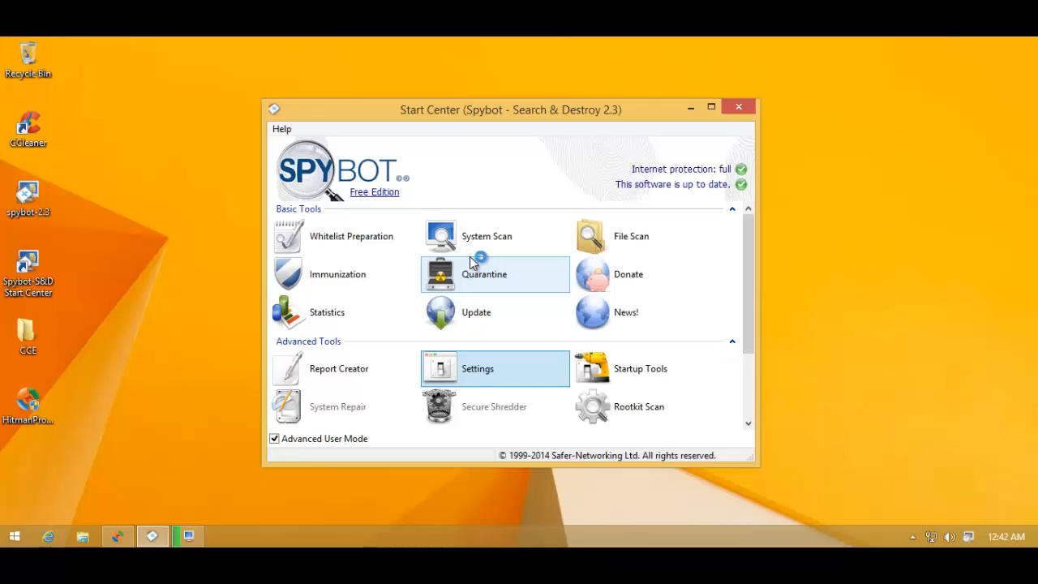
mouse_move(470, 262)
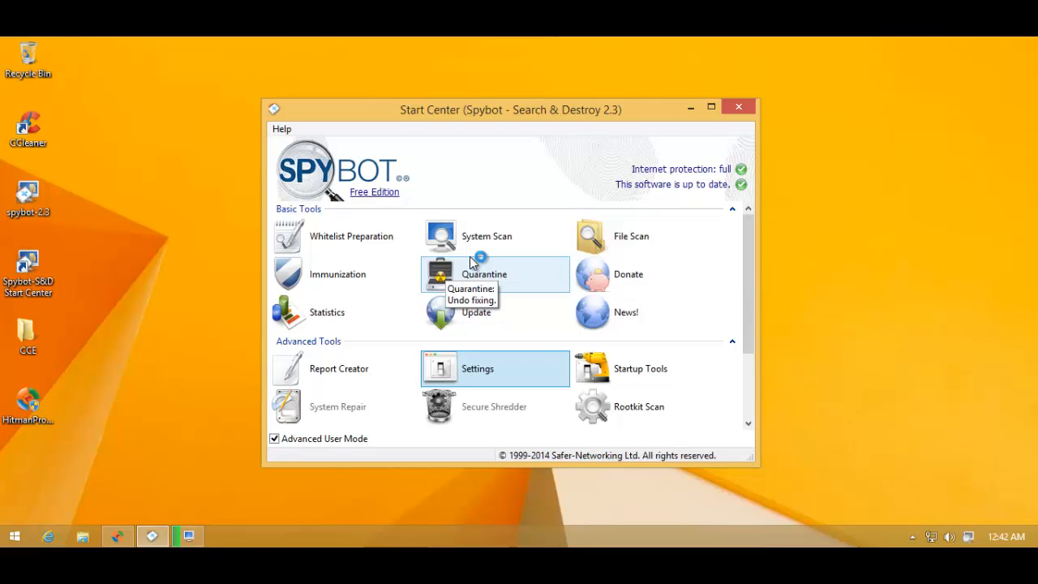
mouse_move(444, 342)
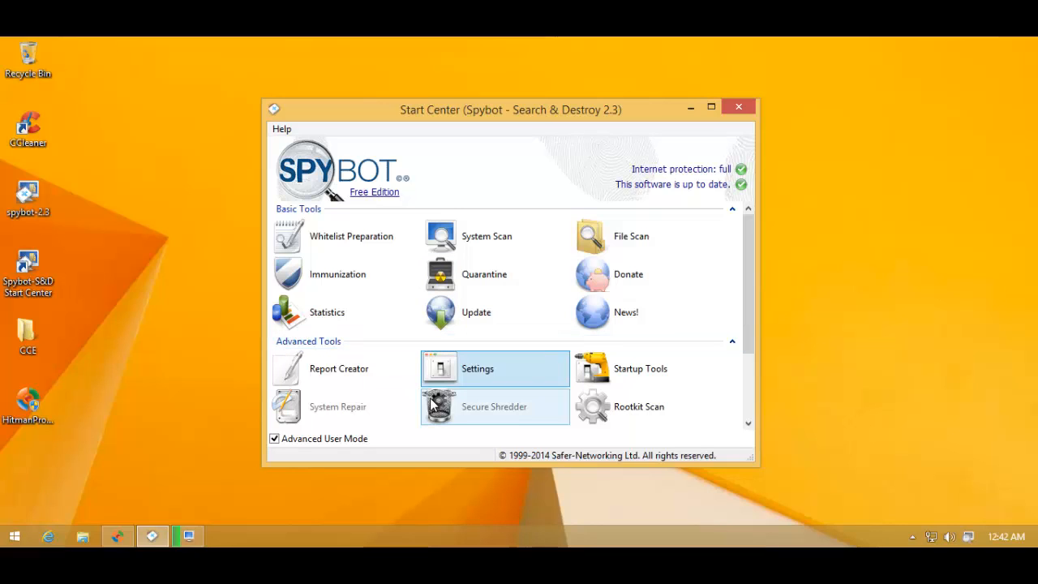
mouse_move(512, 438)
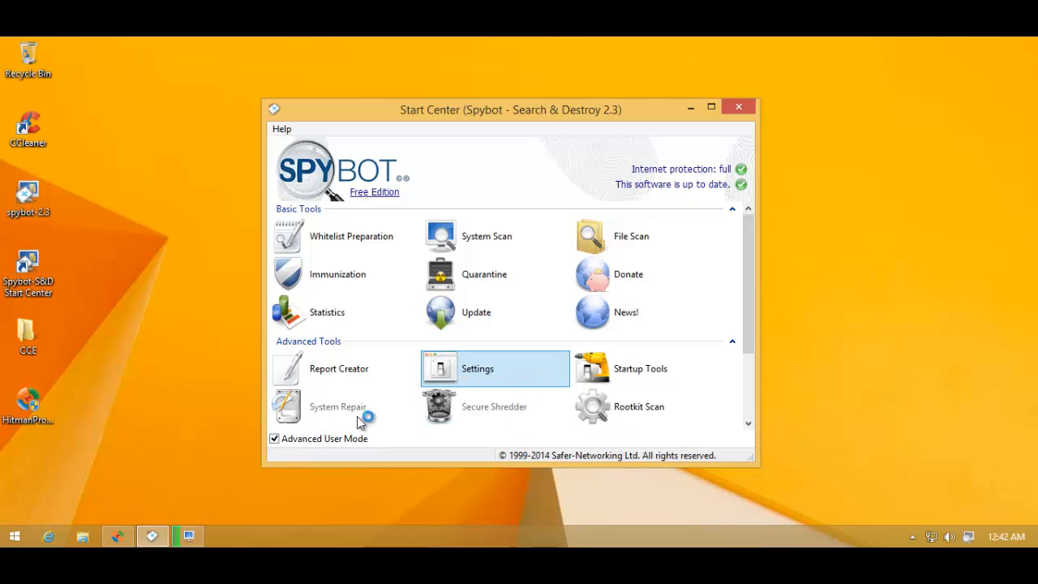
left_click(496, 368)
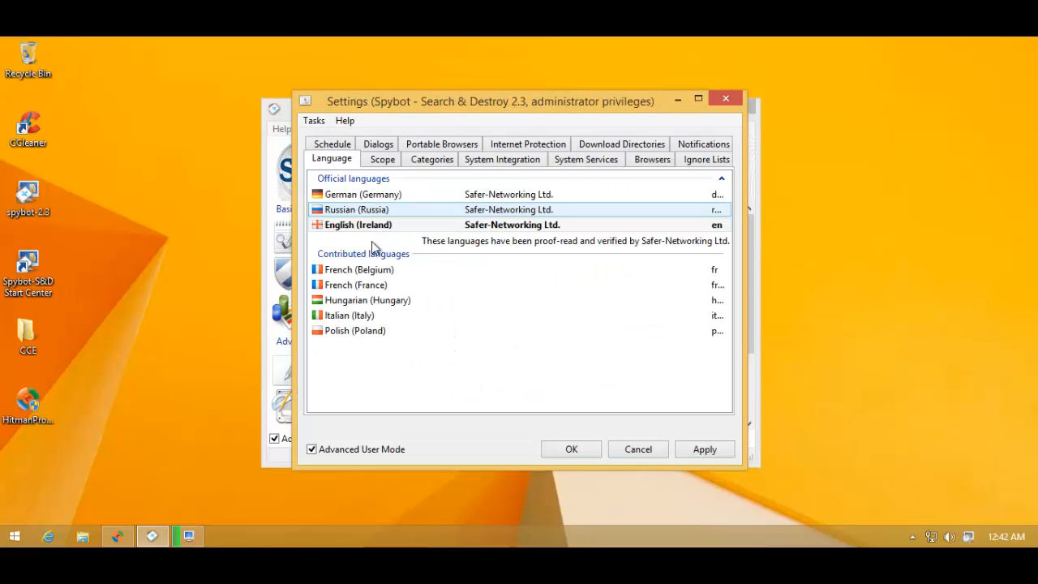
Review the Scope options and the full malware Categories list, then cancel out of Settings.
left_click(383, 159)
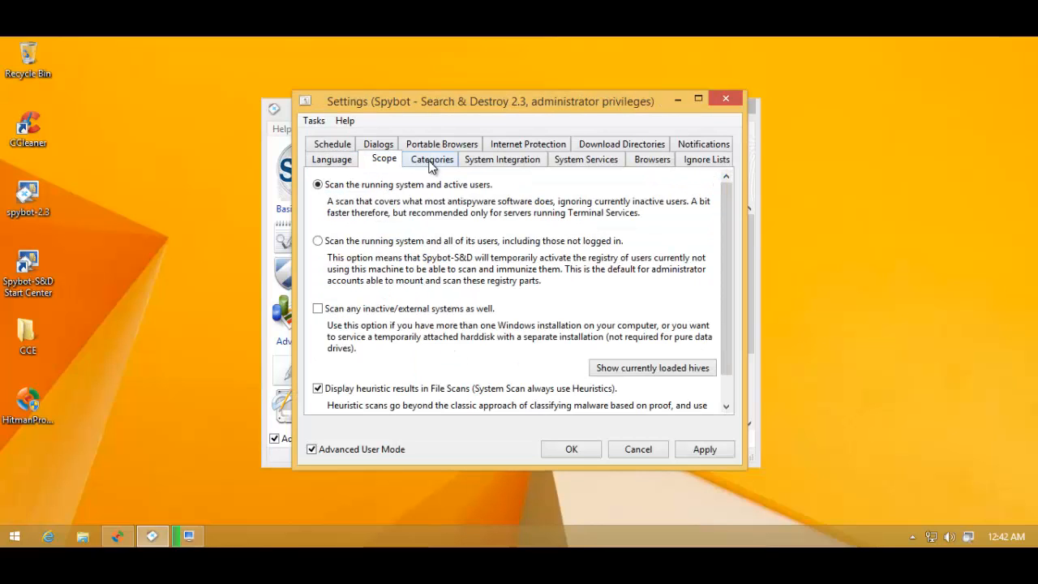
left_click(431, 159)
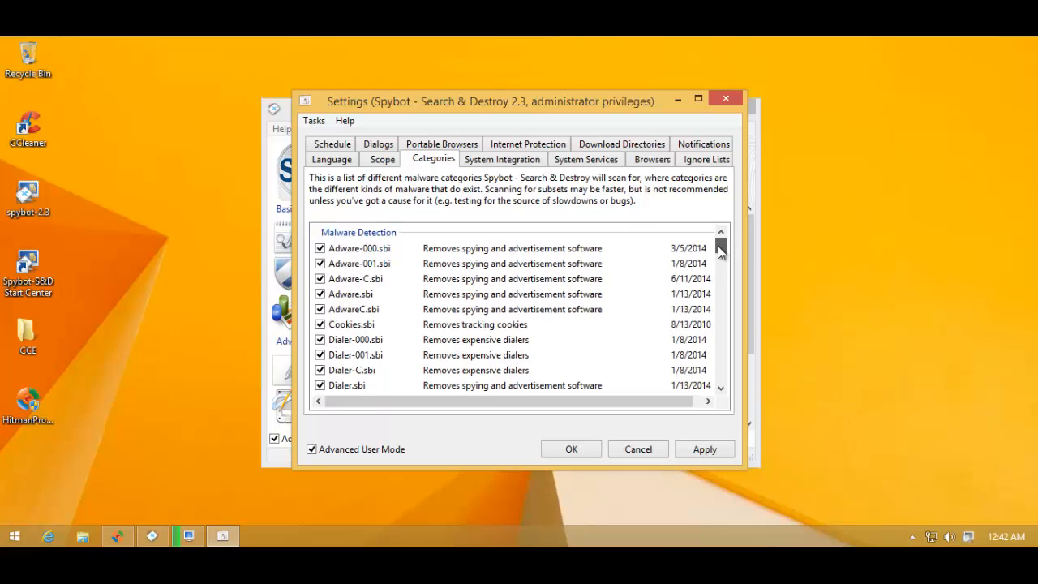
scroll("down", 3)
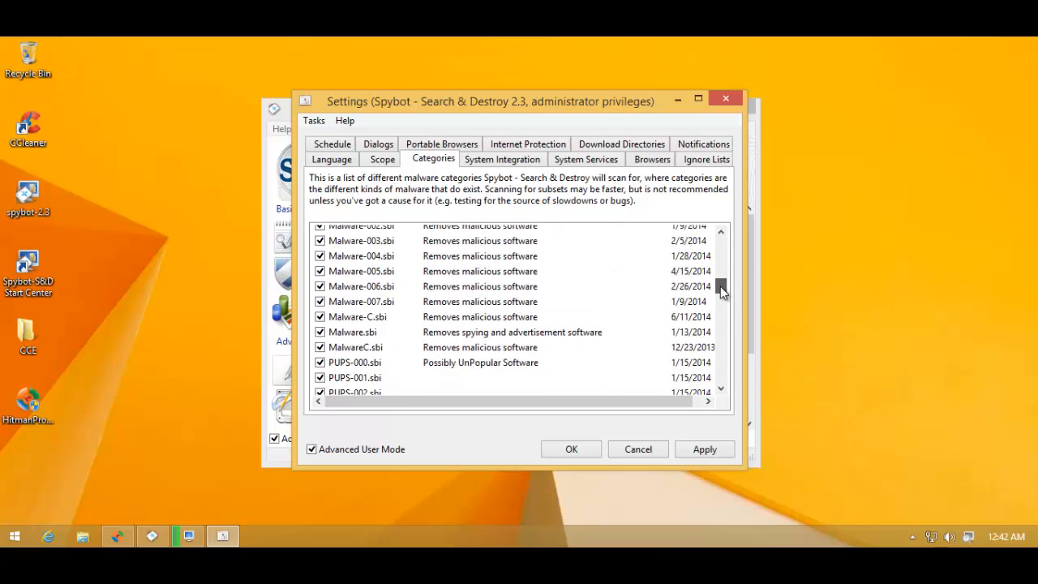
scroll("down", 3)
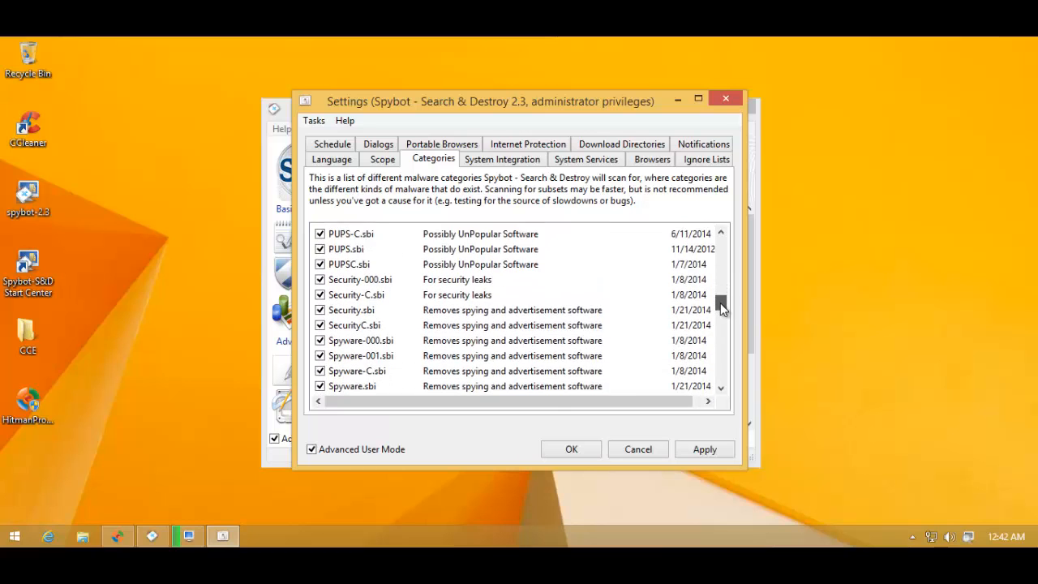
scroll("down", 3)
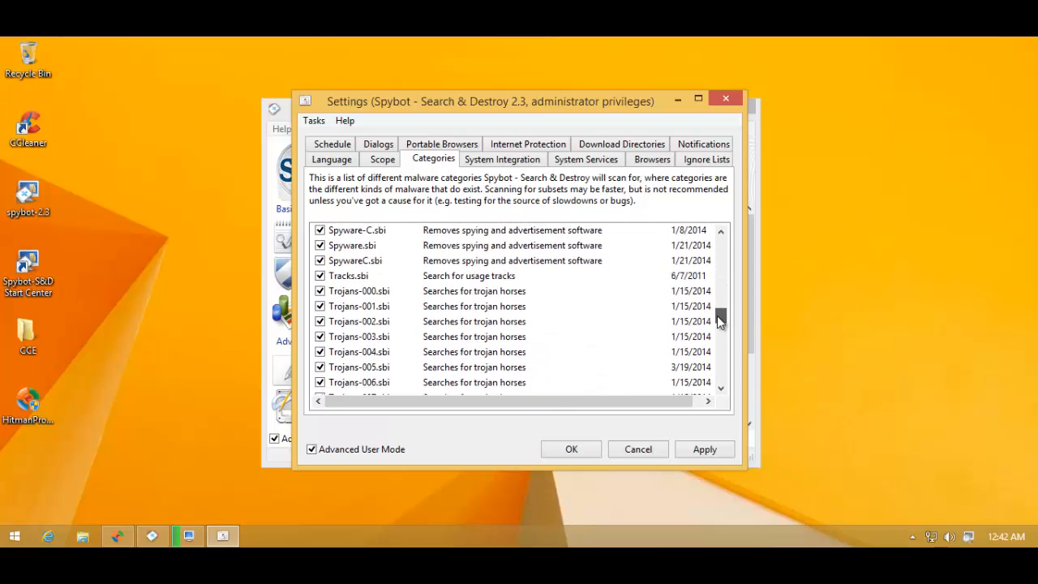
left_click_drag(720, 318, 720, 347)
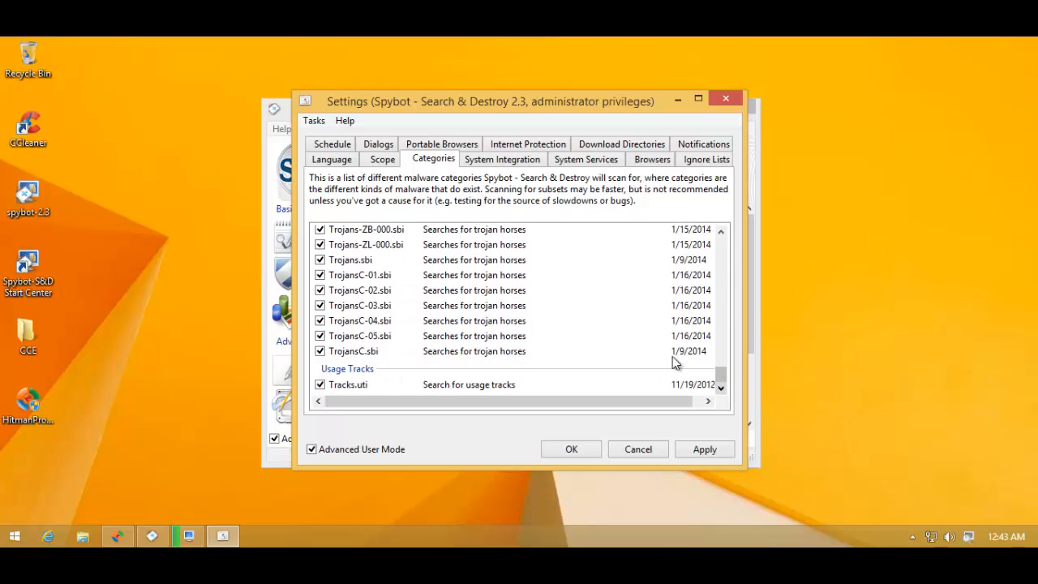
mouse_move(631, 444)
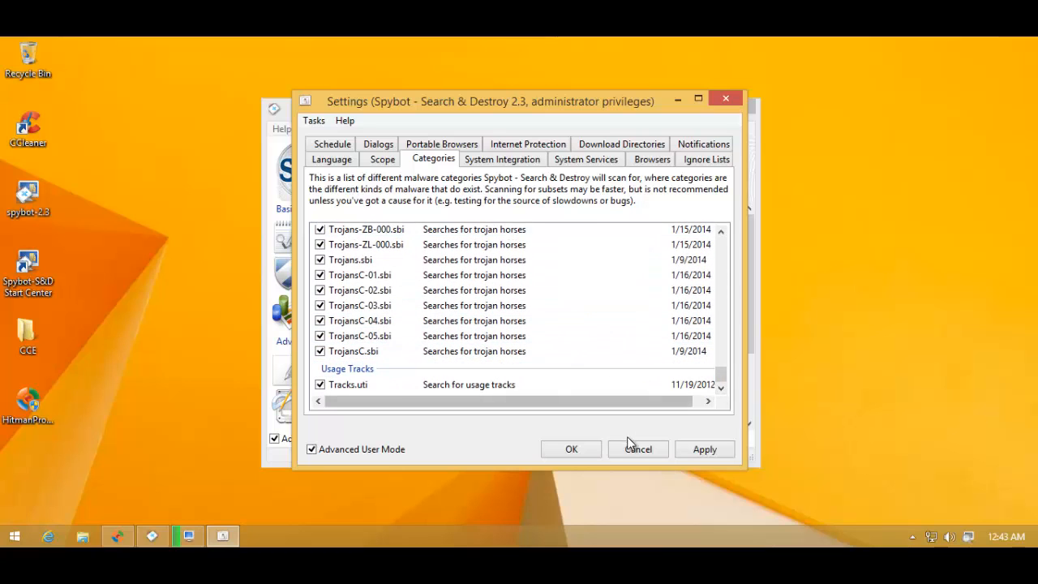
left_click(637, 448)
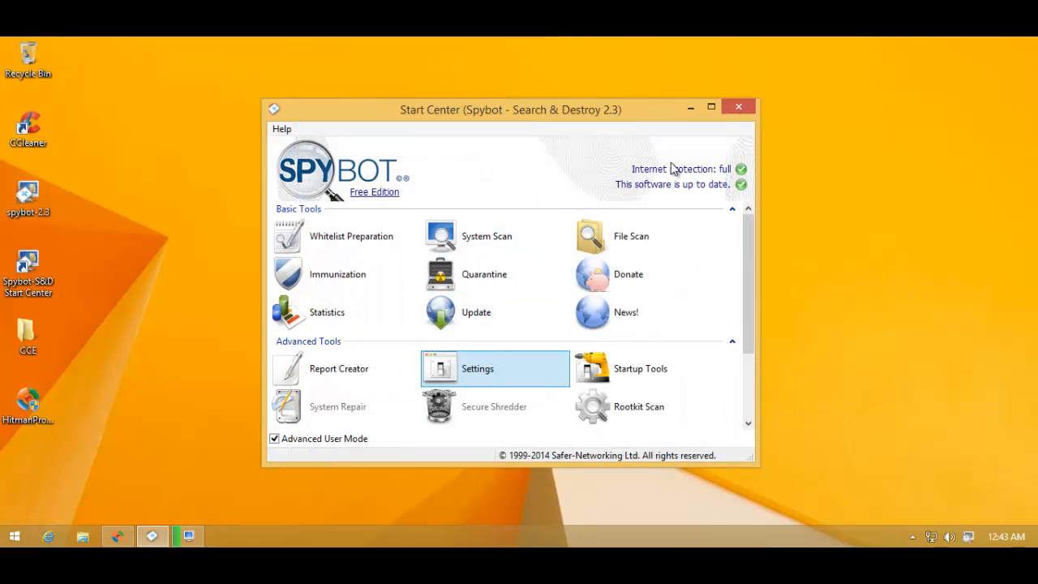
Show the system scan window again, now finished with 17 results.
left_click(738, 107)
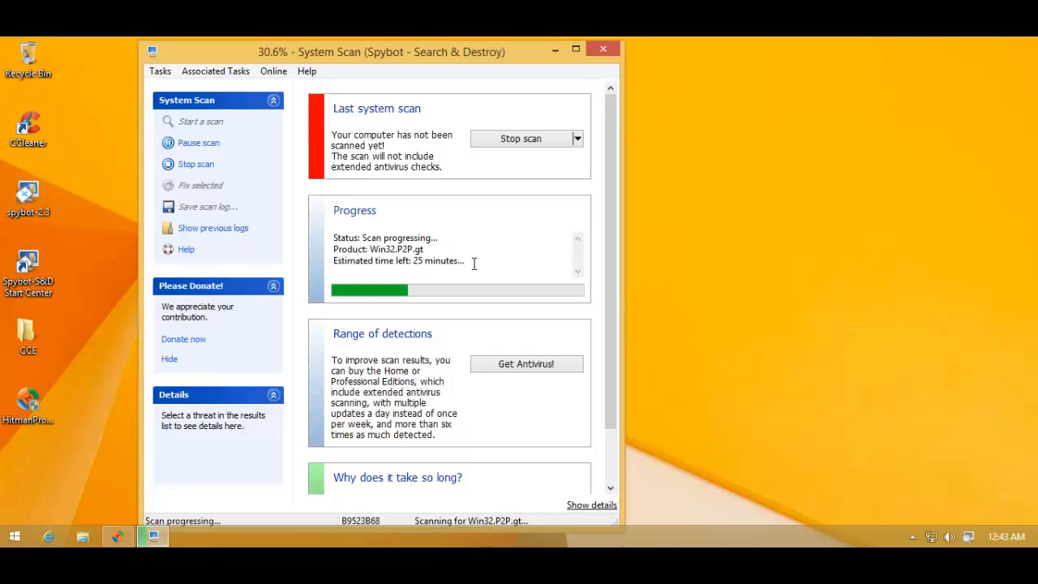
double_click(436, 260)
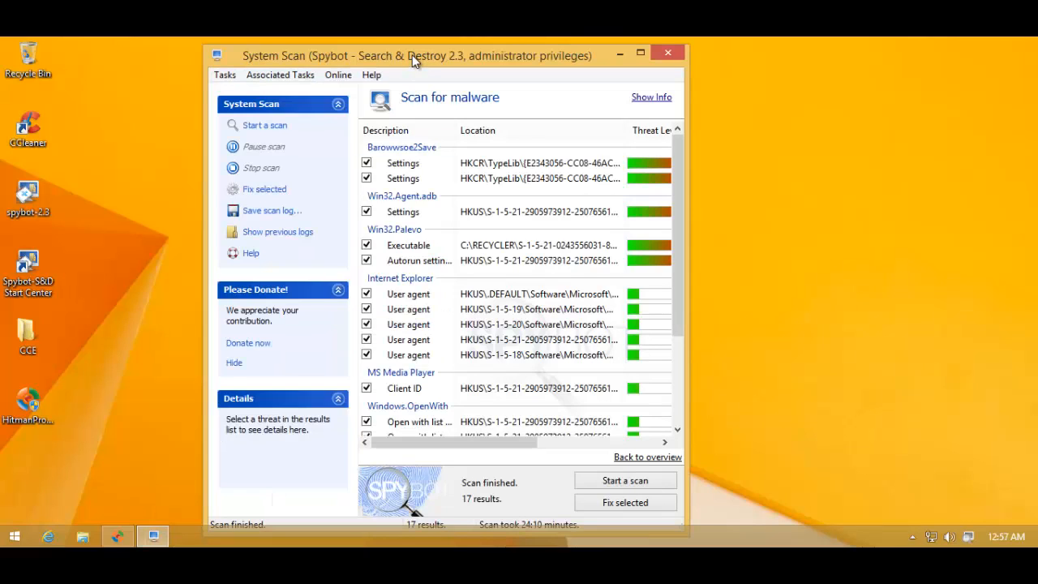
mouse_move(640, 151)
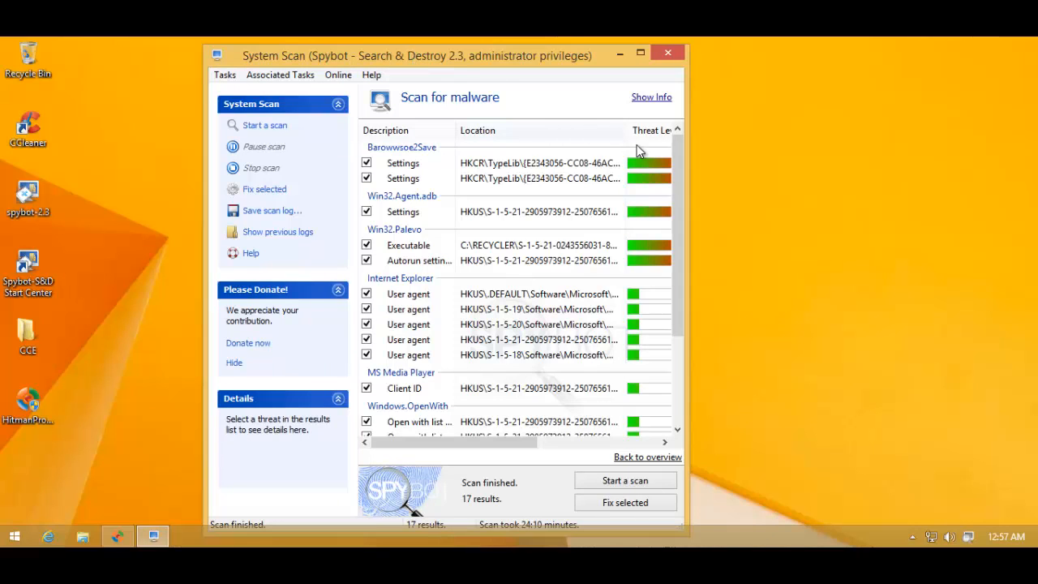
mouse_move(441, 149)
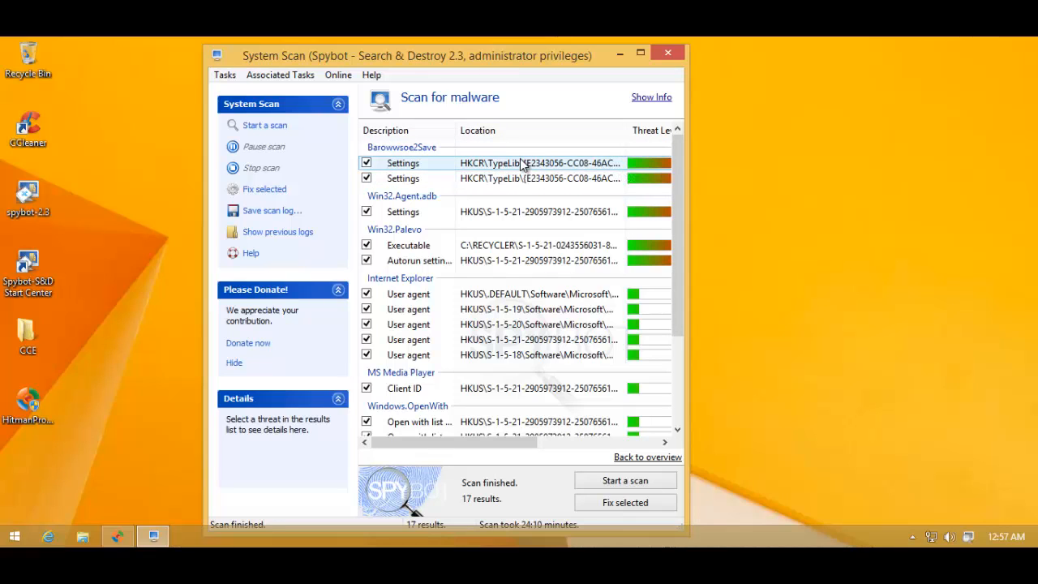
mouse_move(522, 162)
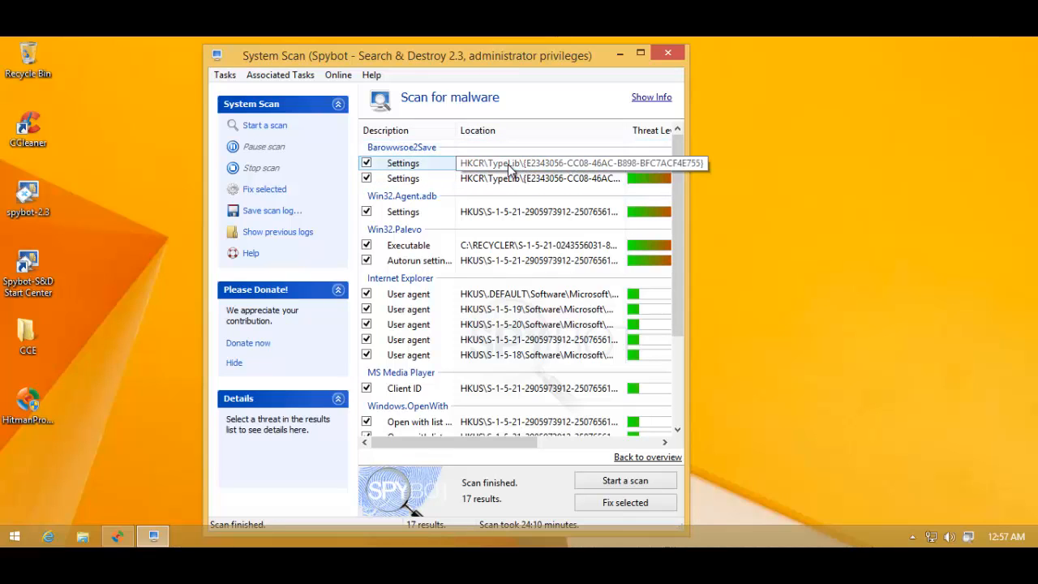
mouse_move(504, 284)
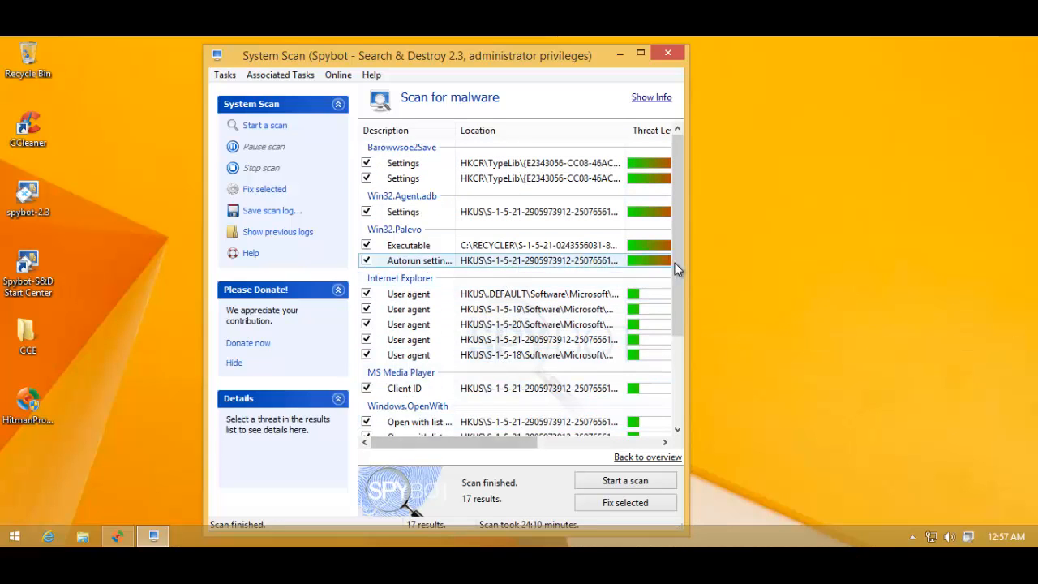
scroll("down", 3)
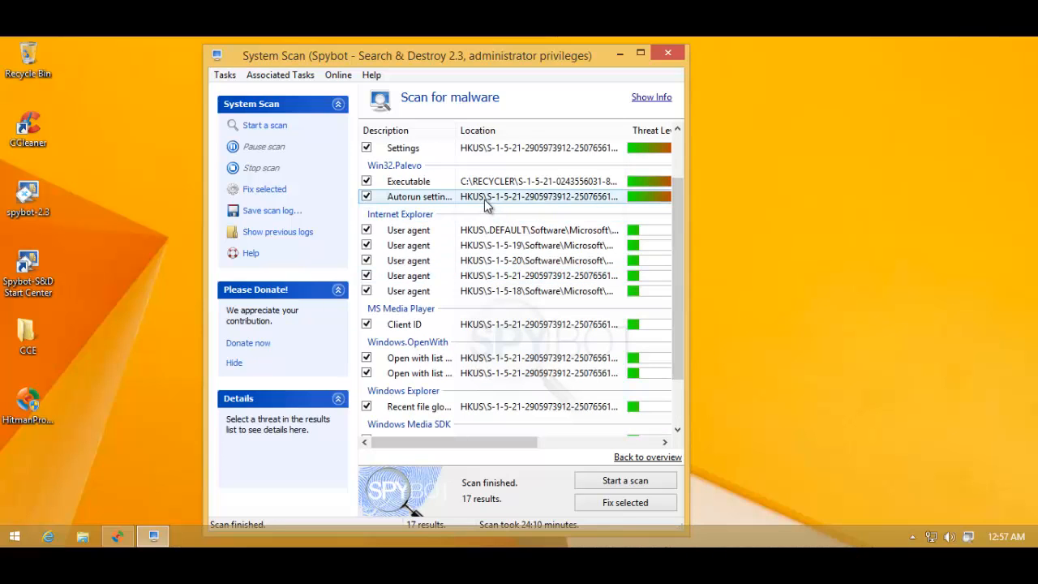
left_click(406, 182)
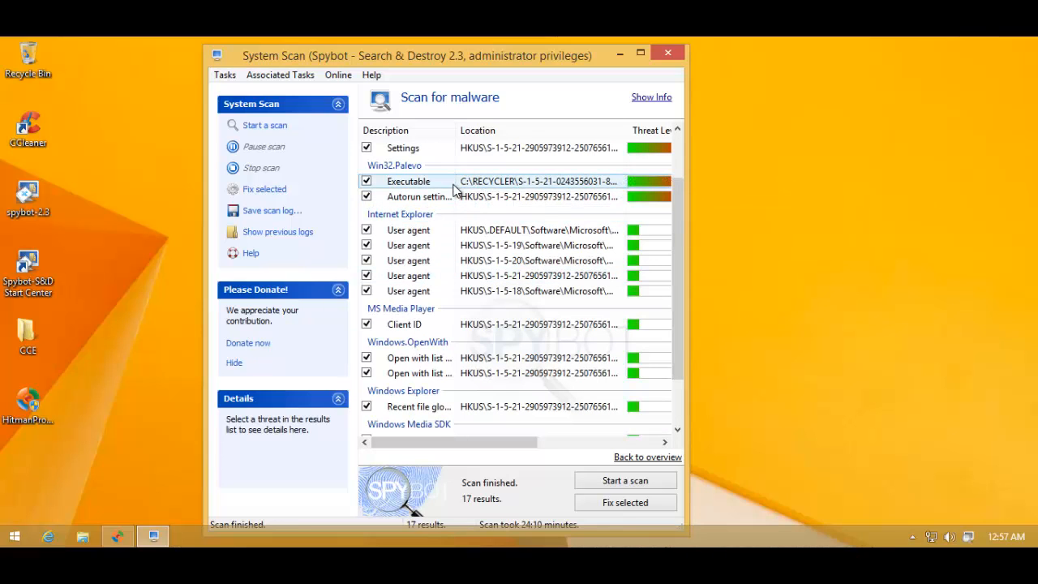
mouse_move(428, 186)
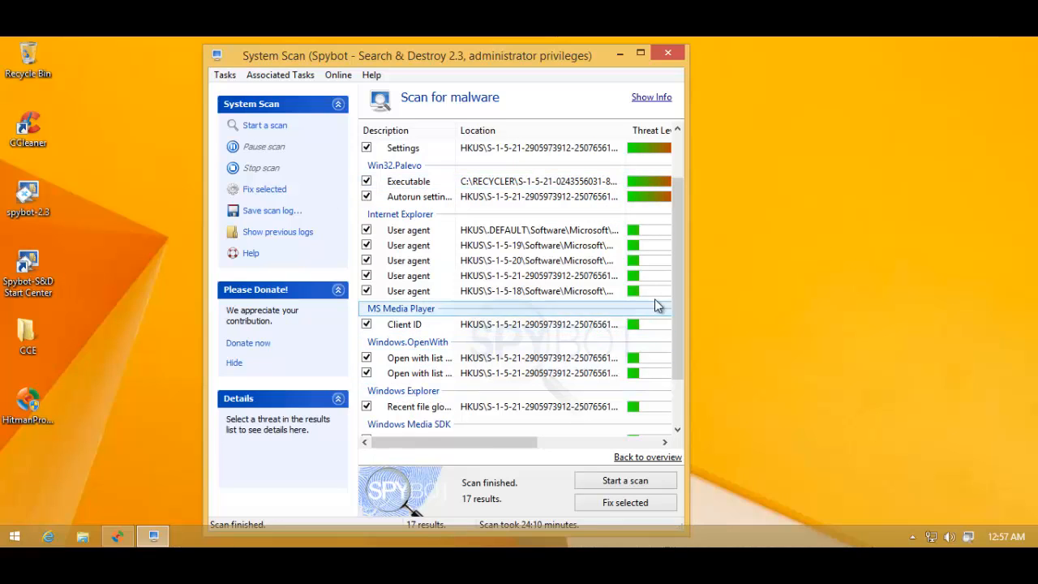
scroll("down", 3)
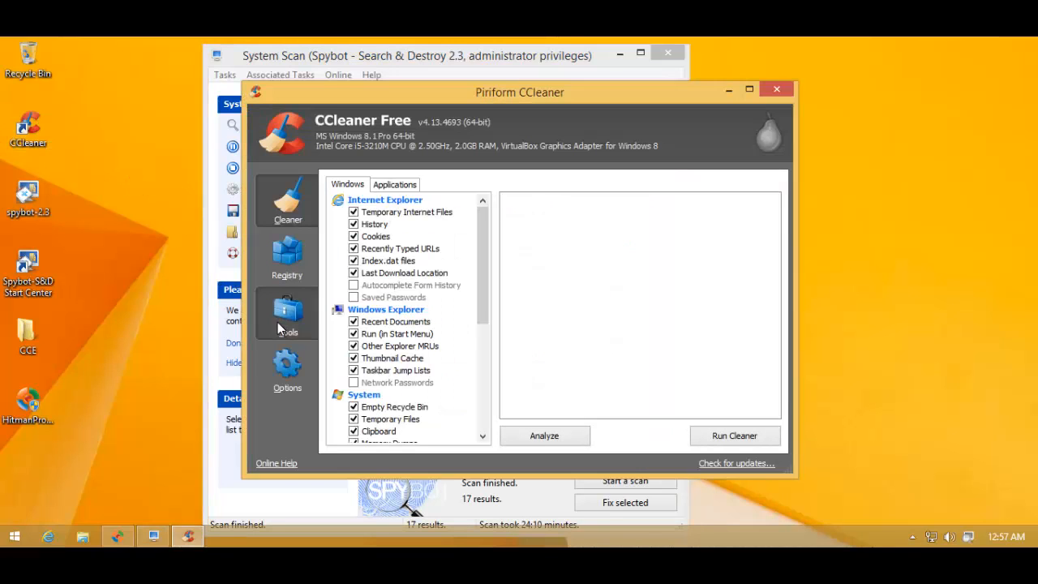
left_click(287, 316)
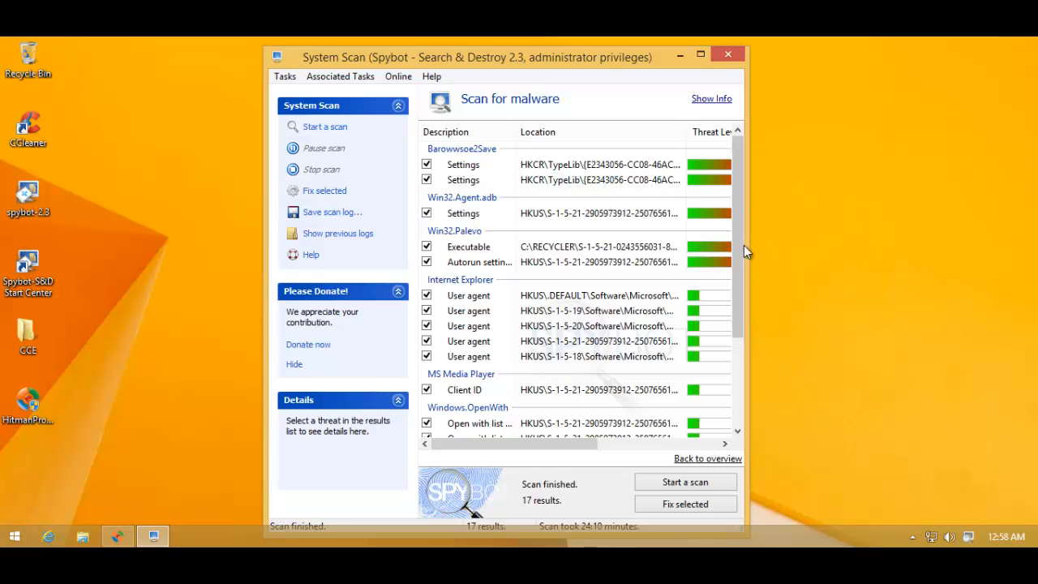
scroll("down", 3)
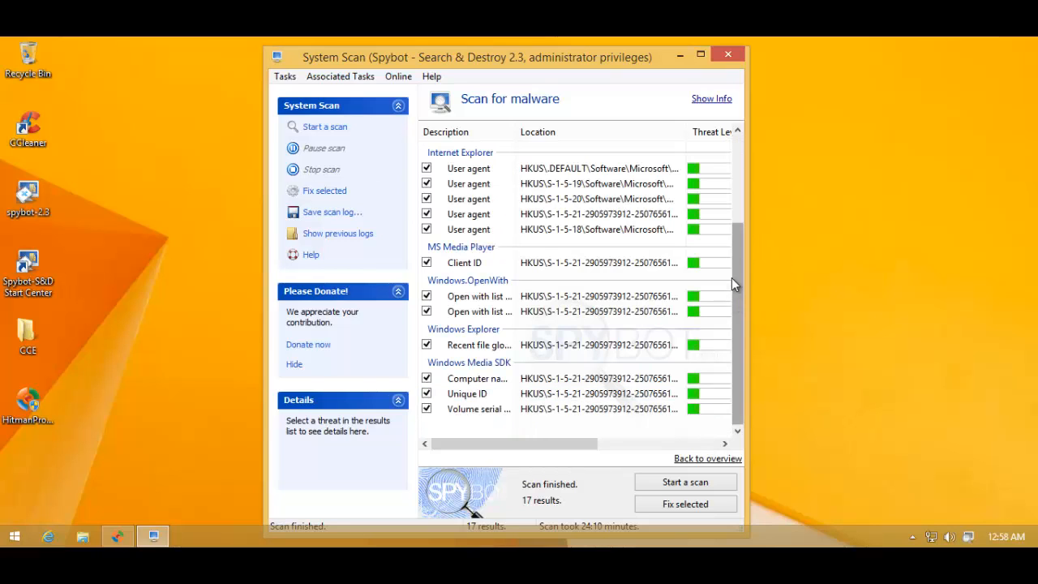
mouse_move(663, 496)
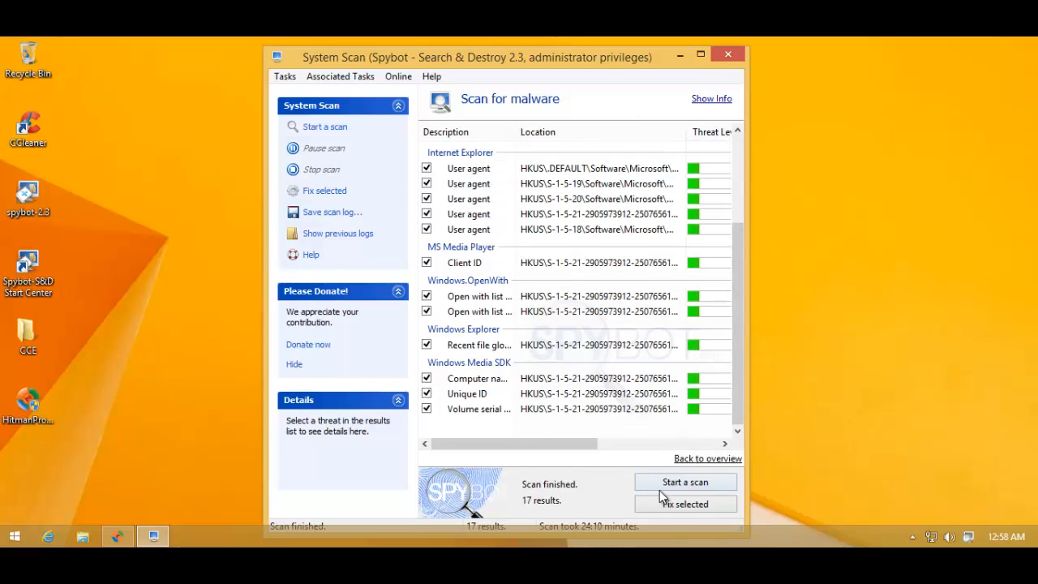
mouse_move(514, 518)
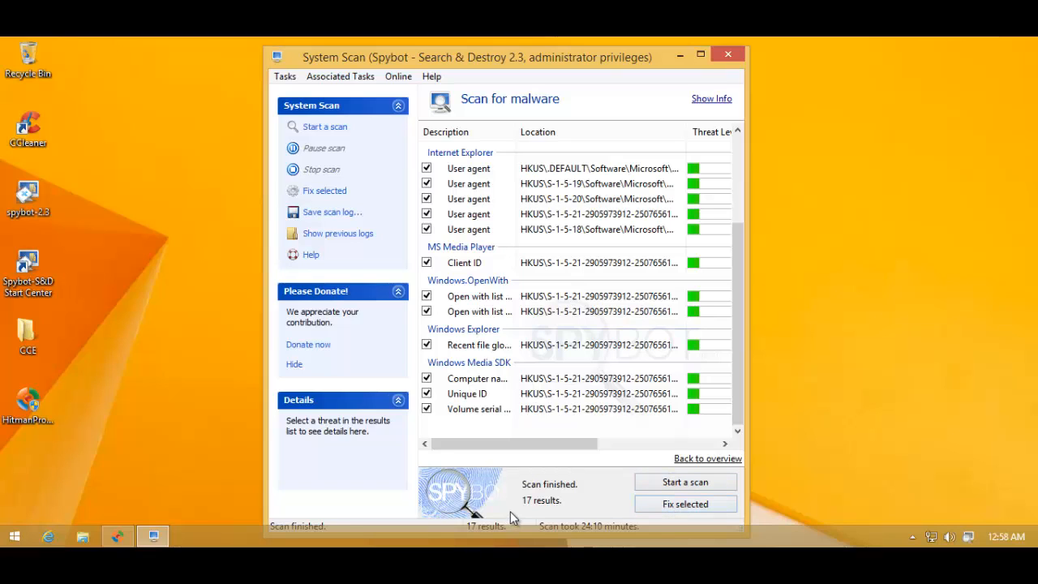
mouse_move(635, 480)
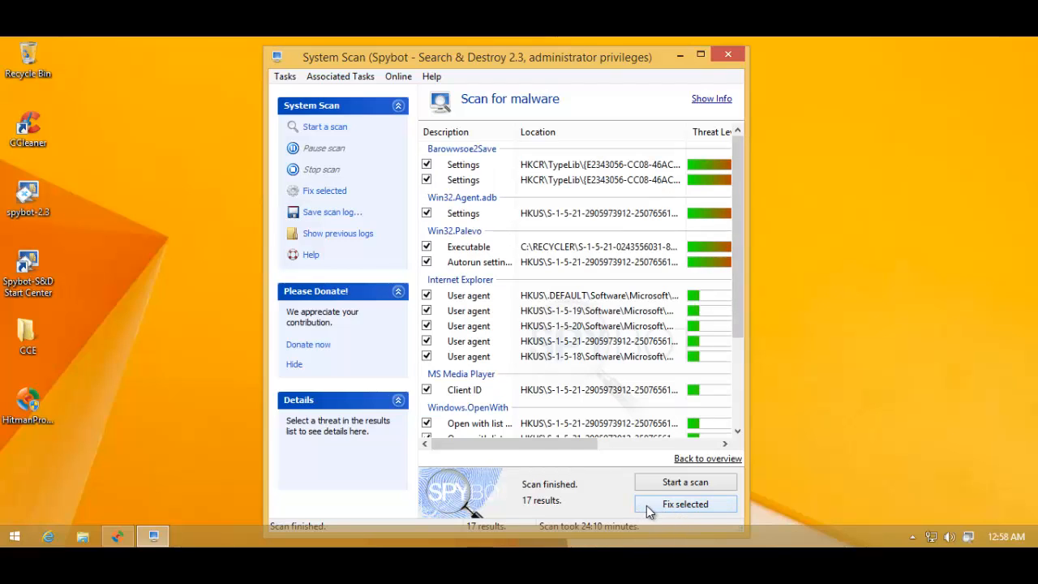
Fix all 17 checked detections, confirm each shows as fixed, and close the results.
left_click(684, 502)
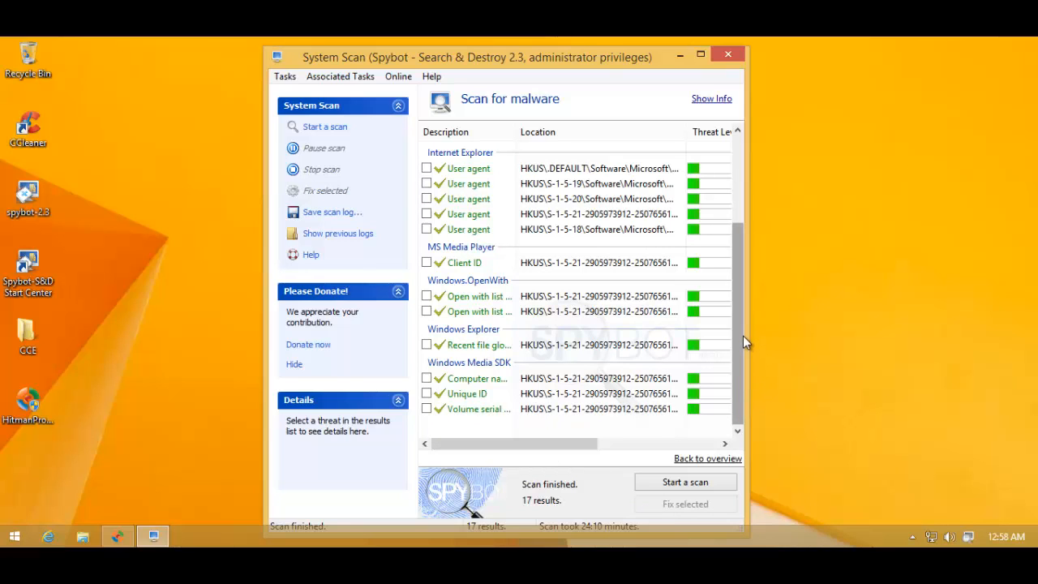
scroll("down", 3)
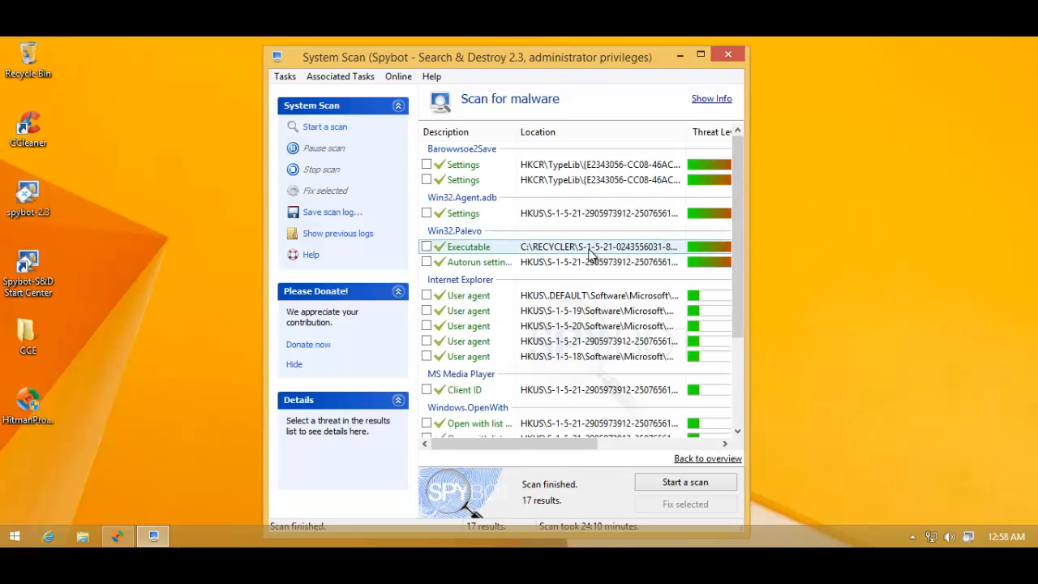
mouse_move(590, 255)
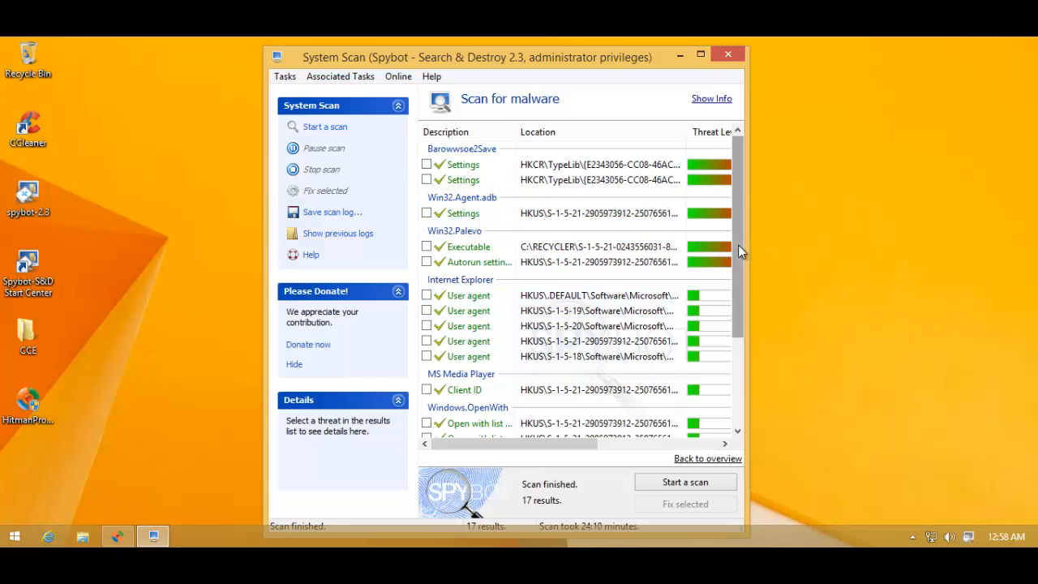
scroll("down", 3)
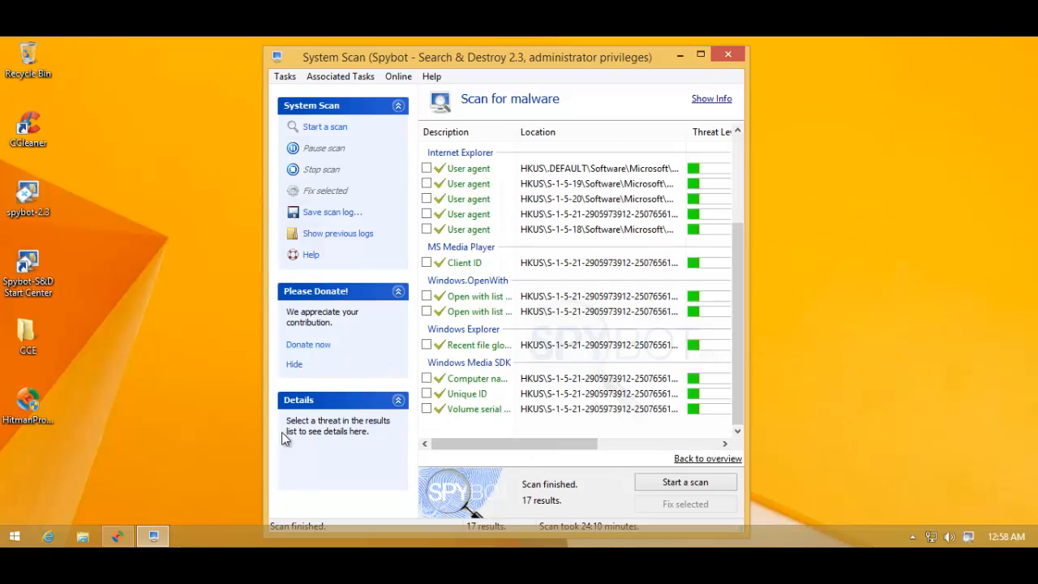
mouse_move(639, 224)
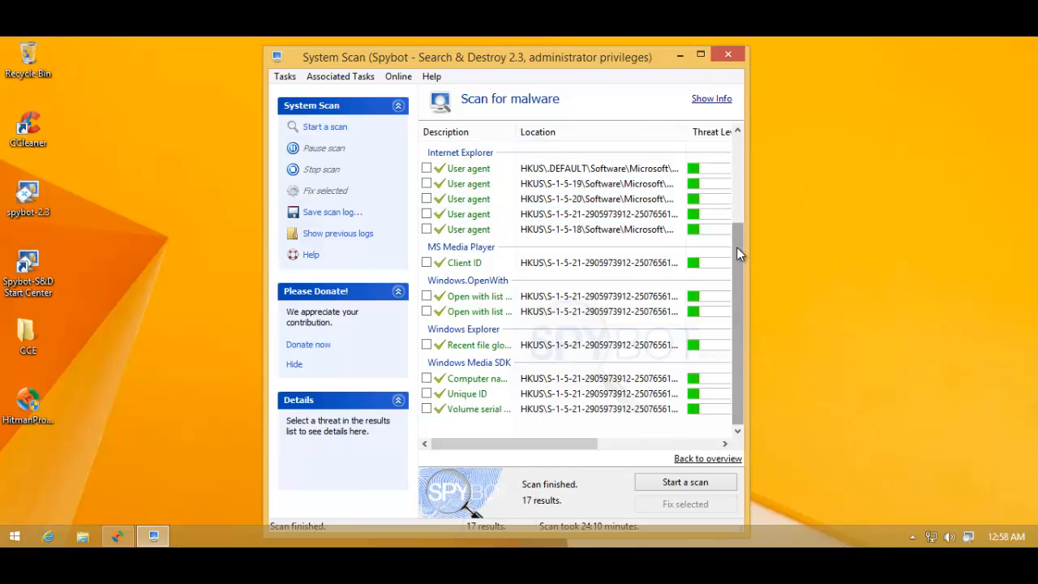
mouse_move(733, 237)
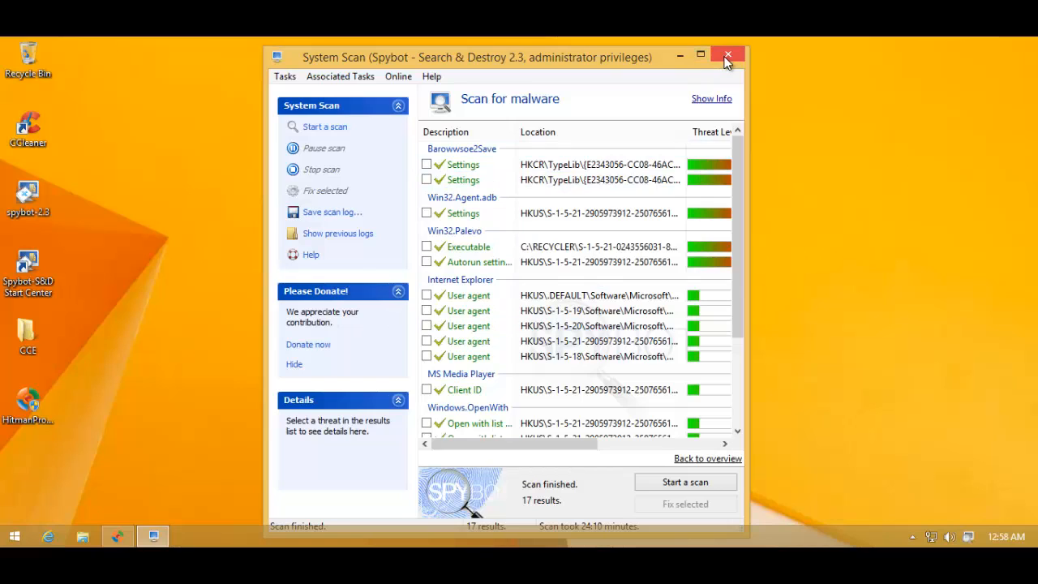
left_click(726, 55)
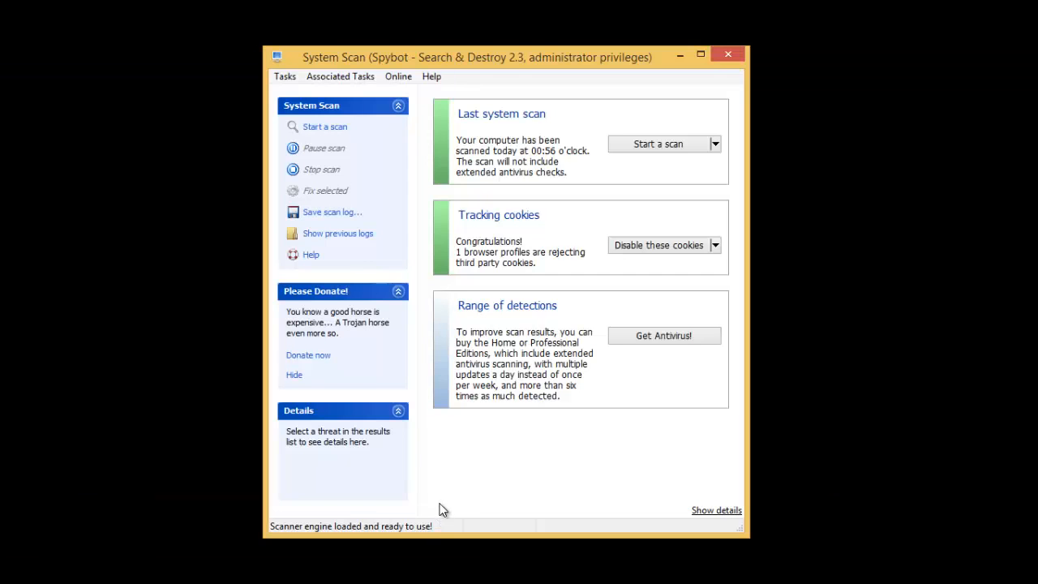
mouse_move(568, 208)
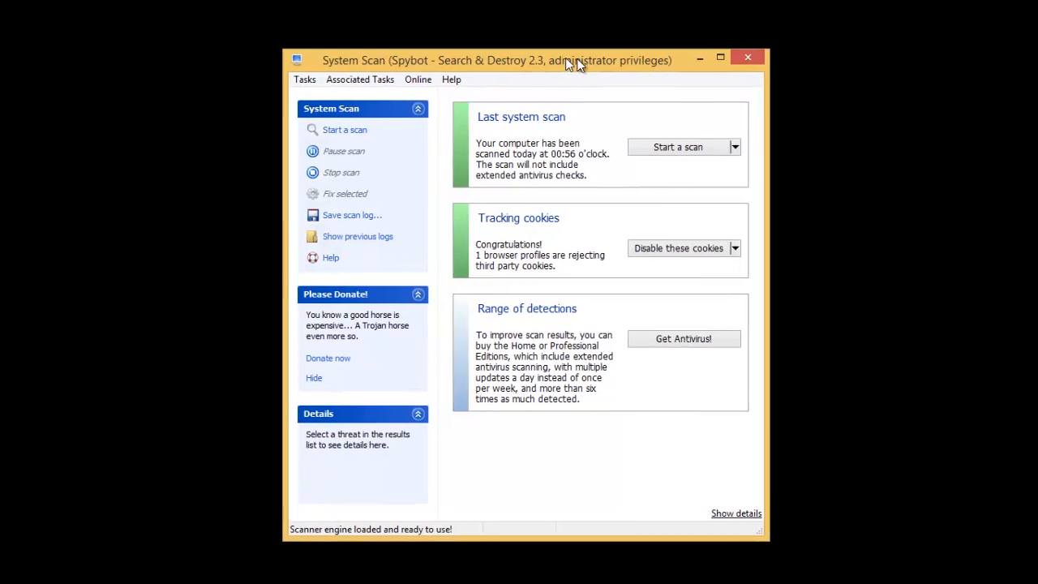
Run a second scan that finds only one Internet Explorer cookie, then close Spybot.
left_click_drag(576, 60, 747, 350)
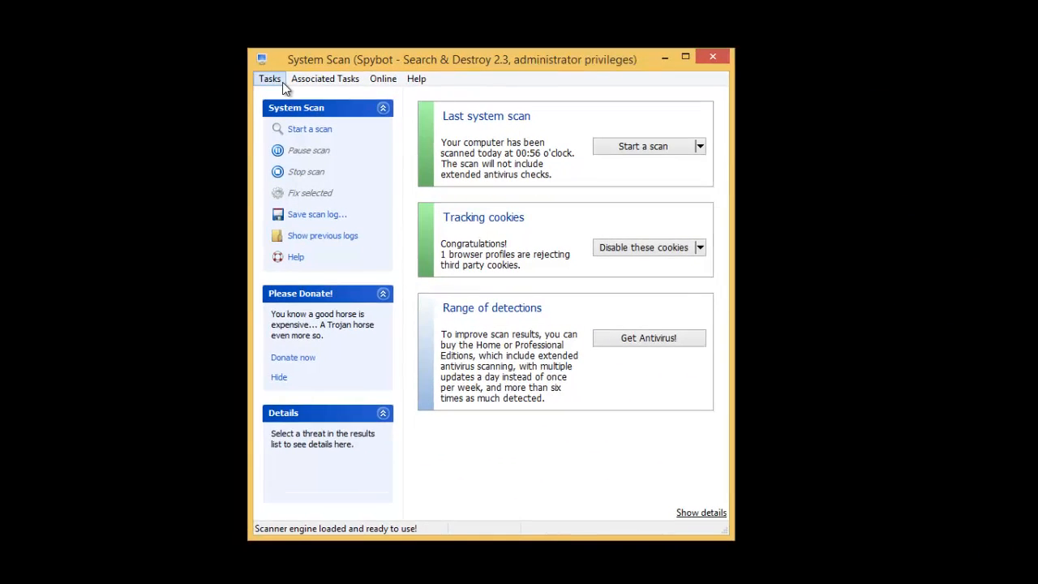
mouse_move(540, 151)
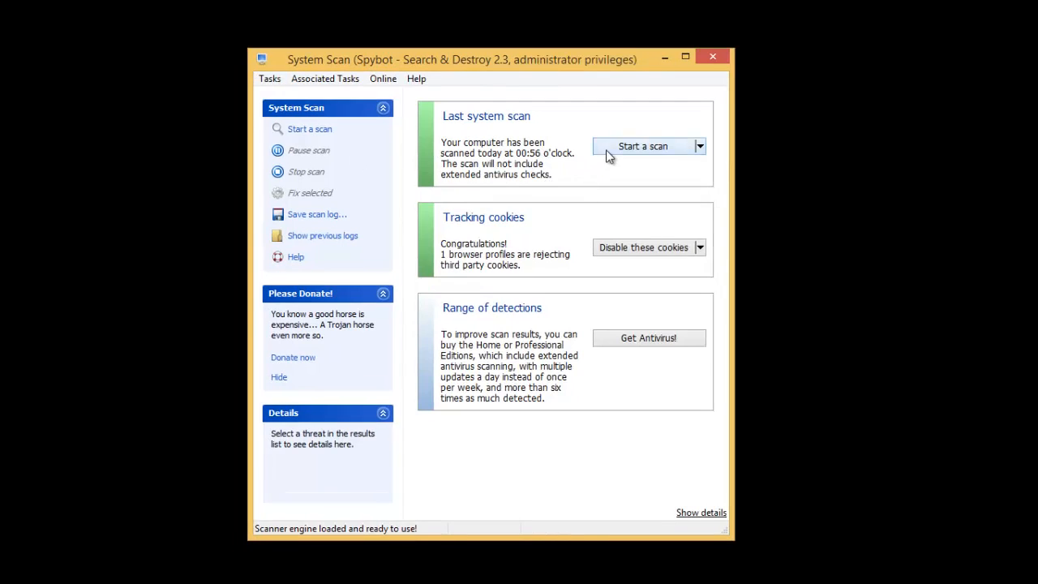
left_click(642, 146)
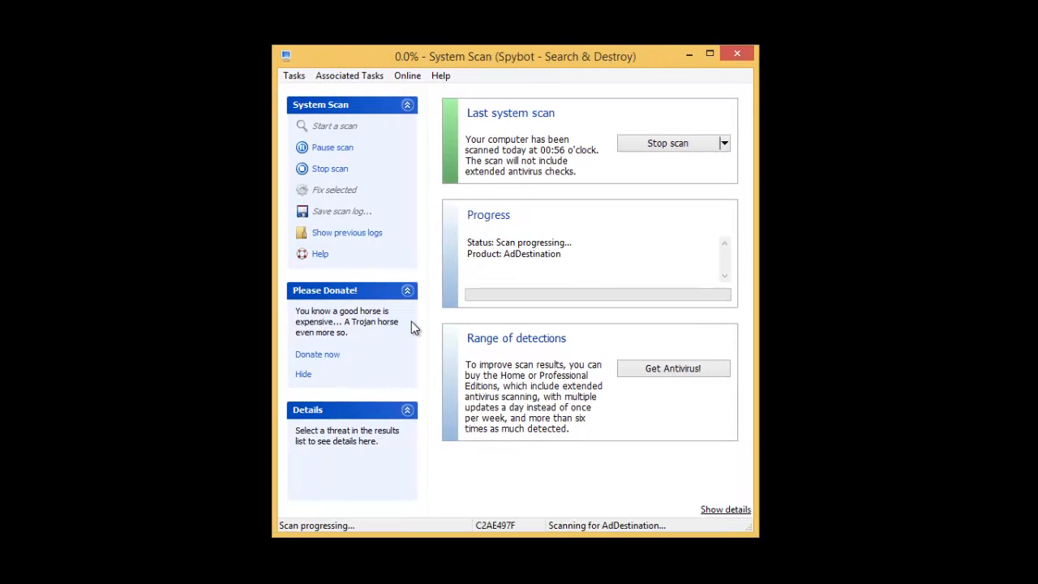
mouse_move(516, 474)
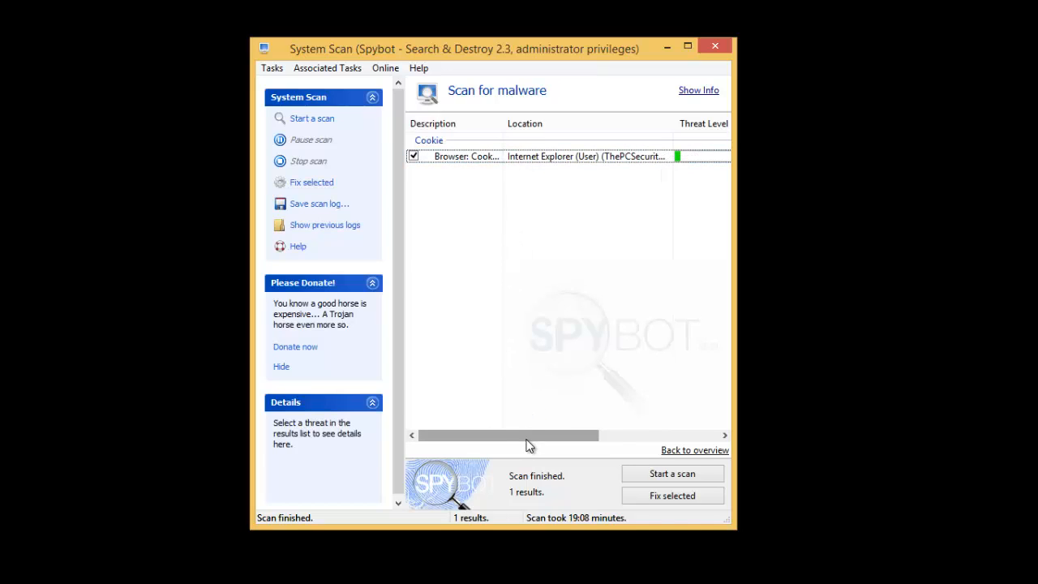
left_click_drag(506, 434, 548, 435)
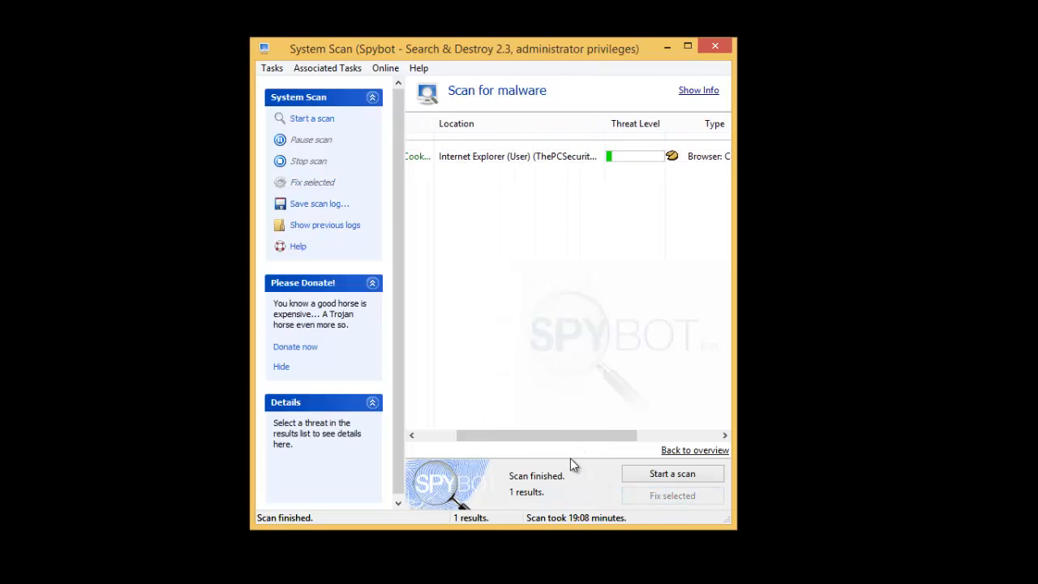
mouse_move(313, 110)
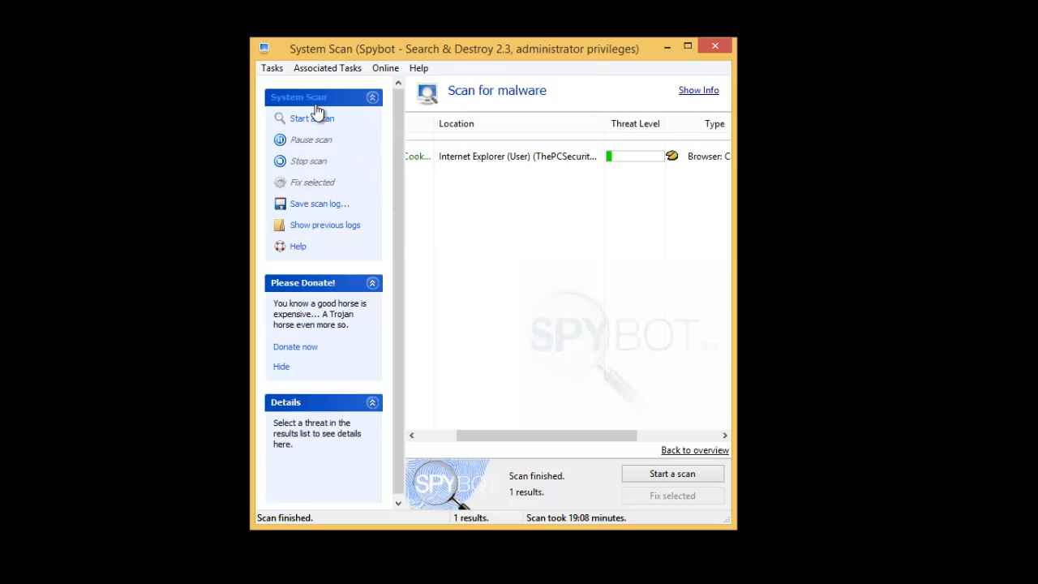
mouse_move(718, 48)
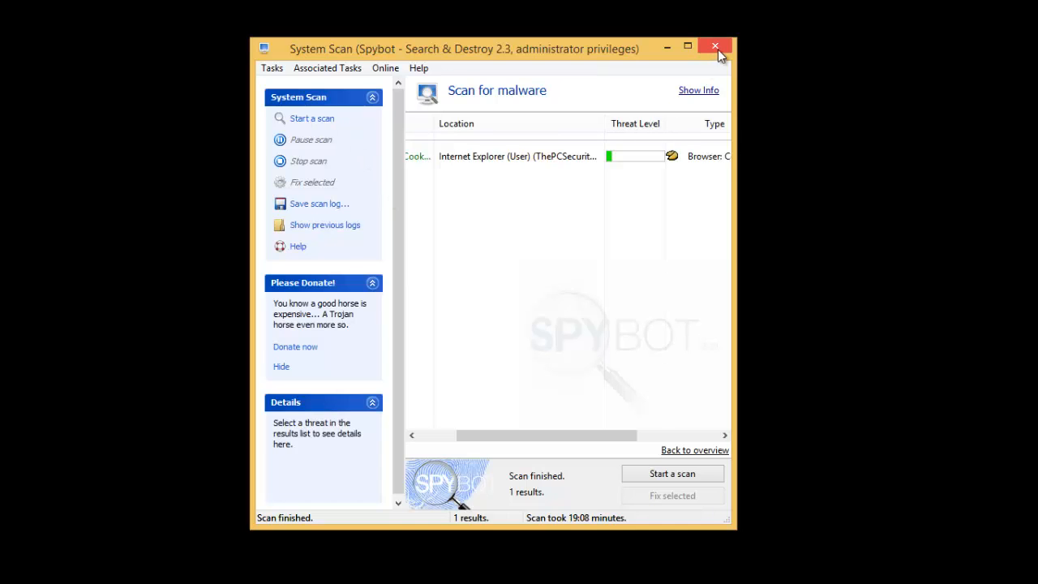
mouse_move(717, 46)
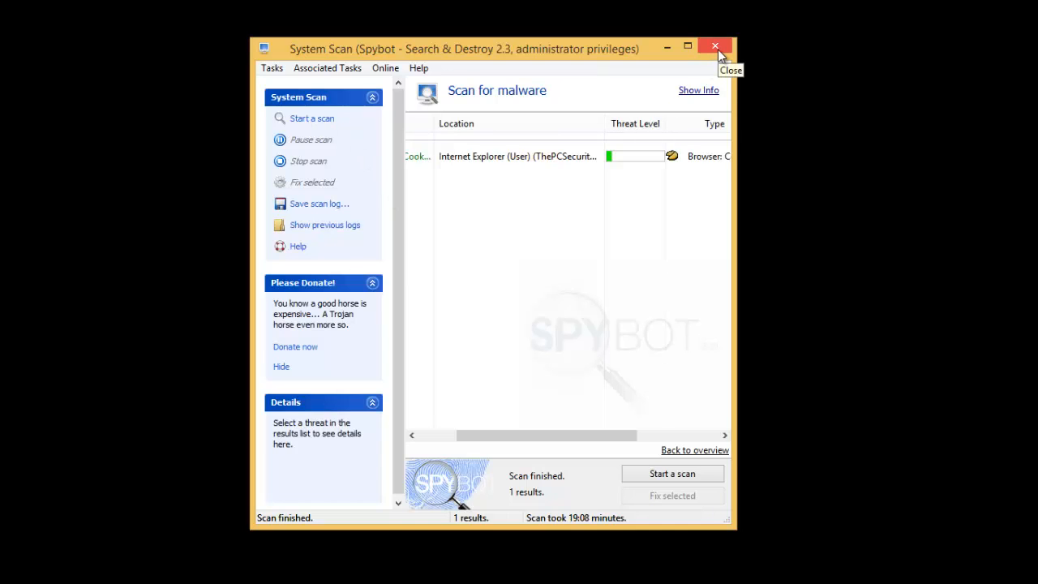
left_click(714, 46)
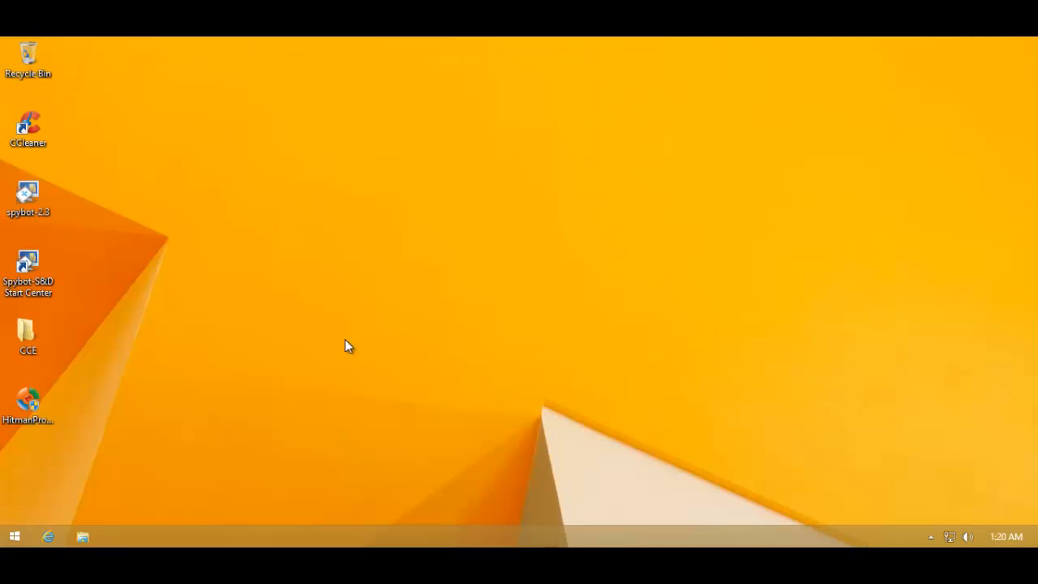
mouse_move(372, 467)
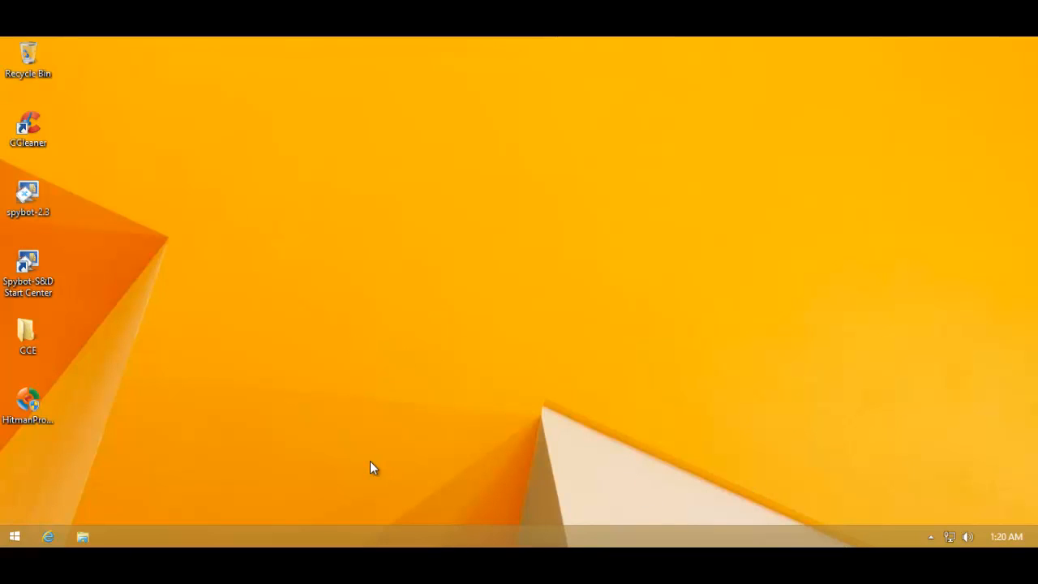
mouse_move(921, 539)
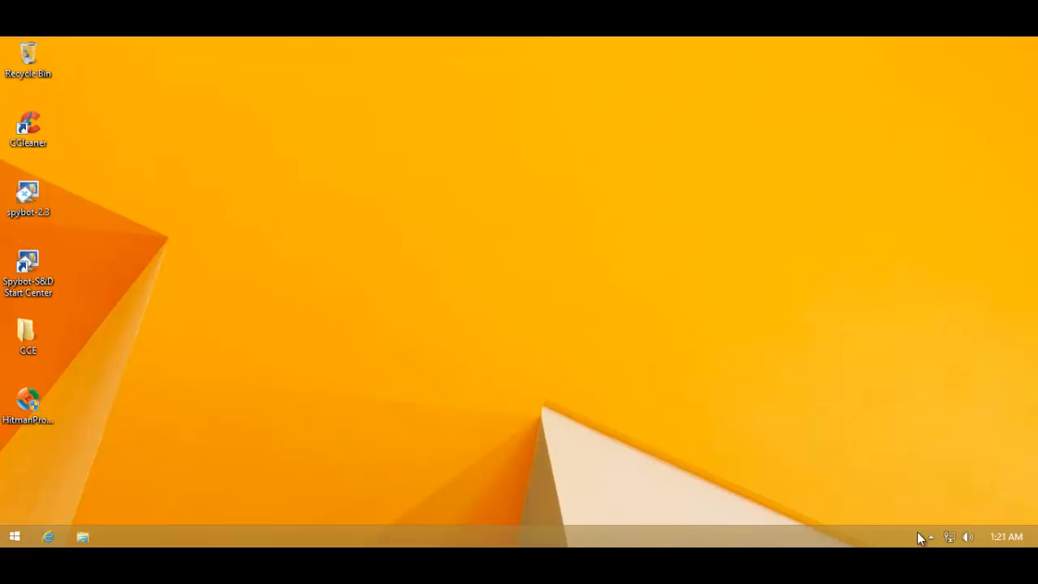
mouse_move(405, 398)
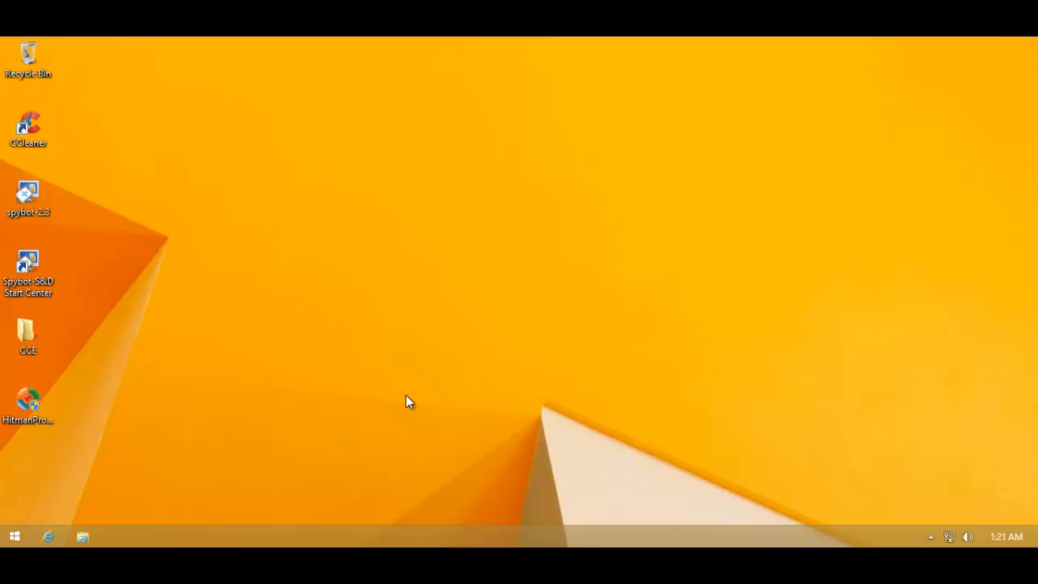
mouse_move(178, 347)
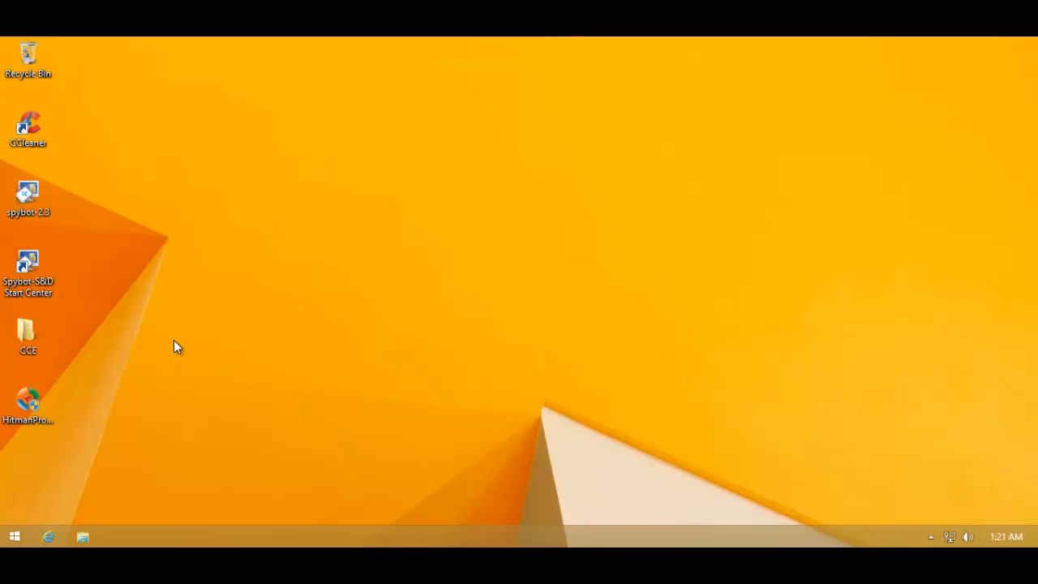
double_click(27, 328)
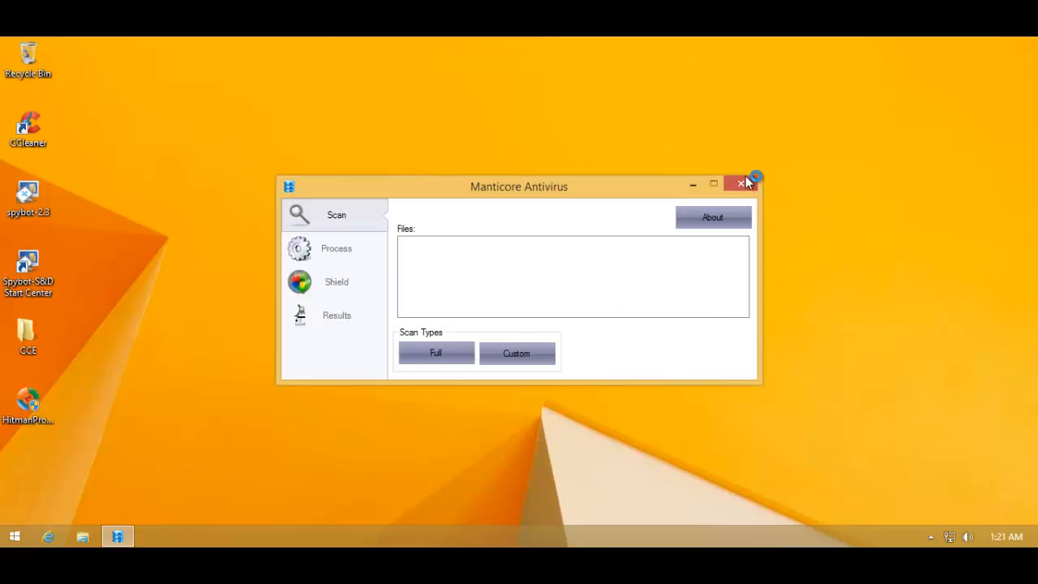
left_click(739, 183)
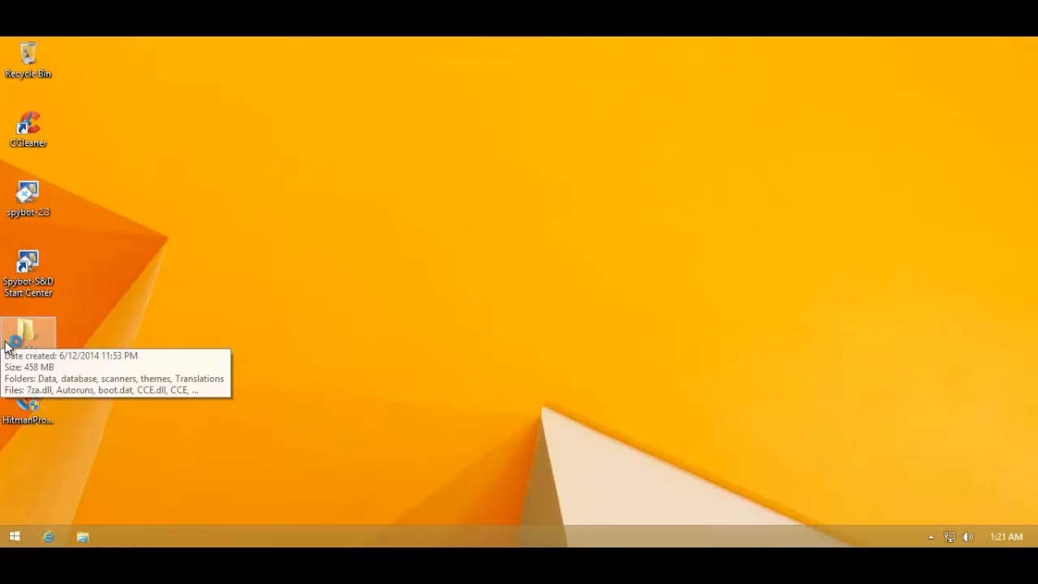
mouse_move(100, 394)
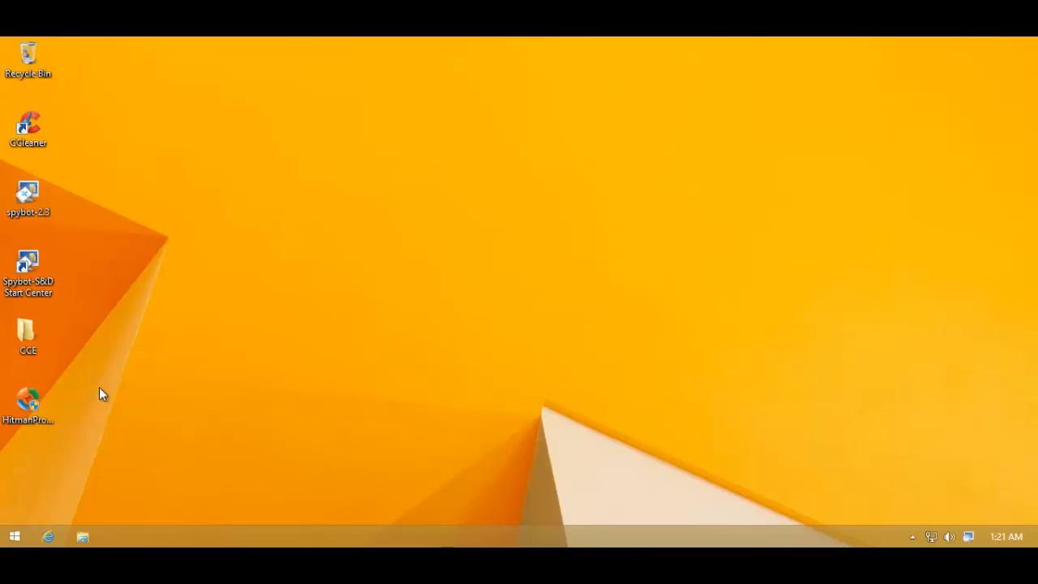
mouse_move(292, 528)
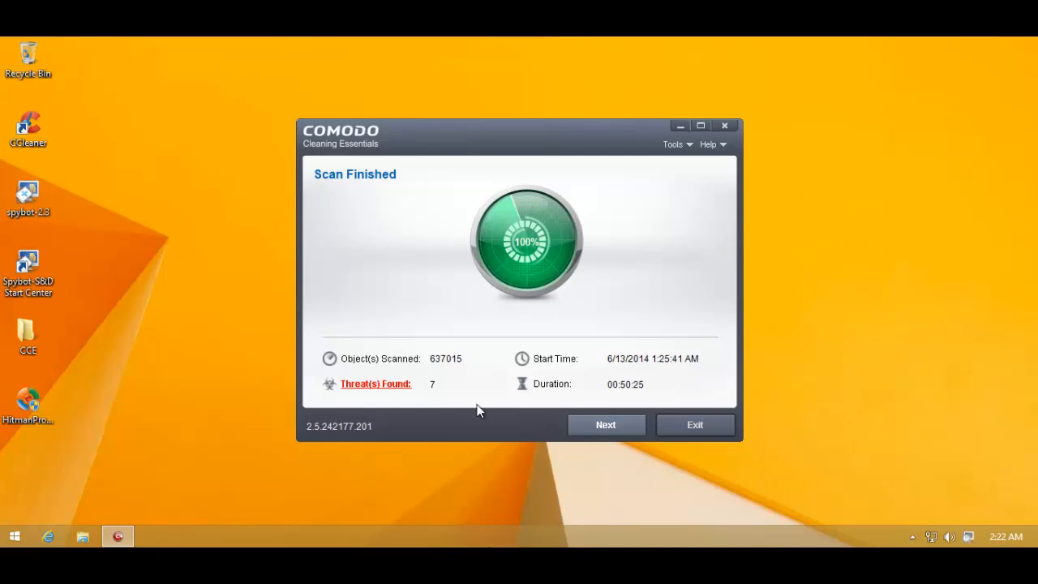
mouse_move(612, 425)
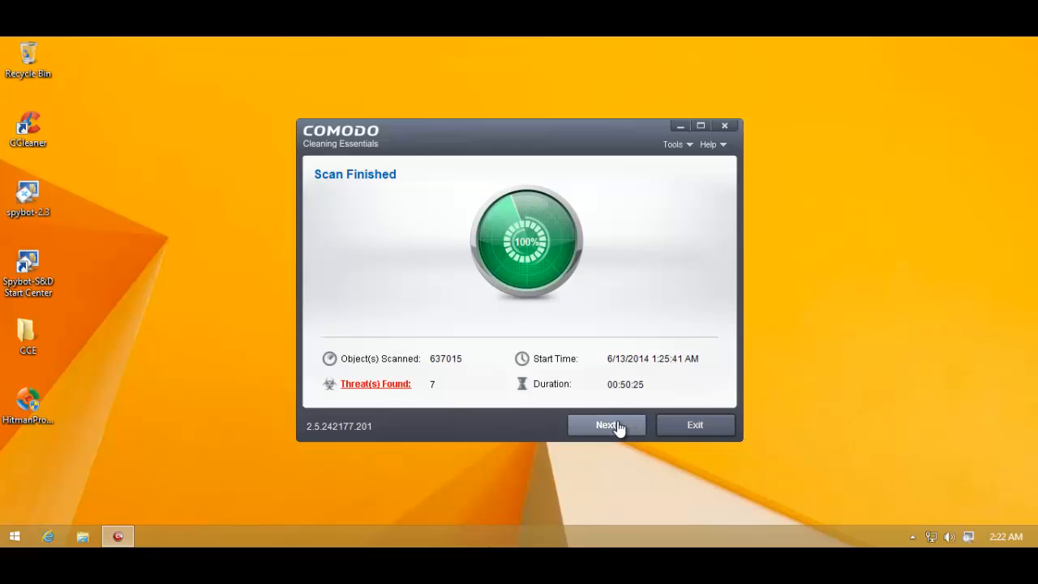
Inspect the threat file entries plus the Modified Hosts and Disabled UAC rows in the results.
left_click(606, 425)
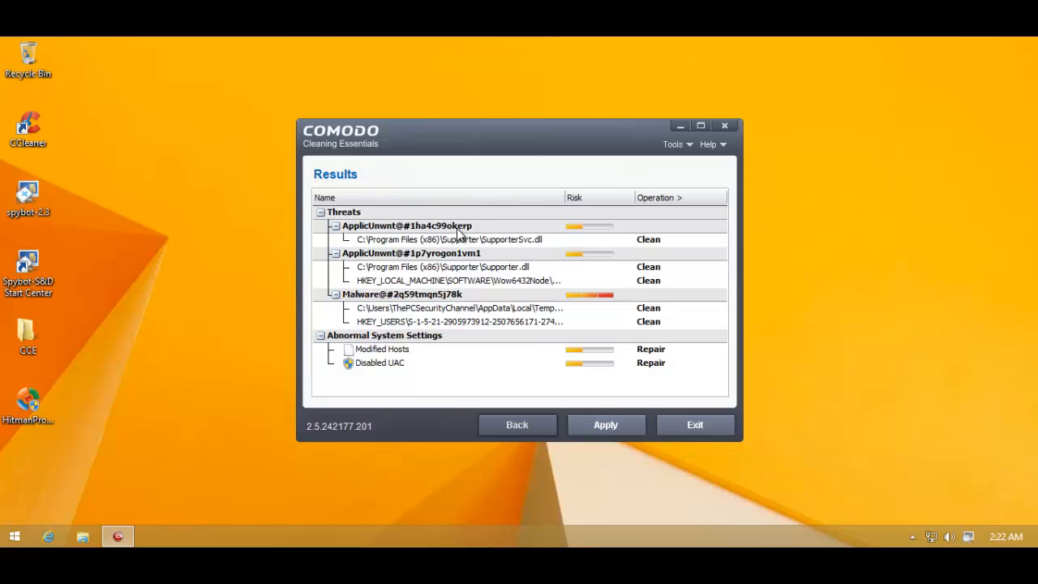
left_click(450, 239)
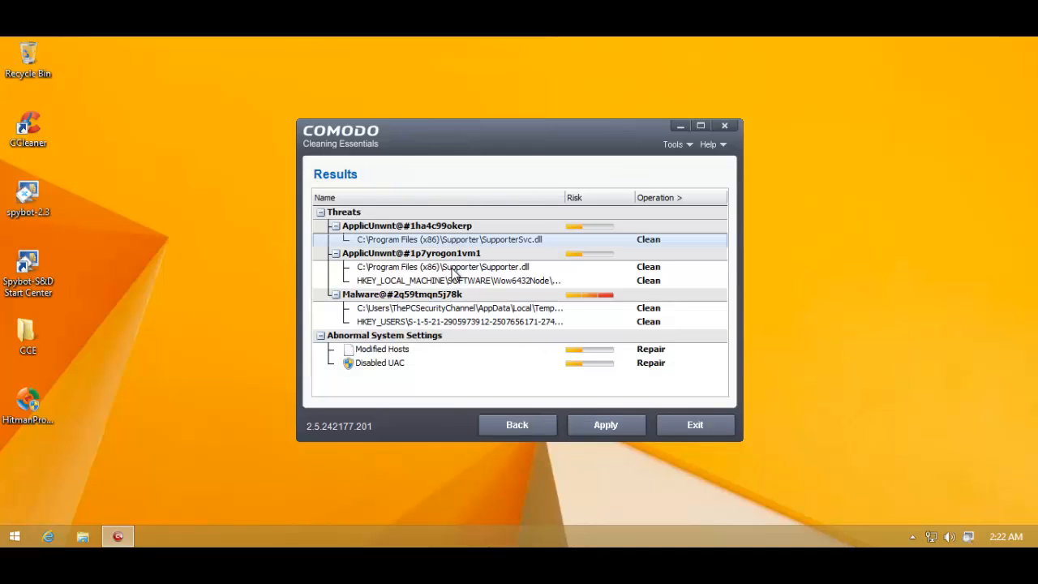
mouse_move(522, 253)
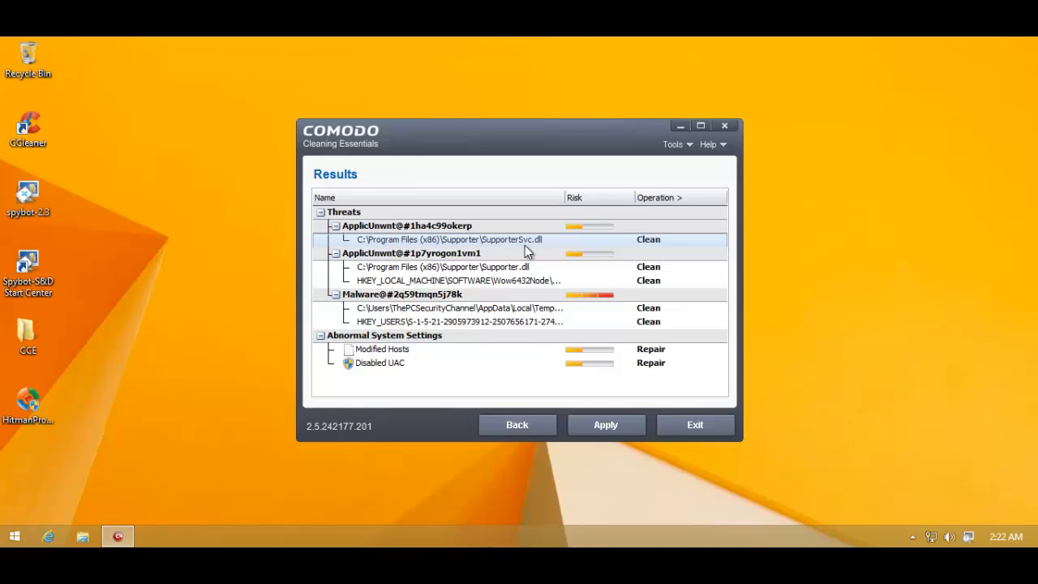
mouse_move(486, 246)
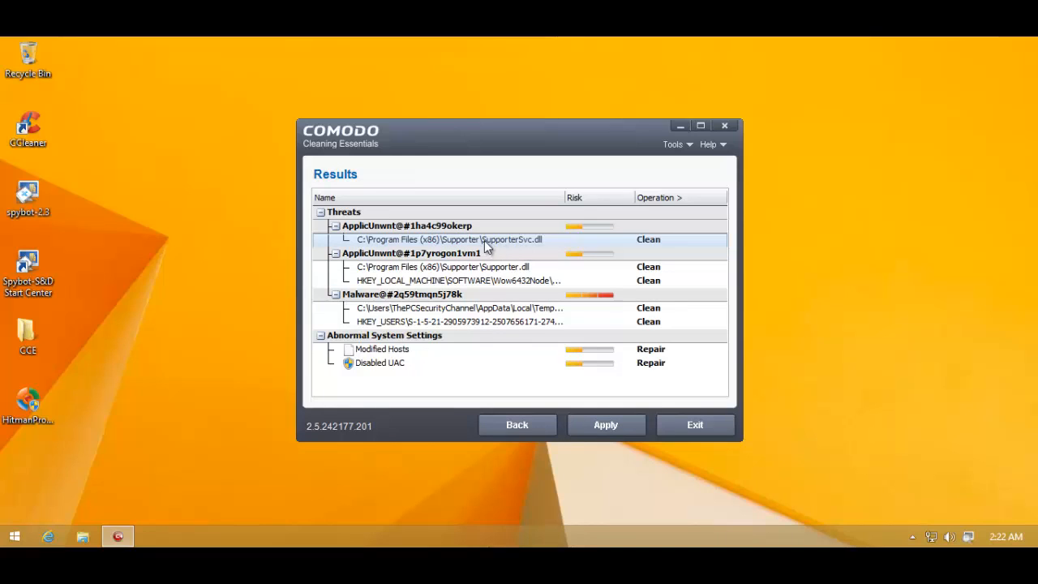
mouse_move(381, 237)
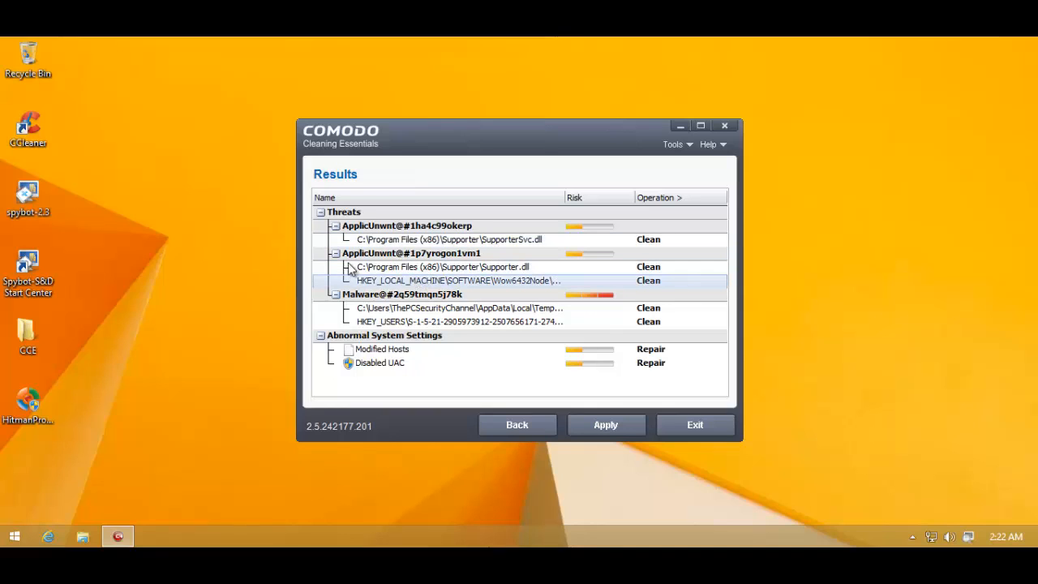
mouse_move(552, 214)
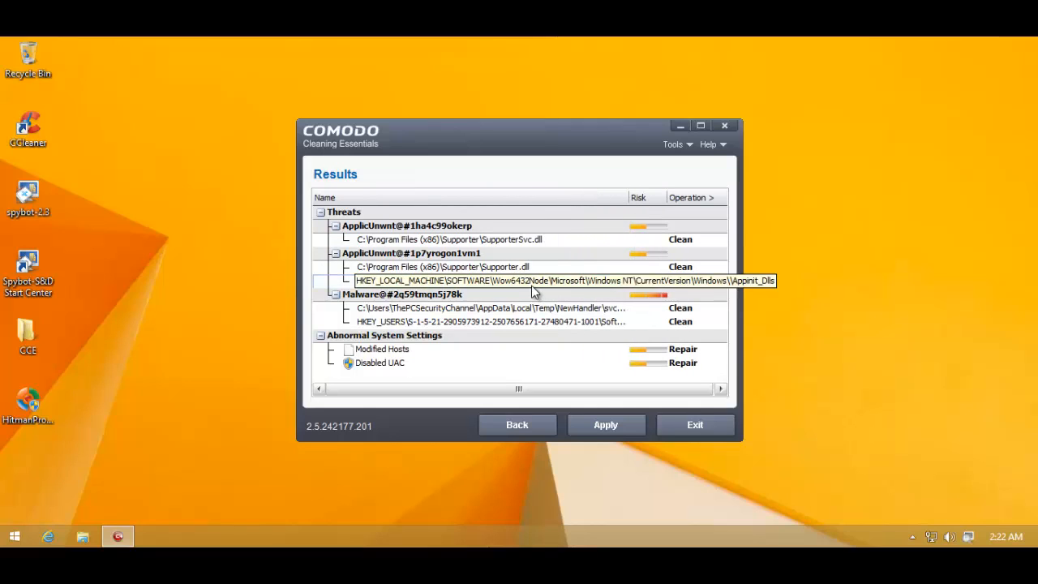
mouse_move(527, 289)
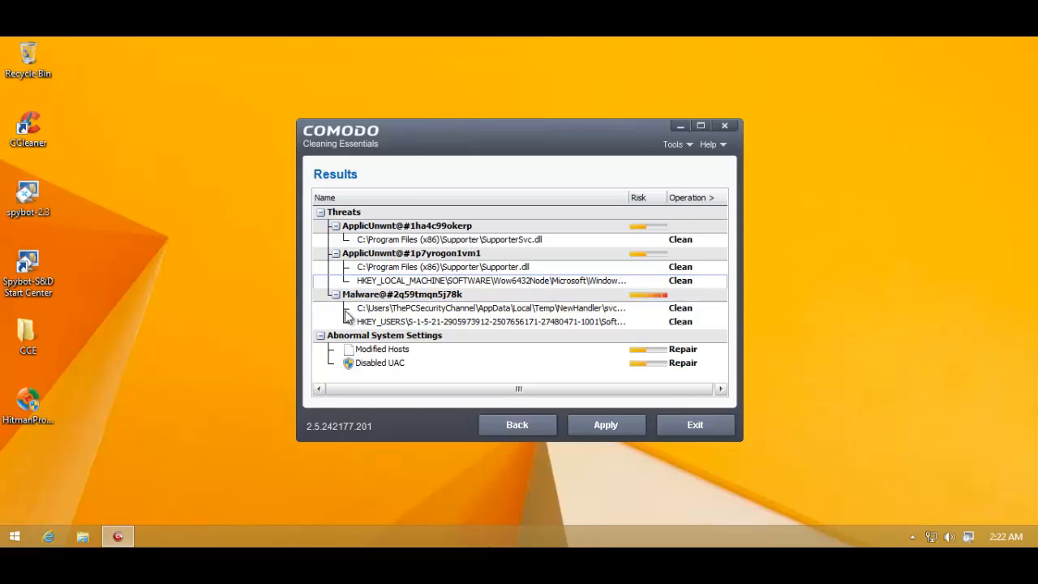
left_click(495, 308)
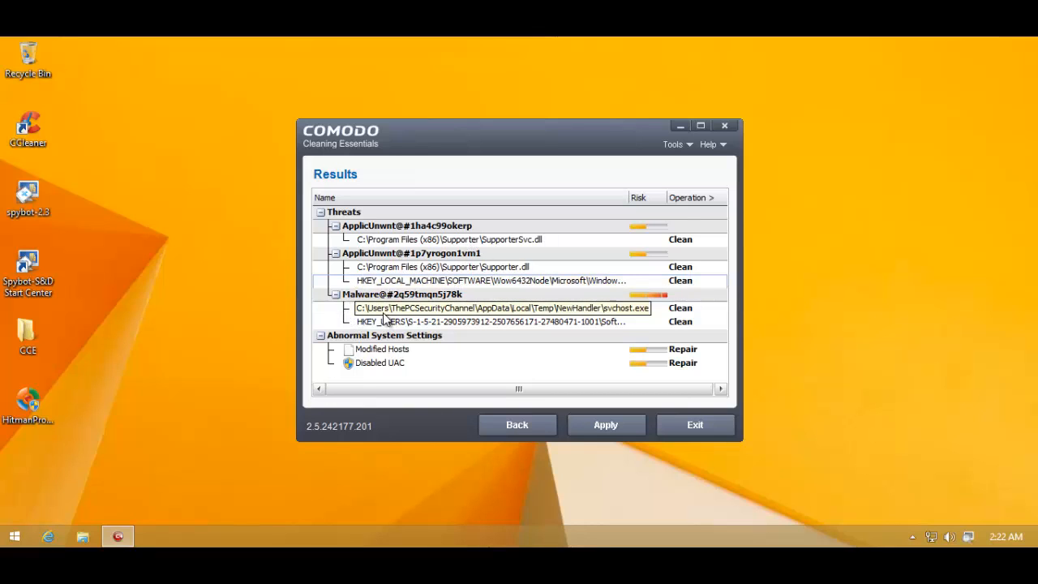
mouse_move(392, 311)
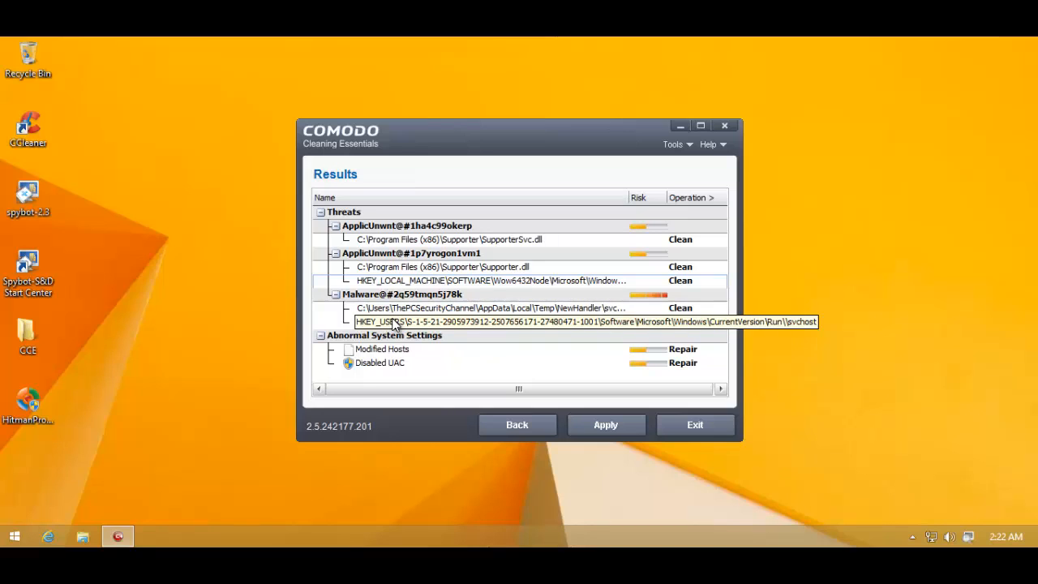
mouse_move(429, 237)
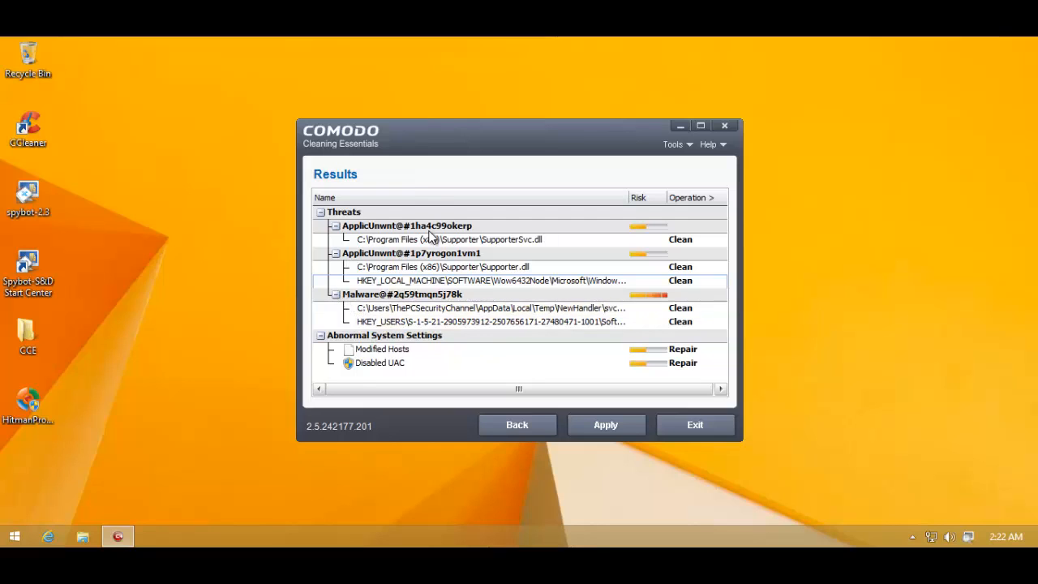
mouse_move(389, 253)
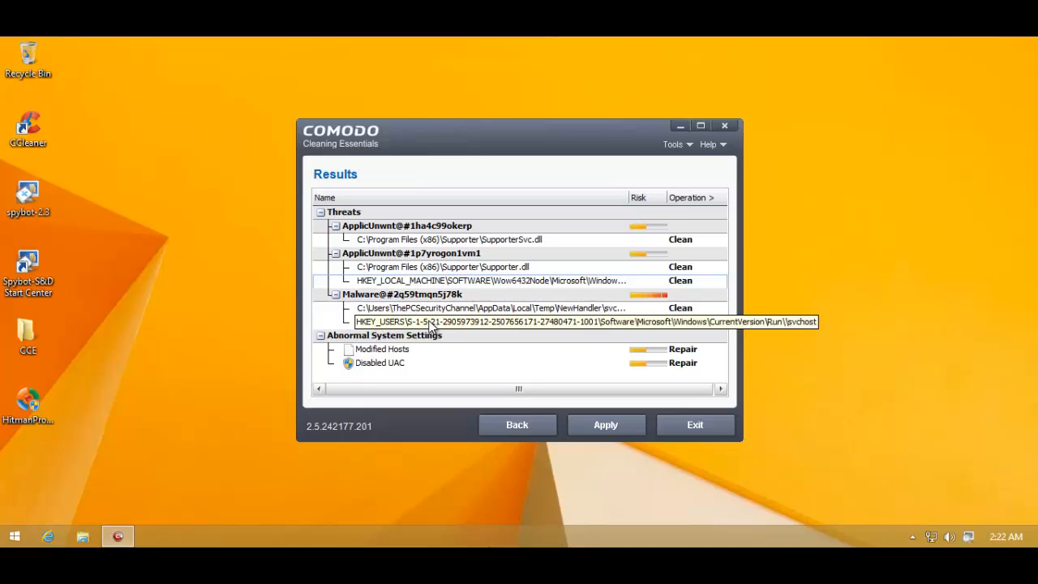
mouse_move(412, 354)
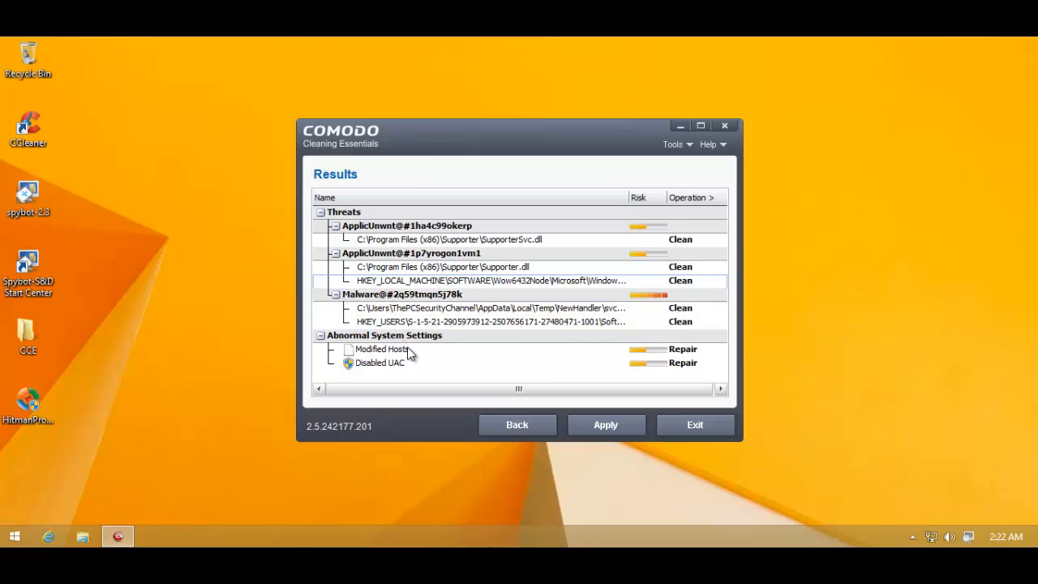
mouse_move(408, 354)
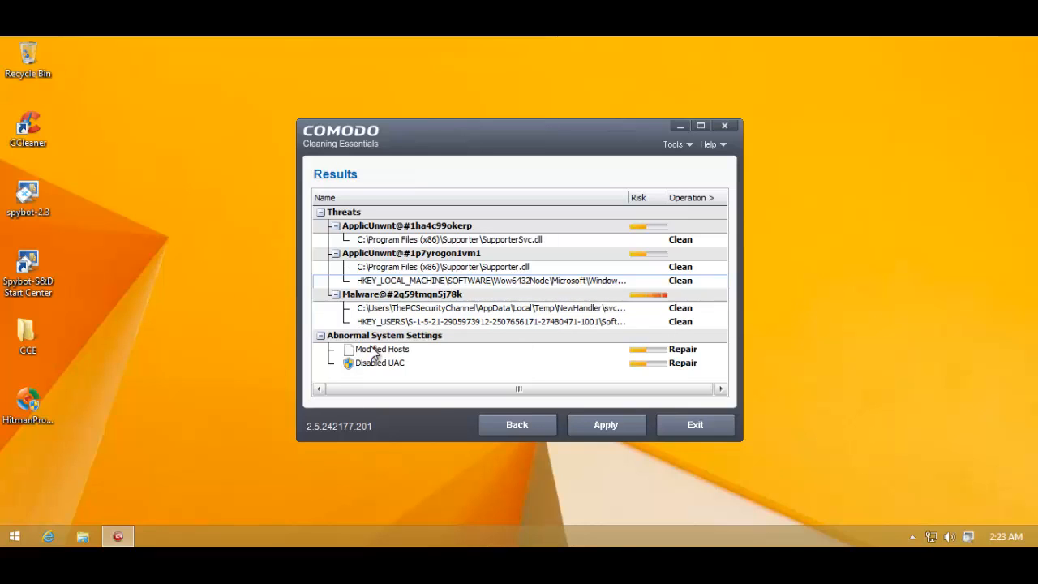
mouse_move(436, 351)
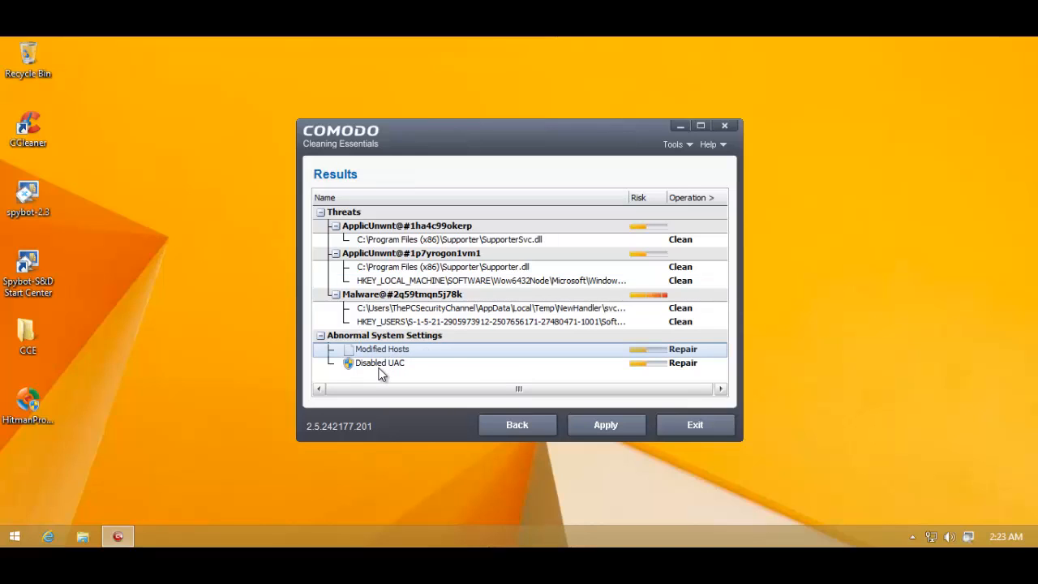
left_click(379, 364)
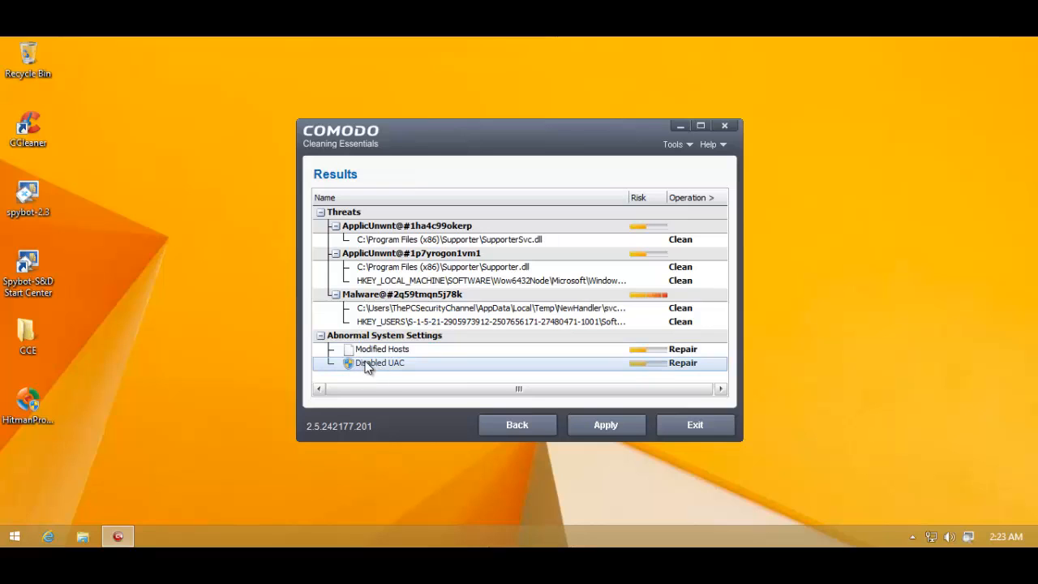
left_click(381, 348)
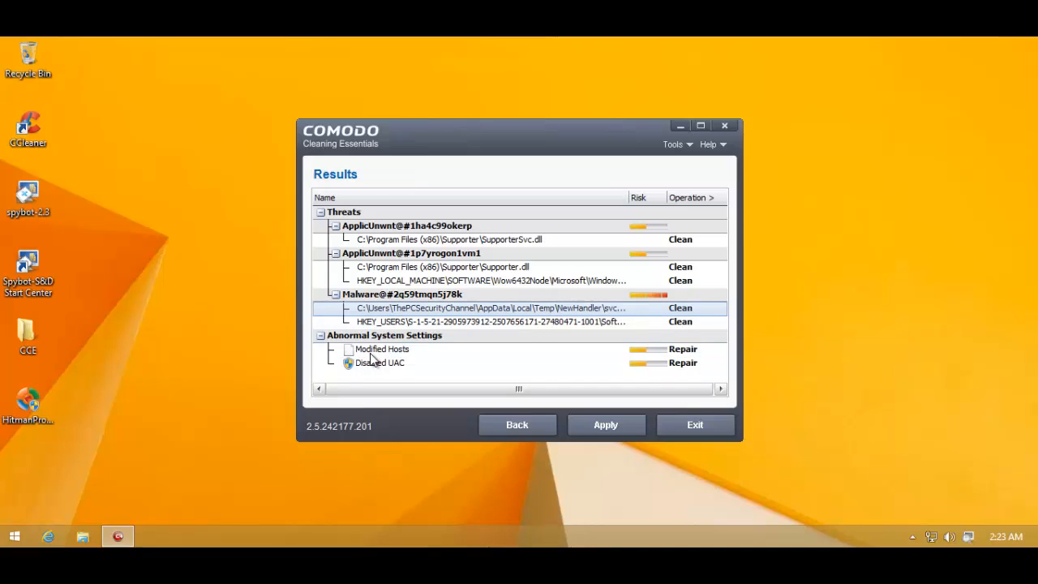
mouse_move(584, 432)
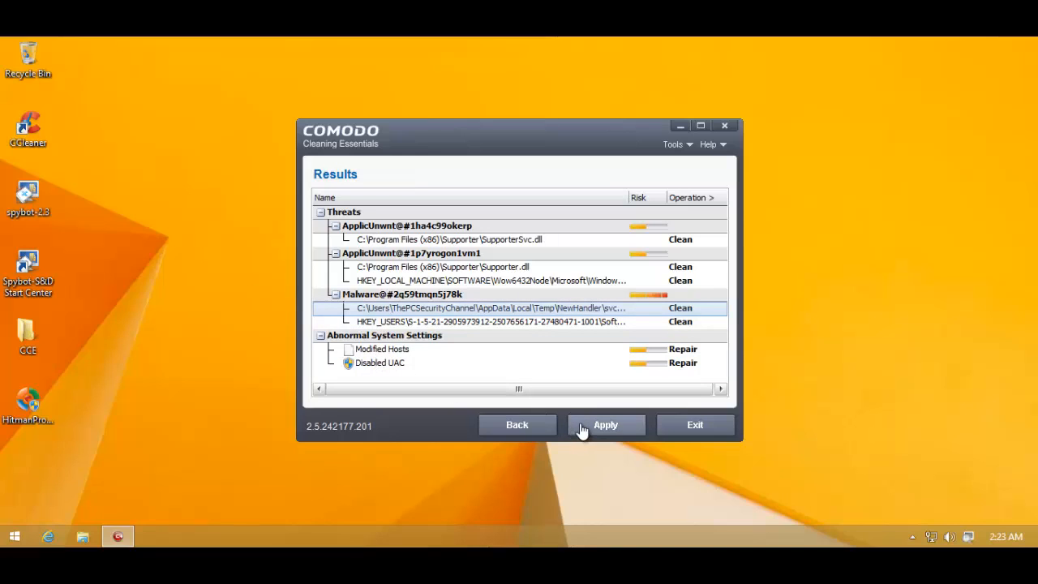
Apply cleanup of all 7 items, exit and agree to restart the computer.
left_click(606, 424)
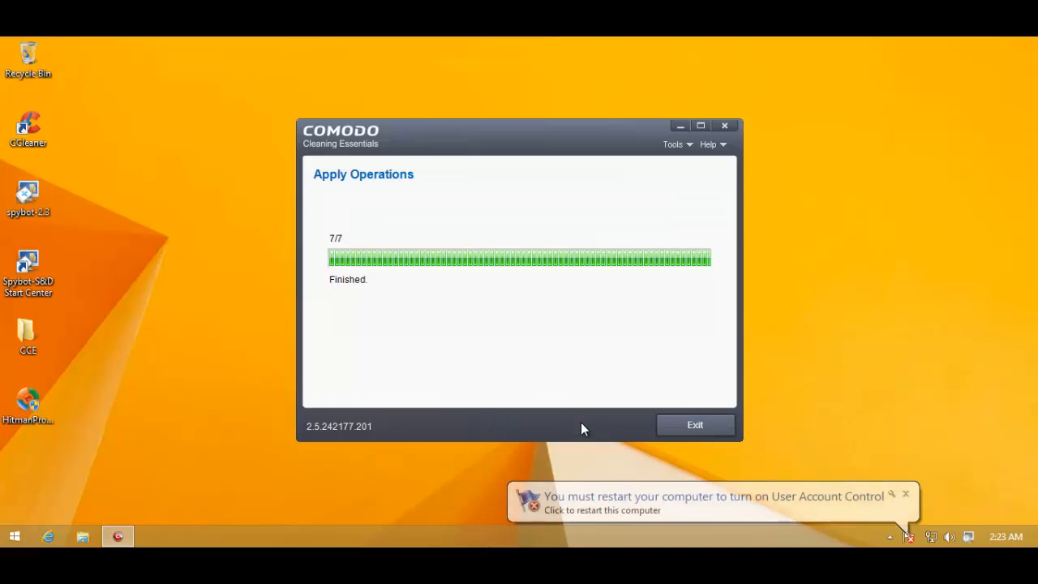
mouse_move(678, 429)
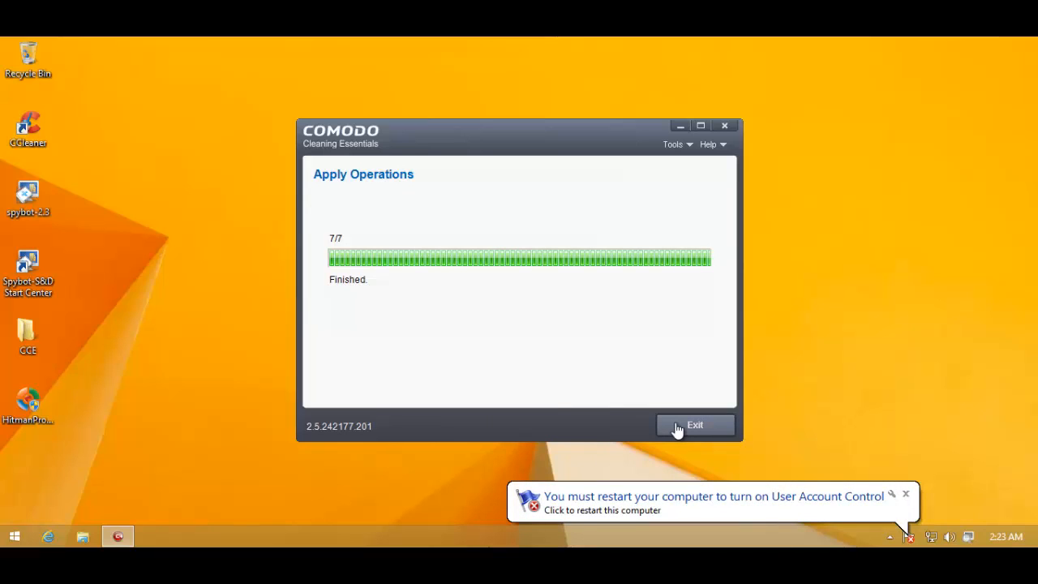
mouse_move(684, 430)
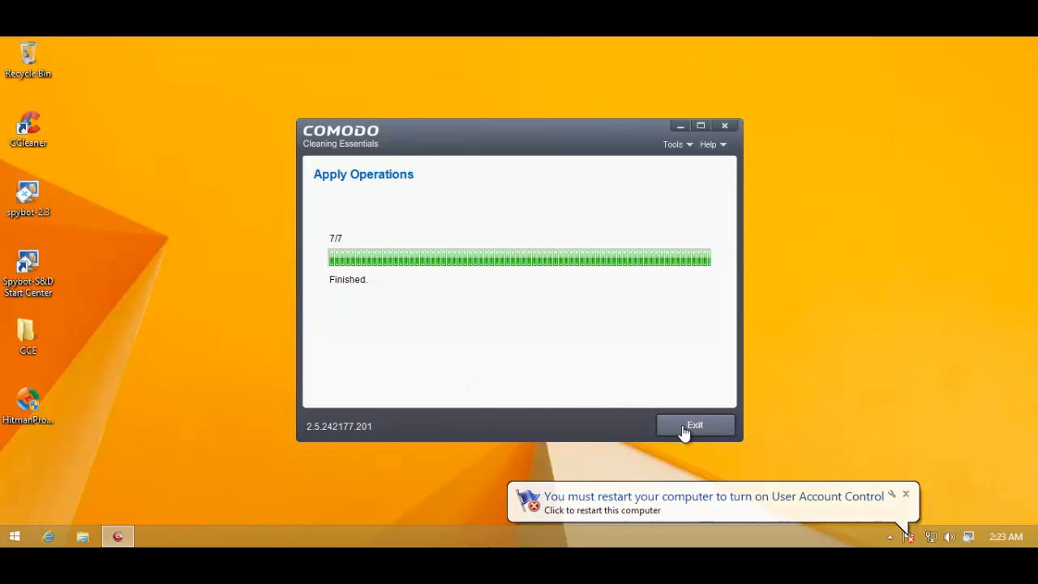
left_click(694, 425)
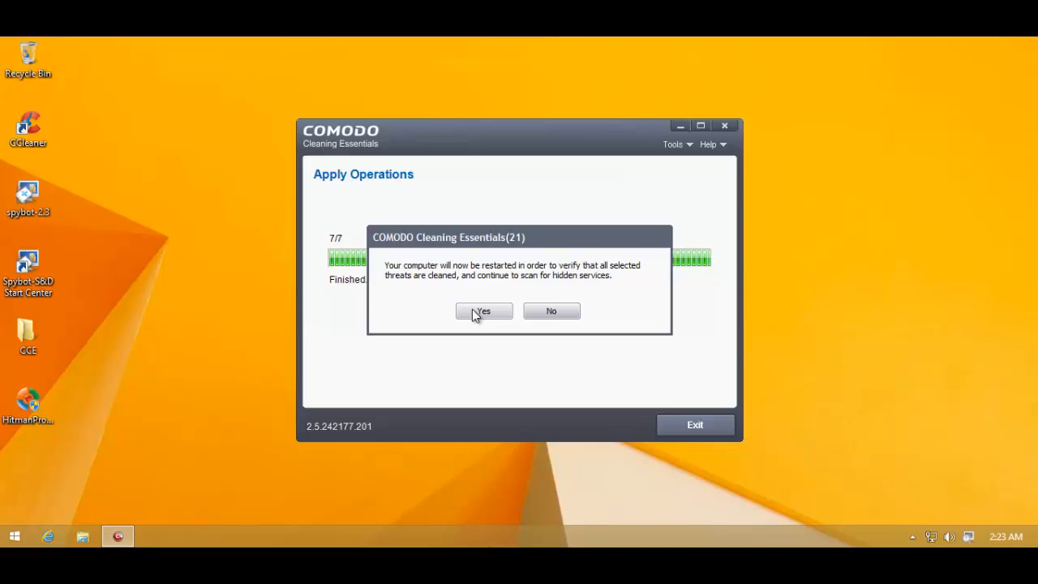
left_click(483, 311)
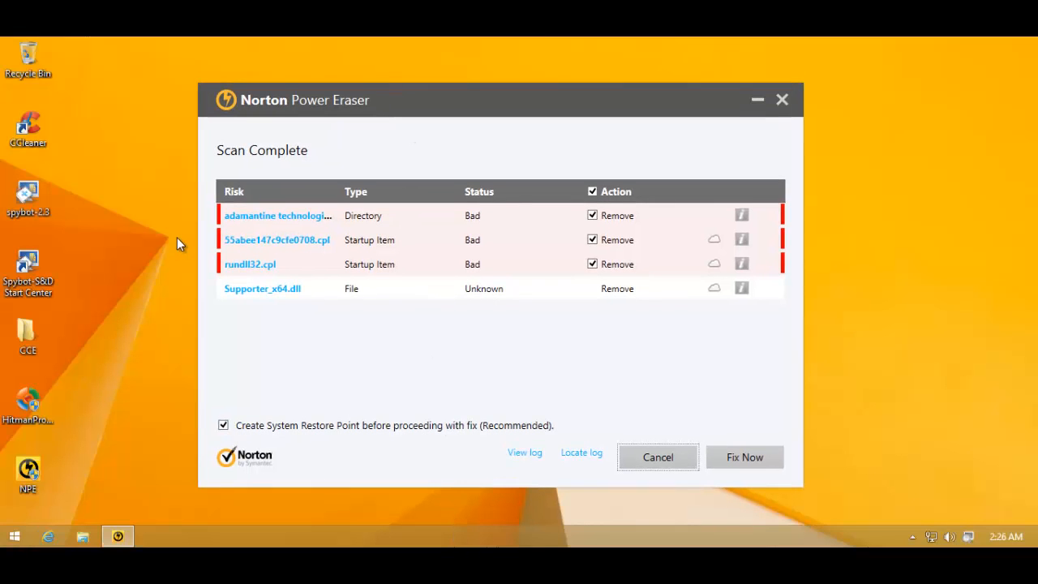
mouse_move(236, 221)
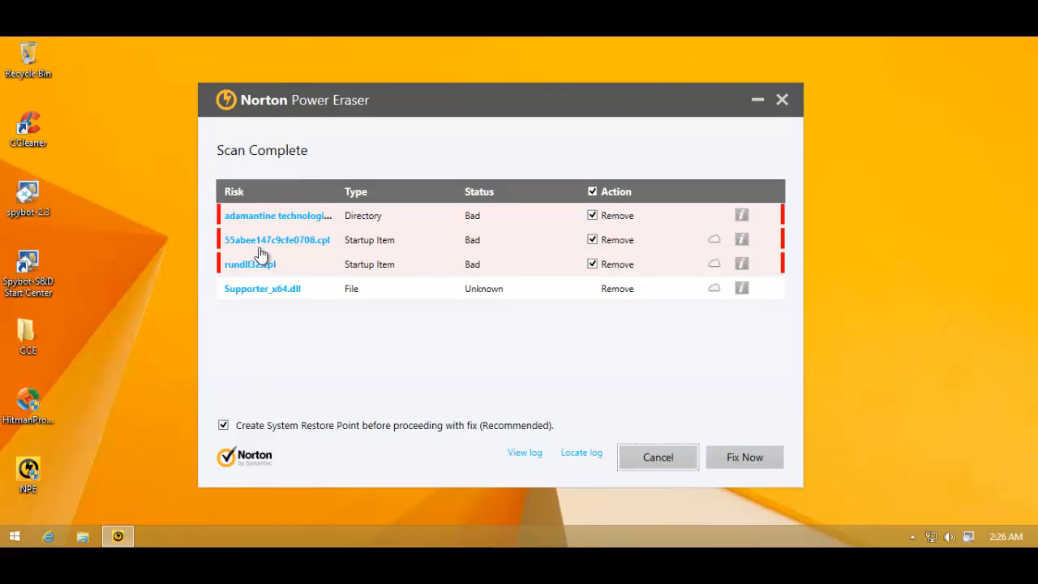
mouse_move(368, 253)
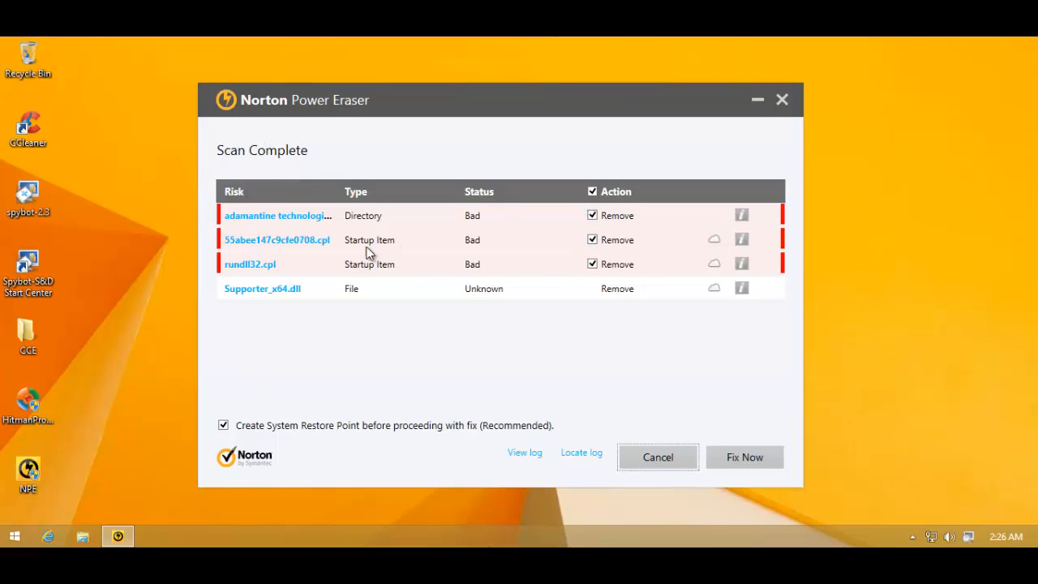
mouse_move(317, 221)
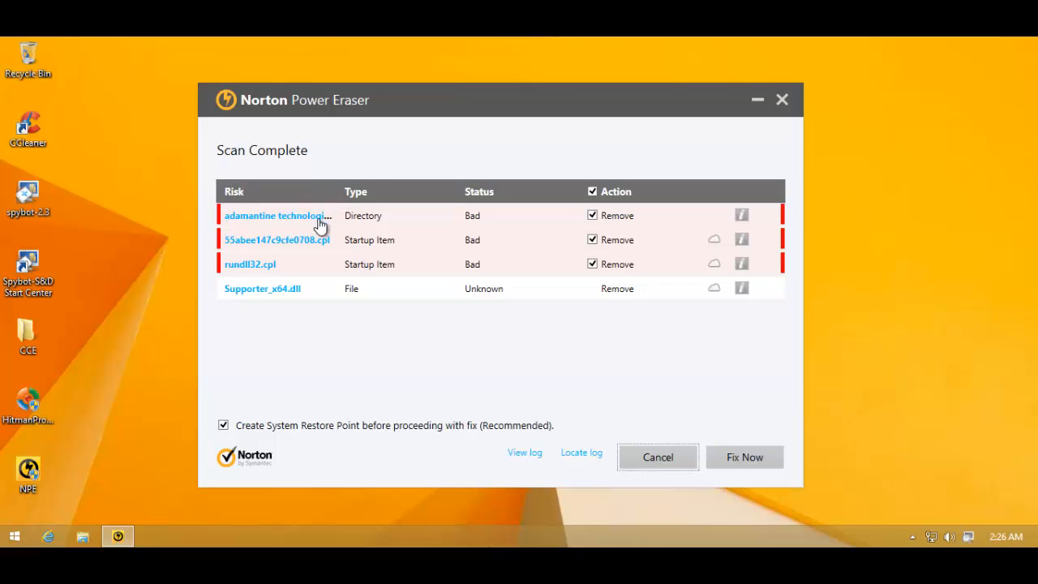
mouse_move(528, 219)
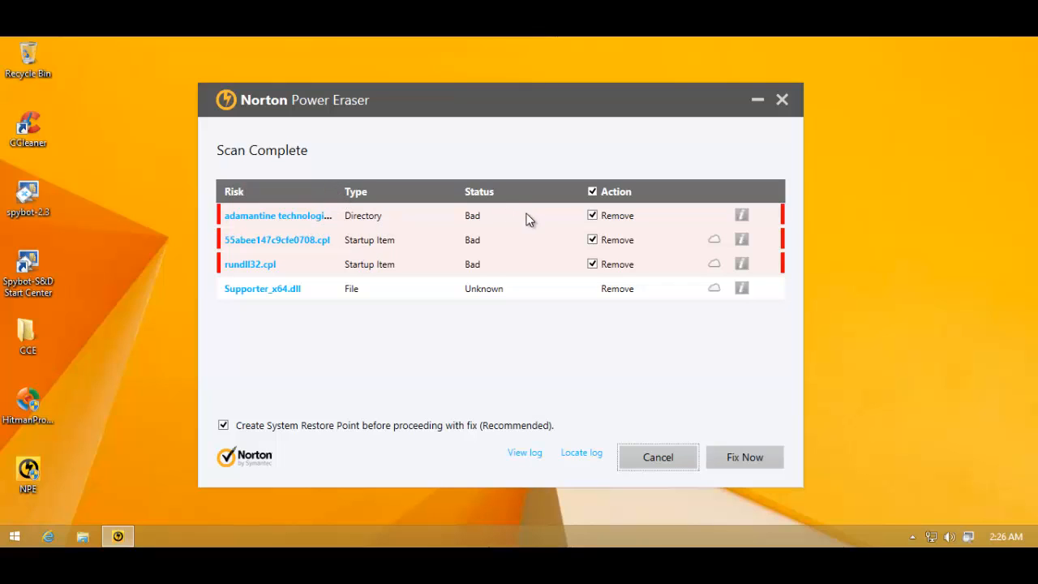
mouse_move(467, 230)
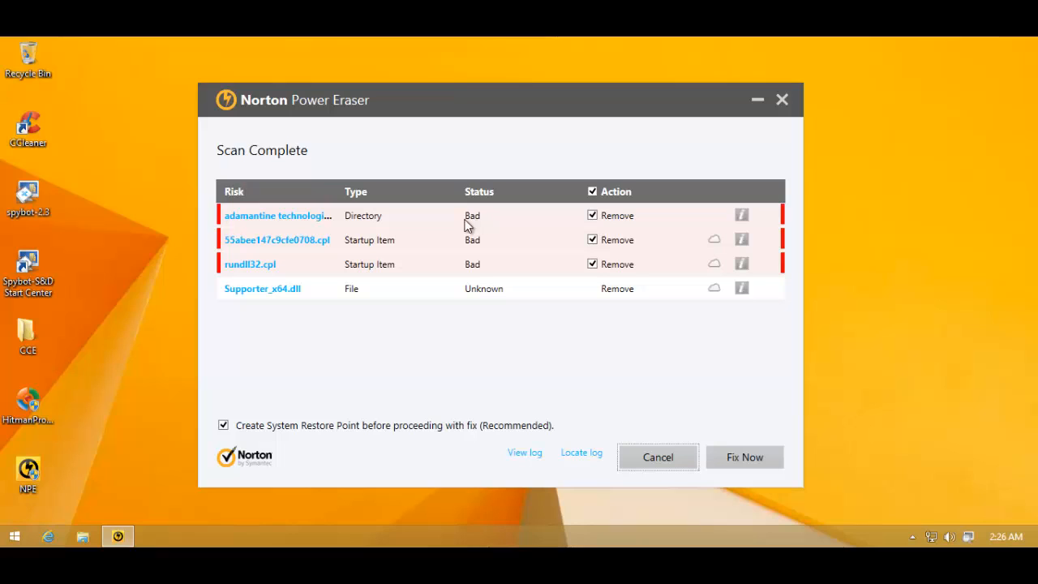
mouse_move(480, 244)
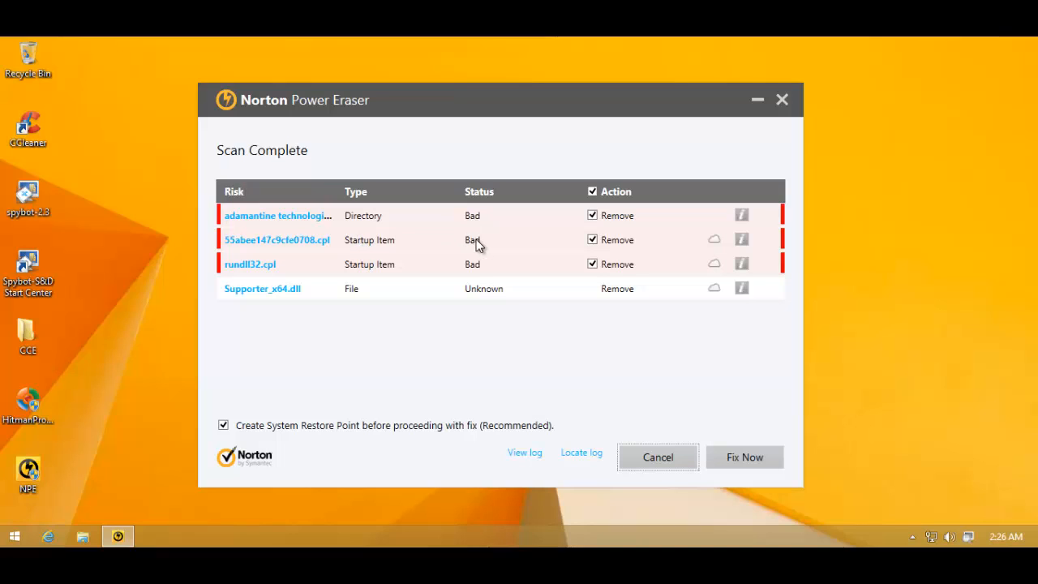
mouse_move(314, 225)
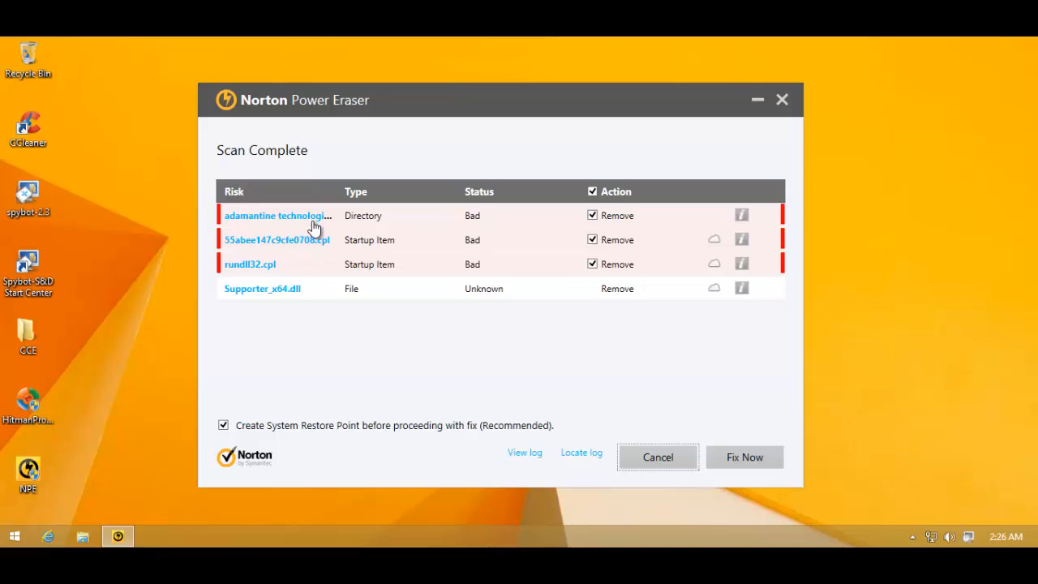
mouse_move(324, 244)
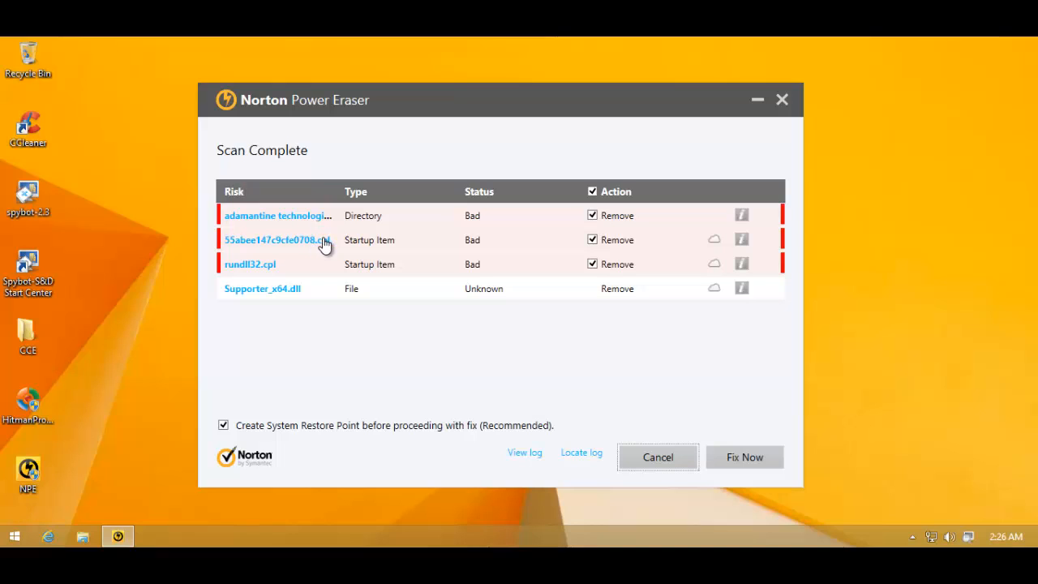
mouse_move(357, 239)
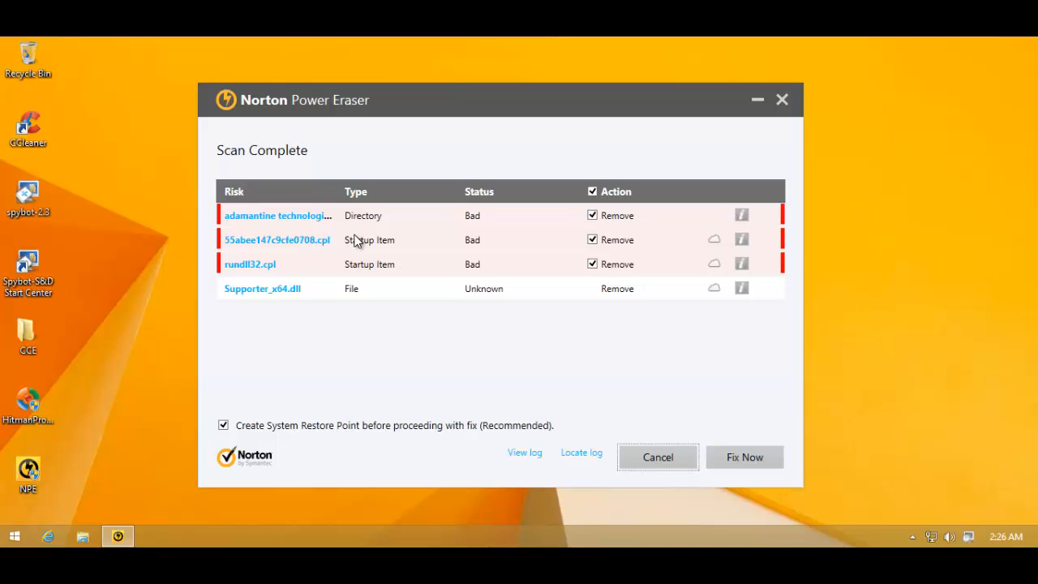
mouse_move(332, 273)
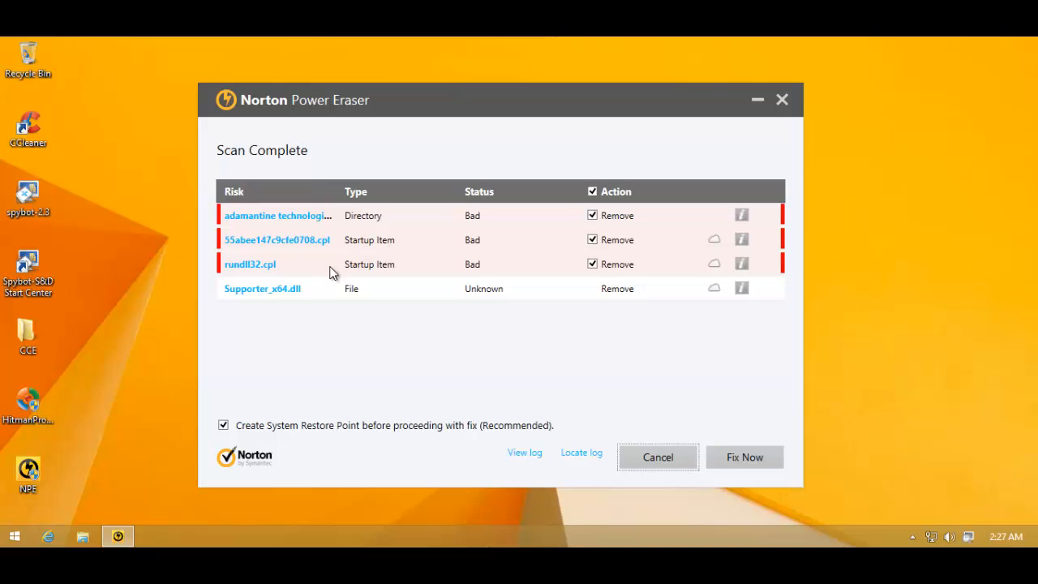
mouse_move(367, 249)
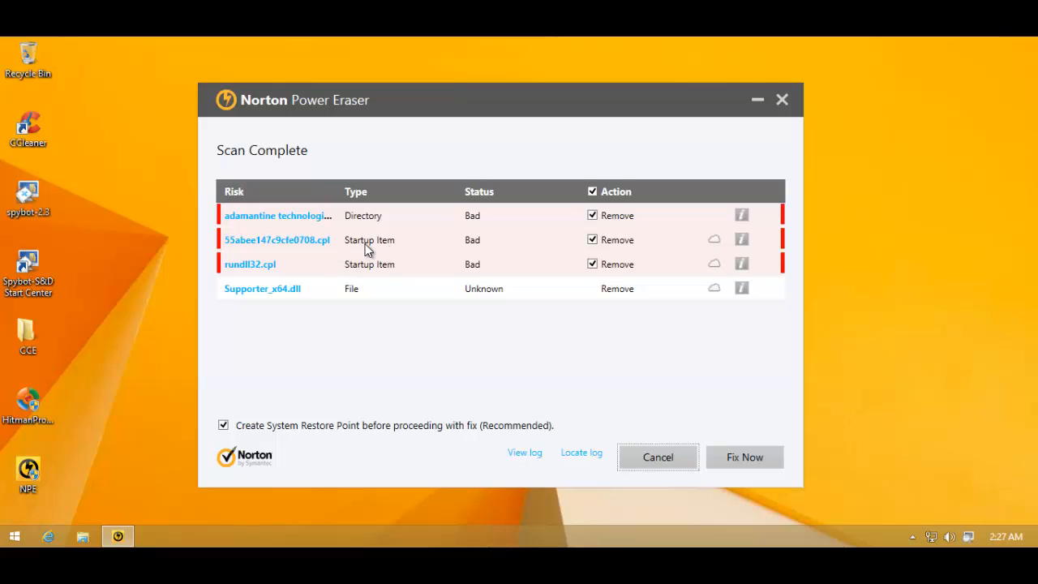
mouse_move(263, 276)
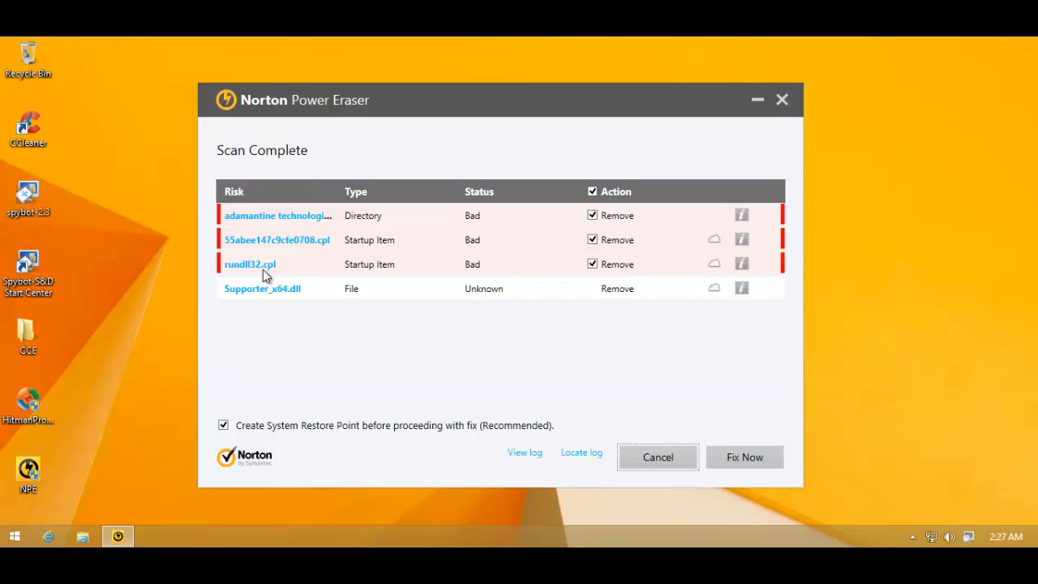
mouse_move(382, 250)
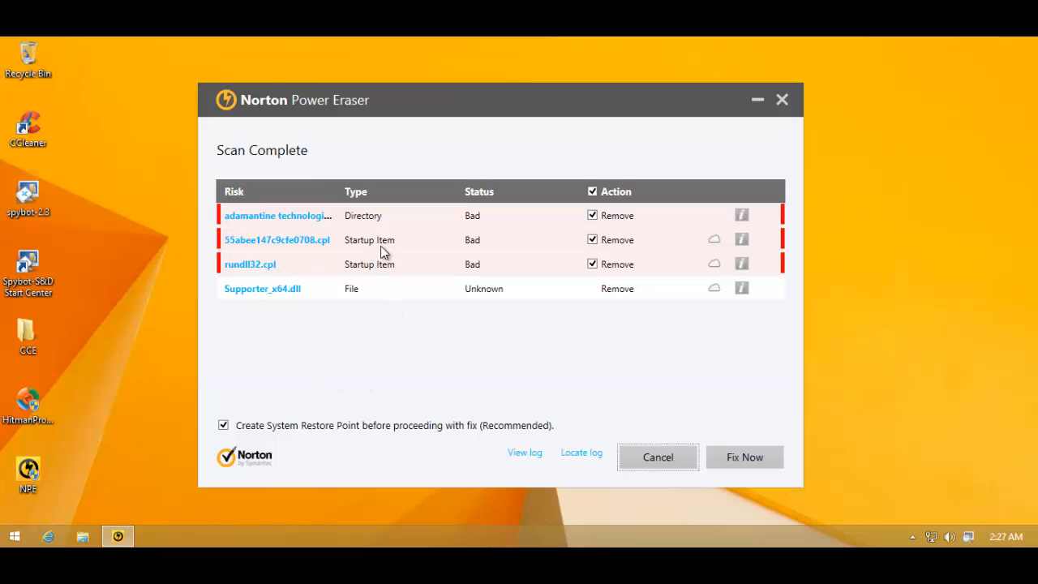
mouse_move(341, 274)
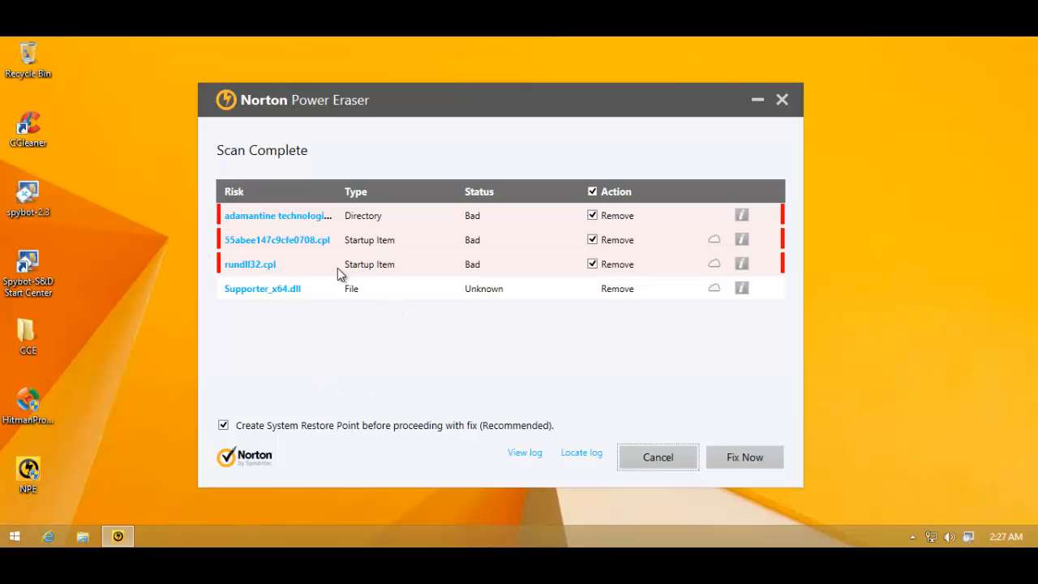
mouse_move(354, 268)
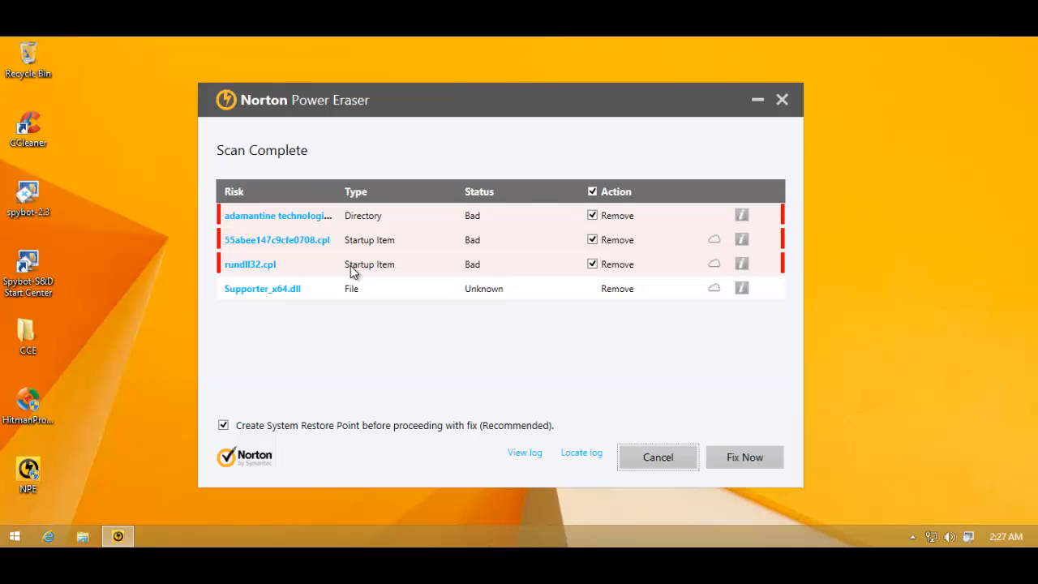
mouse_move(242, 298)
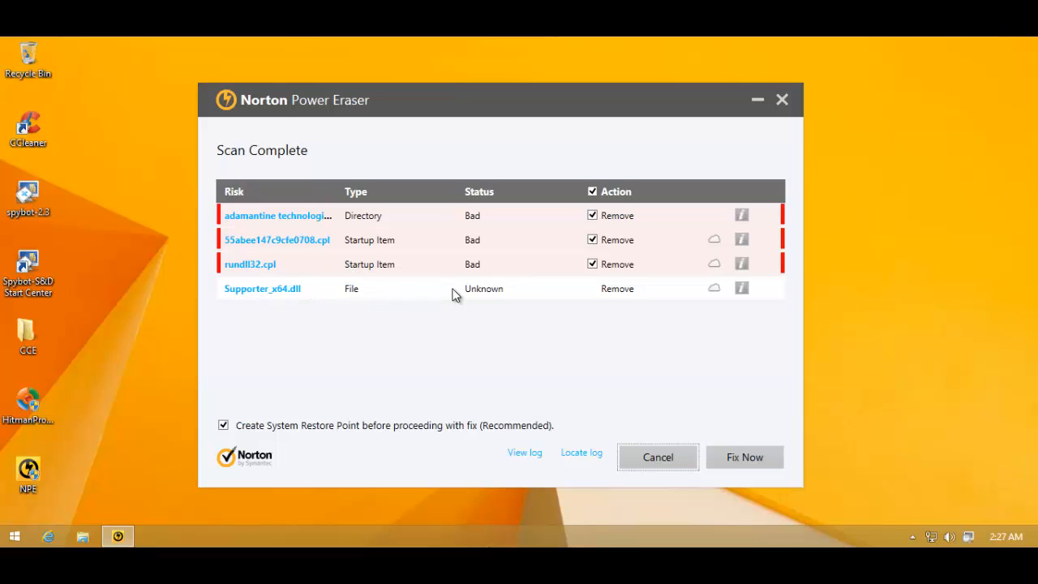
mouse_move(298, 271)
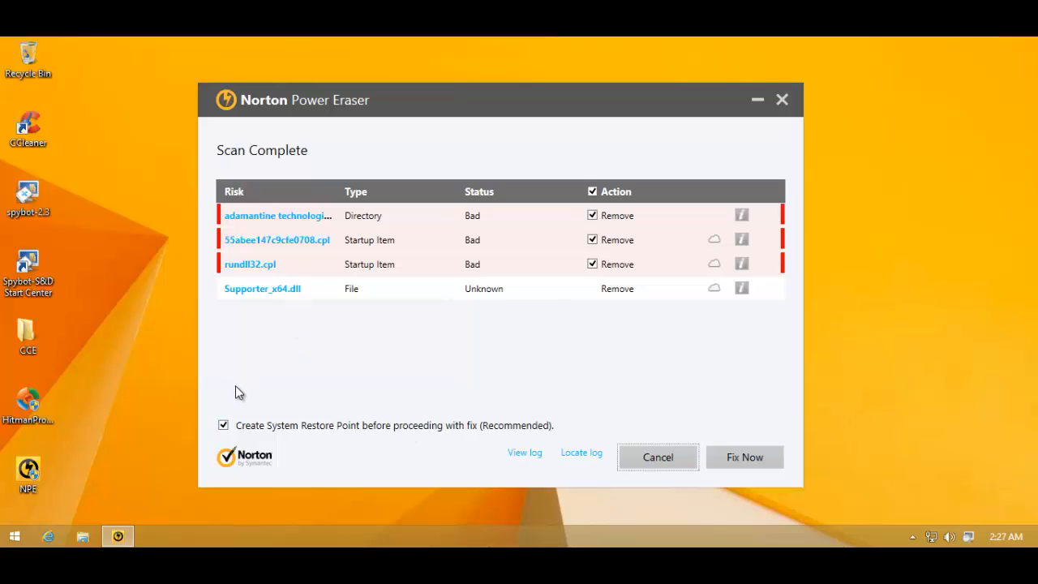
Skip the System Restore Point and Fix Now to remove the three flagged bad risks.
left_click(224, 425)
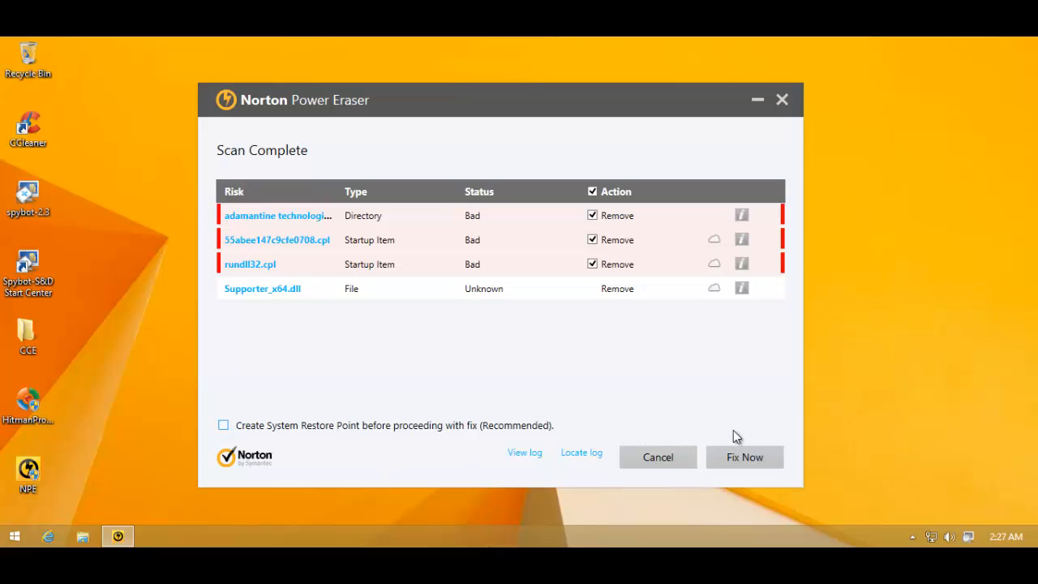
left_click(744, 457)
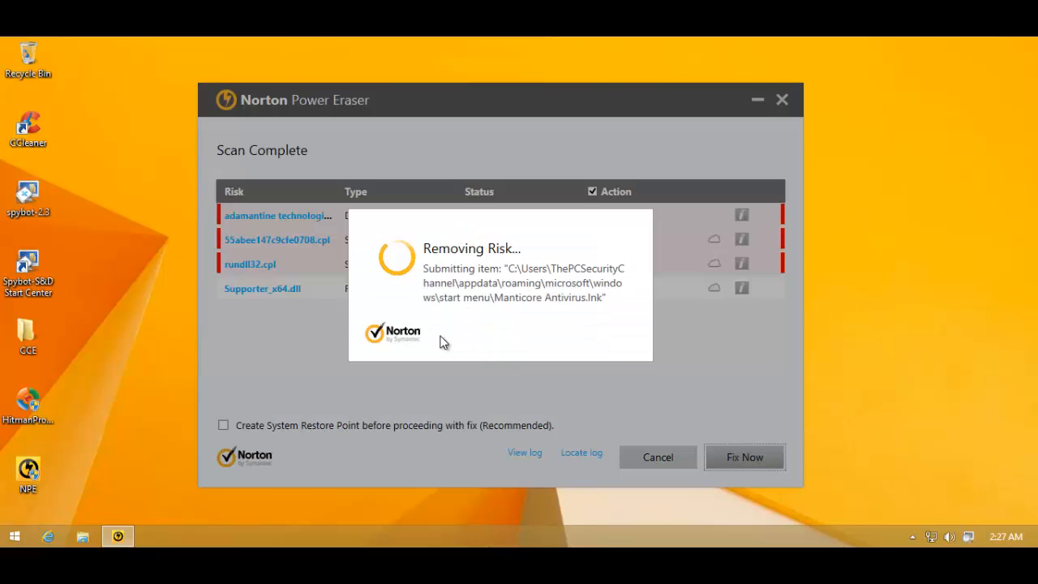
mouse_move(472, 379)
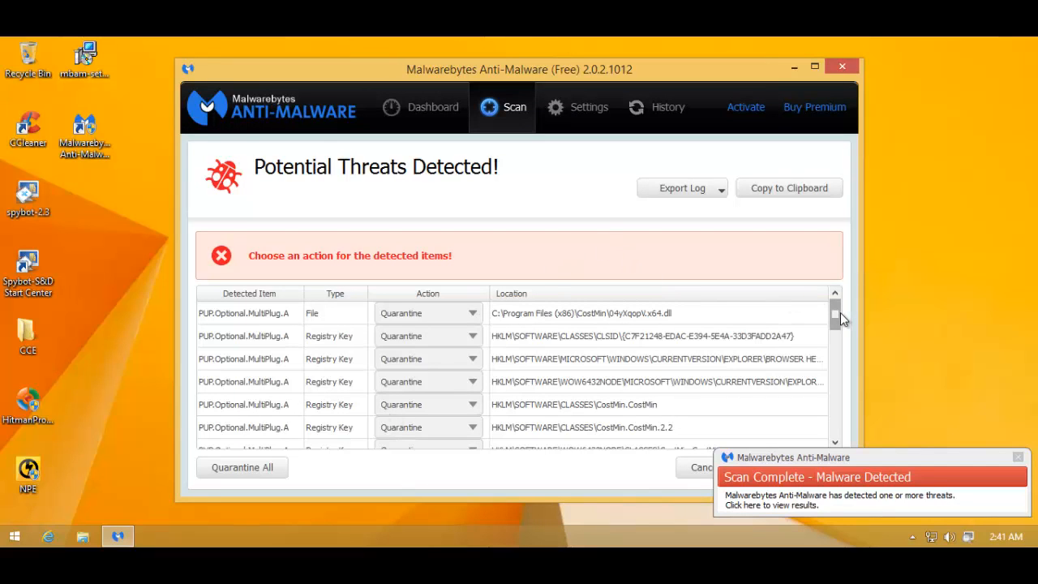
scroll("down", 3)
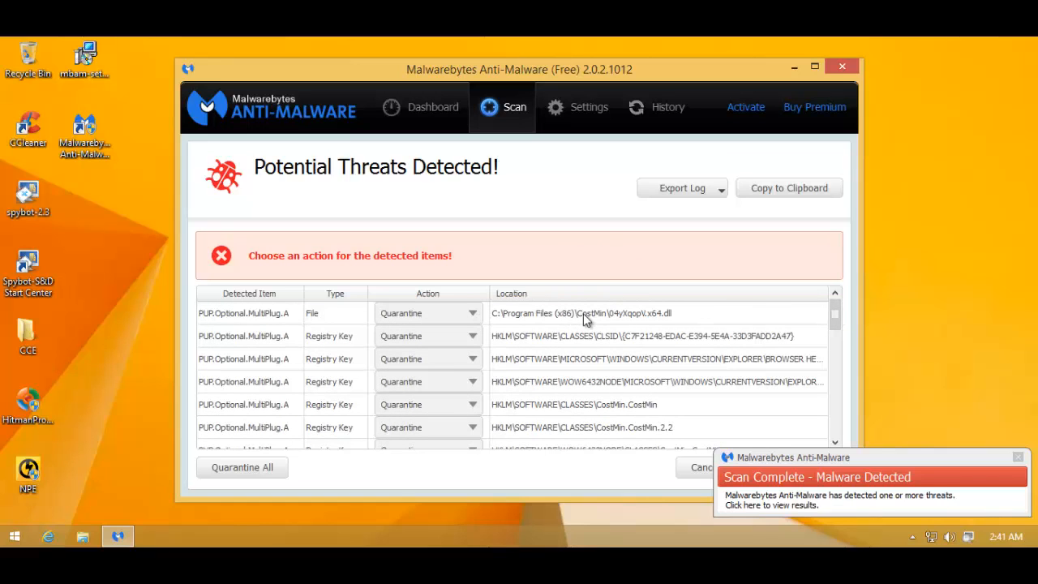
mouse_move(633, 322)
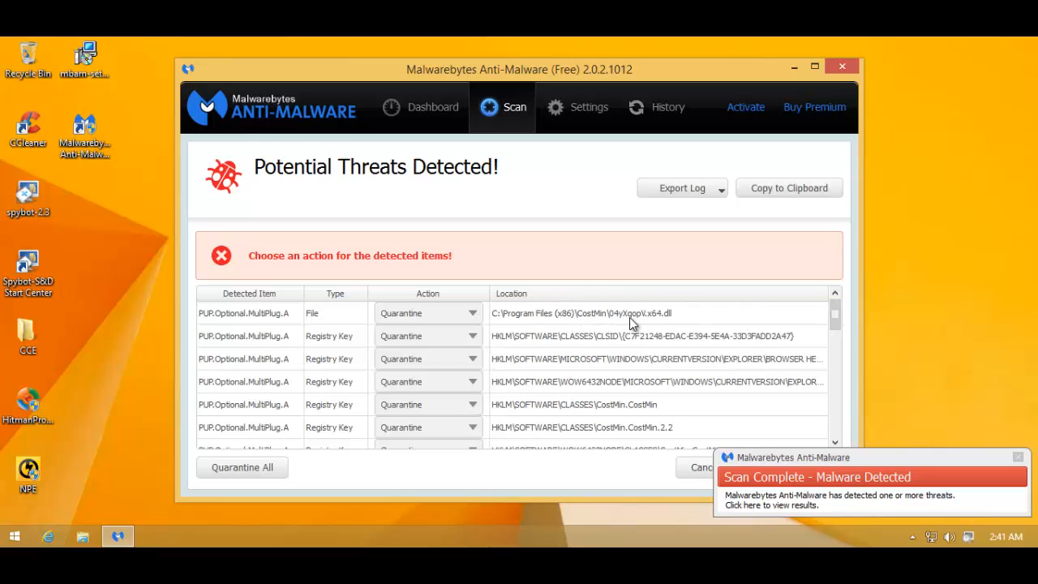
mouse_move(318, 338)
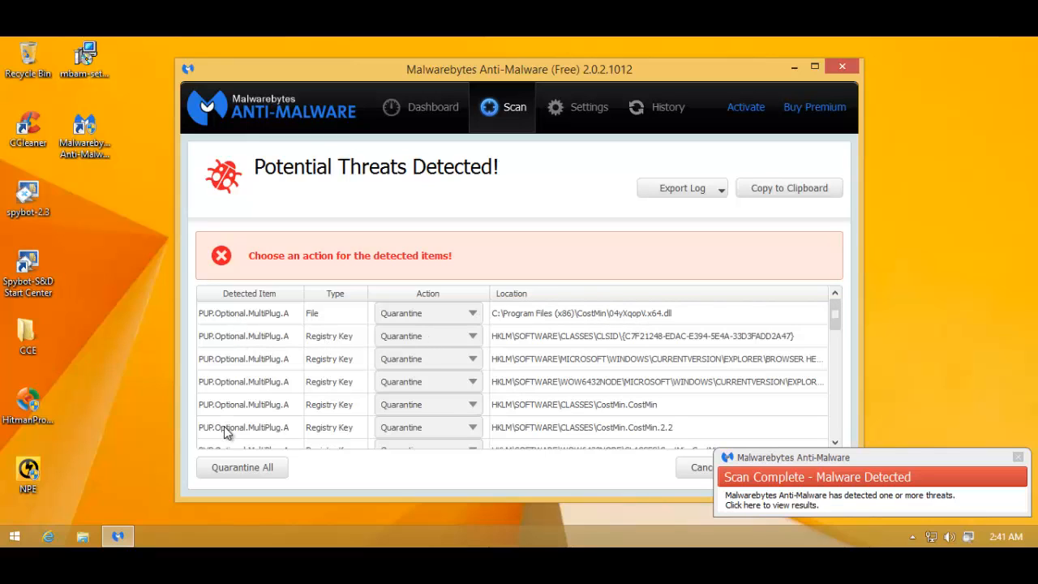
mouse_move(833, 311)
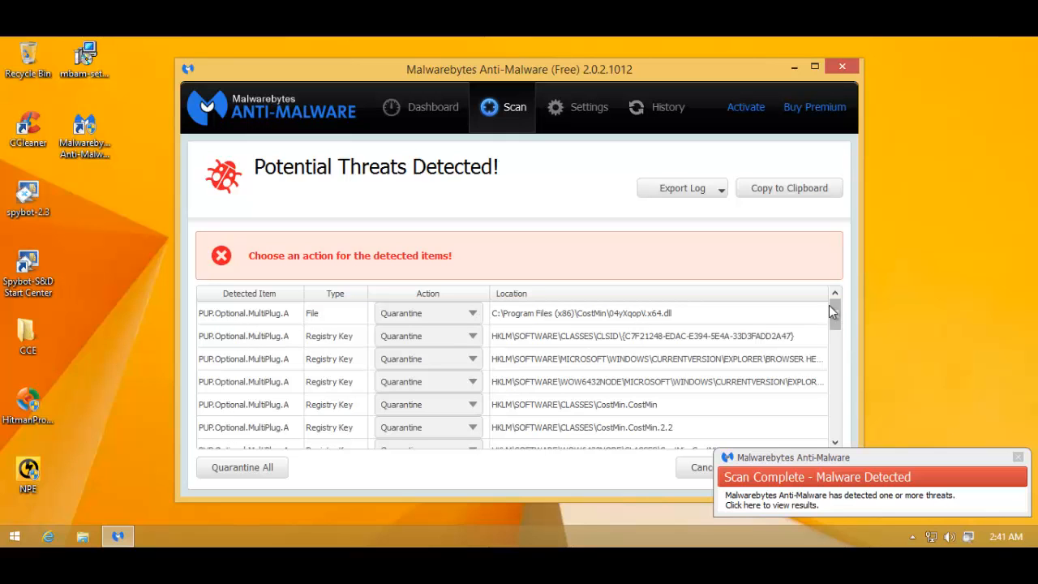
scroll("down", 3)
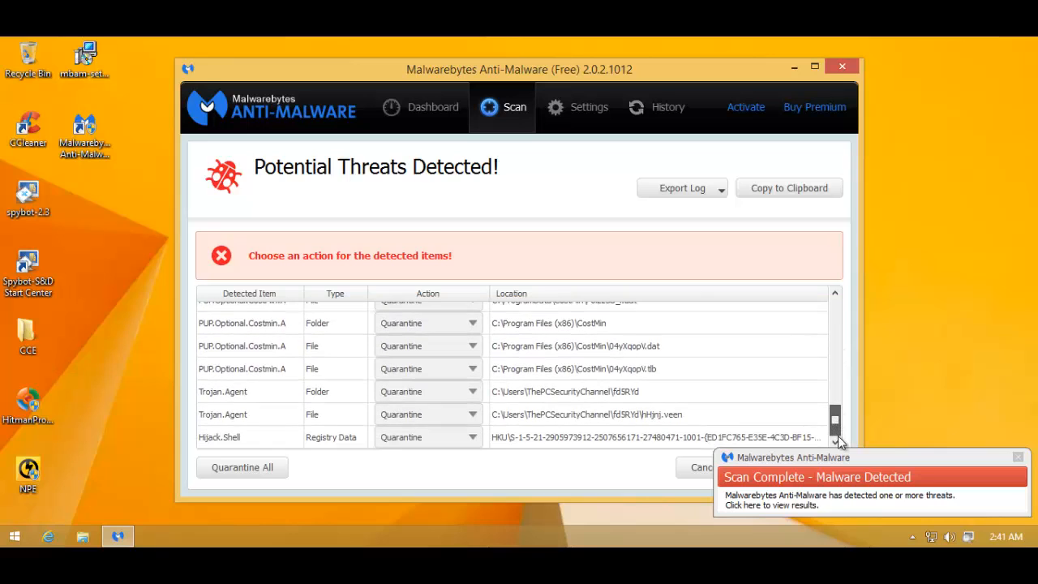
mouse_move(320, 387)
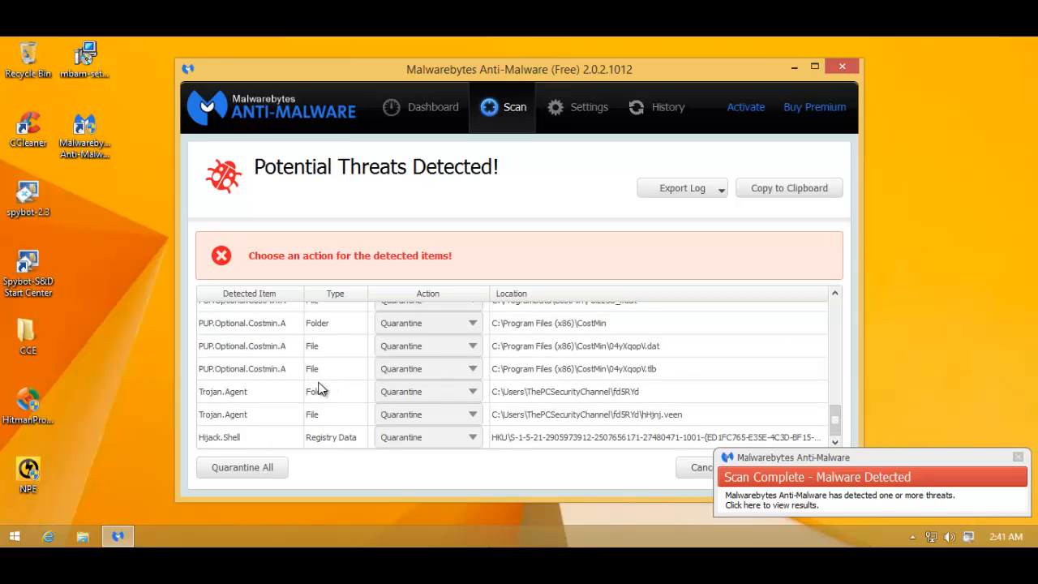
mouse_move(506, 405)
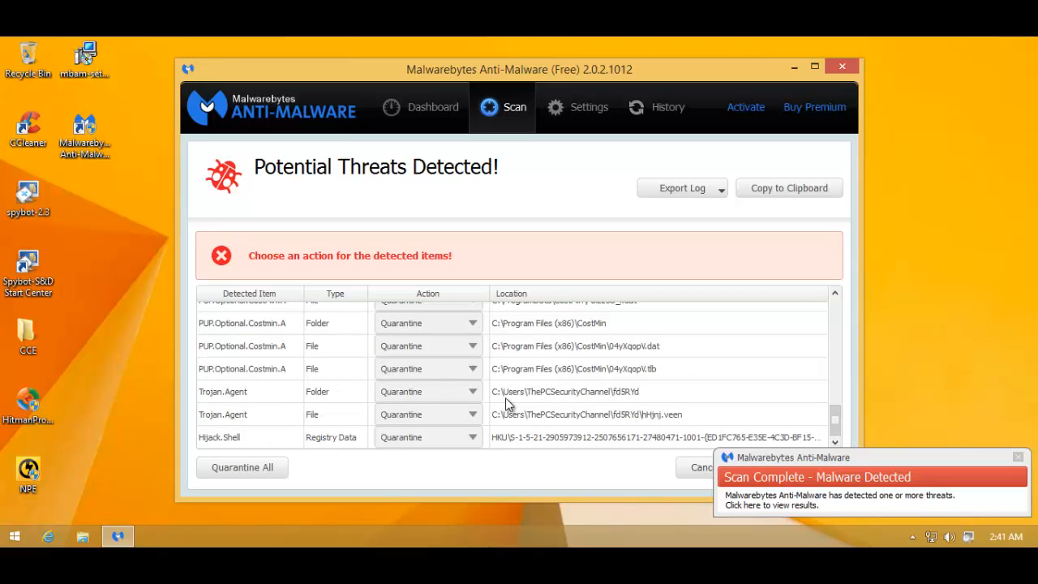
mouse_move(383, 405)
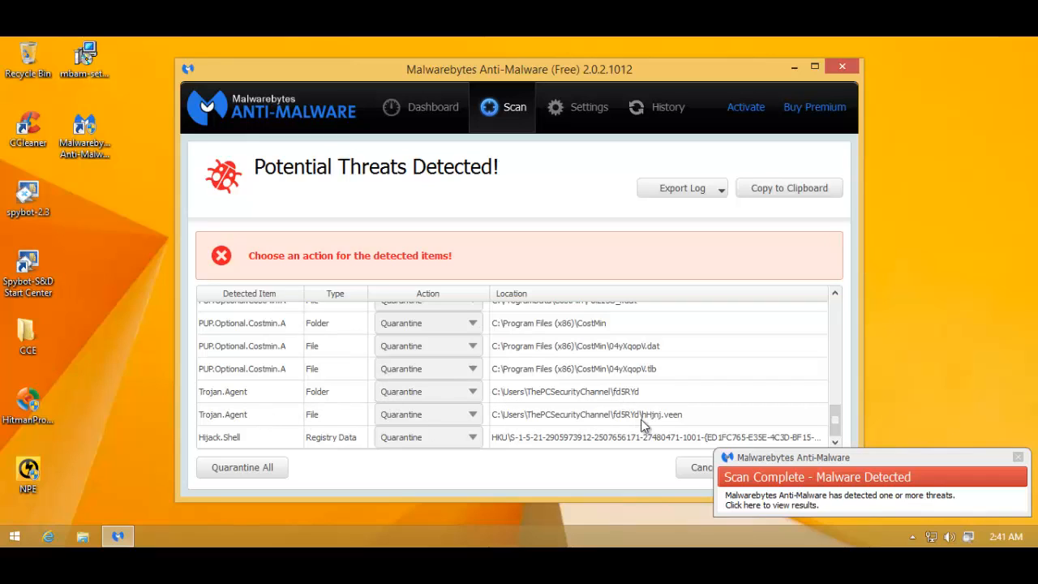
mouse_move(506, 446)
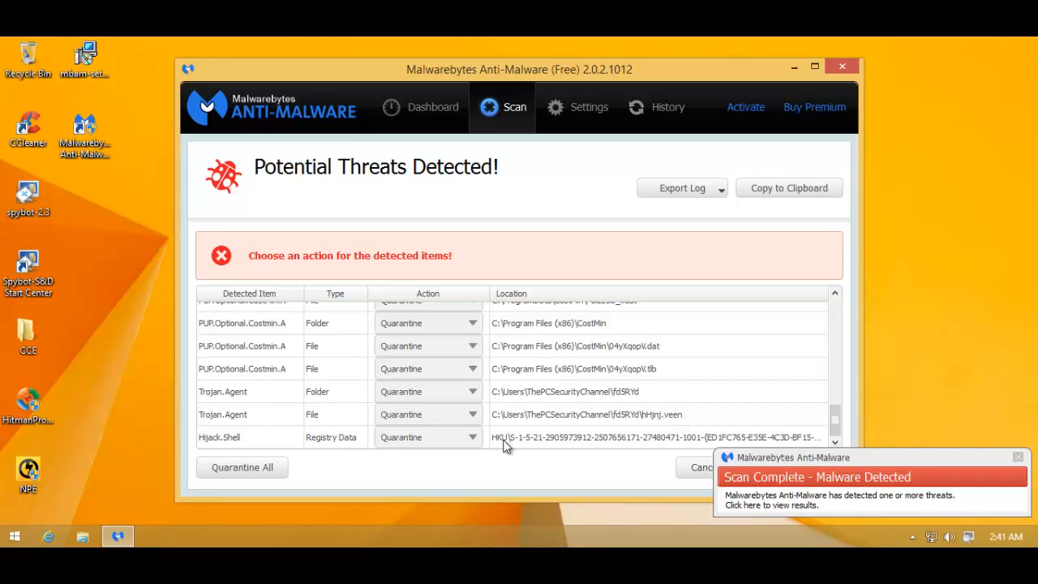
mouse_move(269, 437)
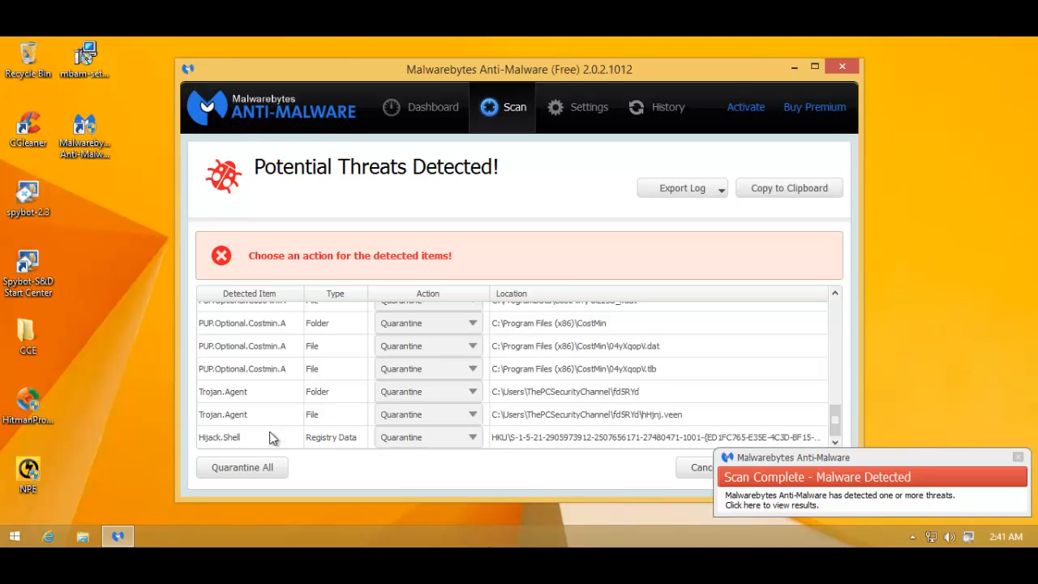
mouse_move(341, 444)
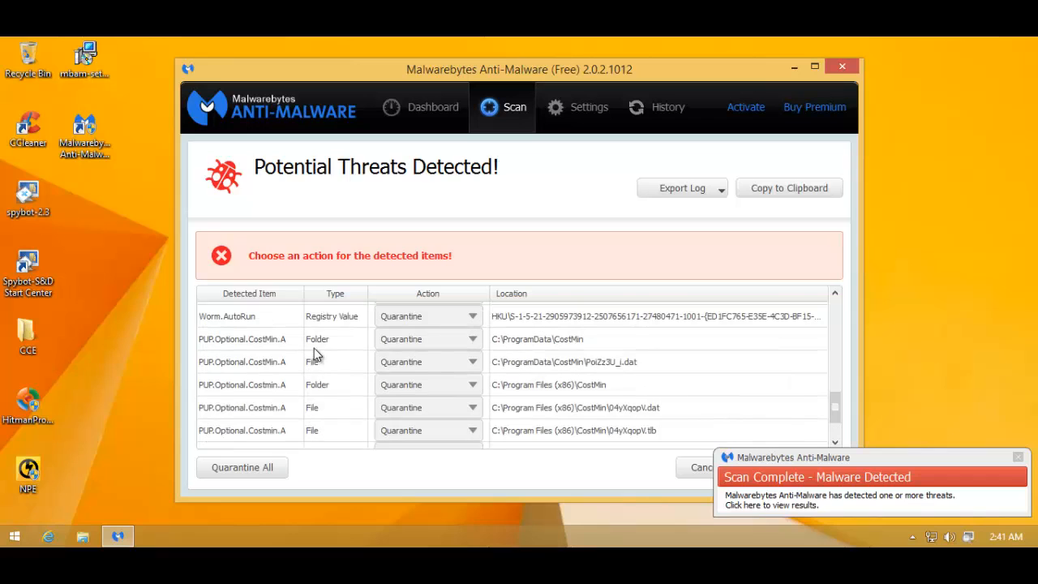
mouse_move(303, 321)
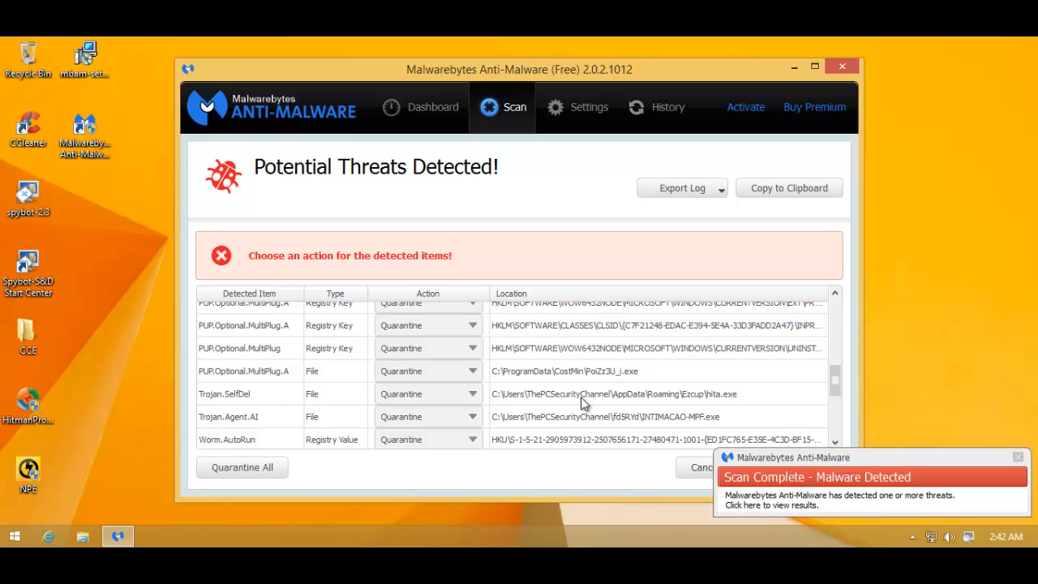
mouse_move(545, 370)
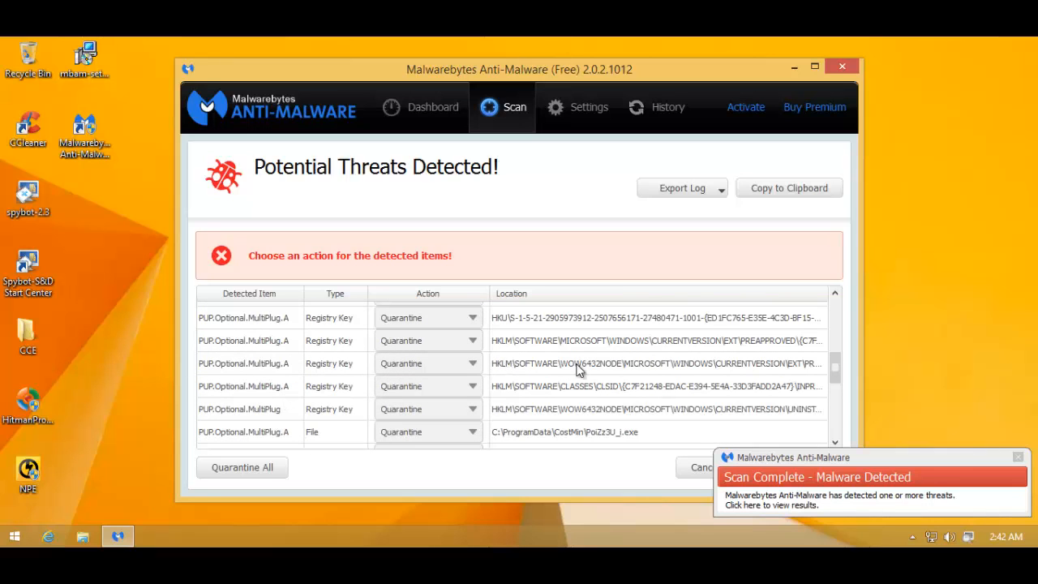
left_click(428, 386)
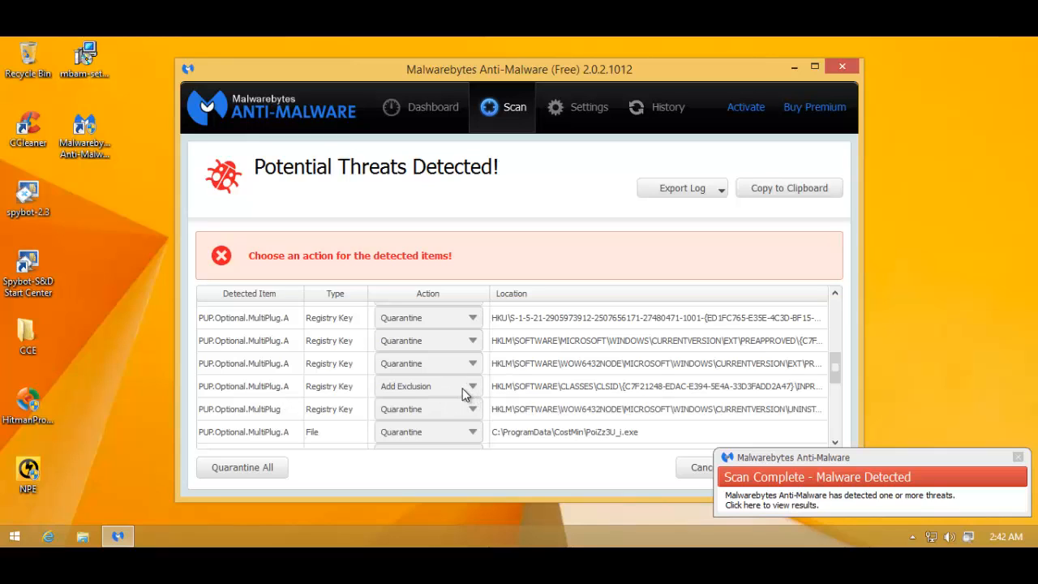
left_click(428, 363)
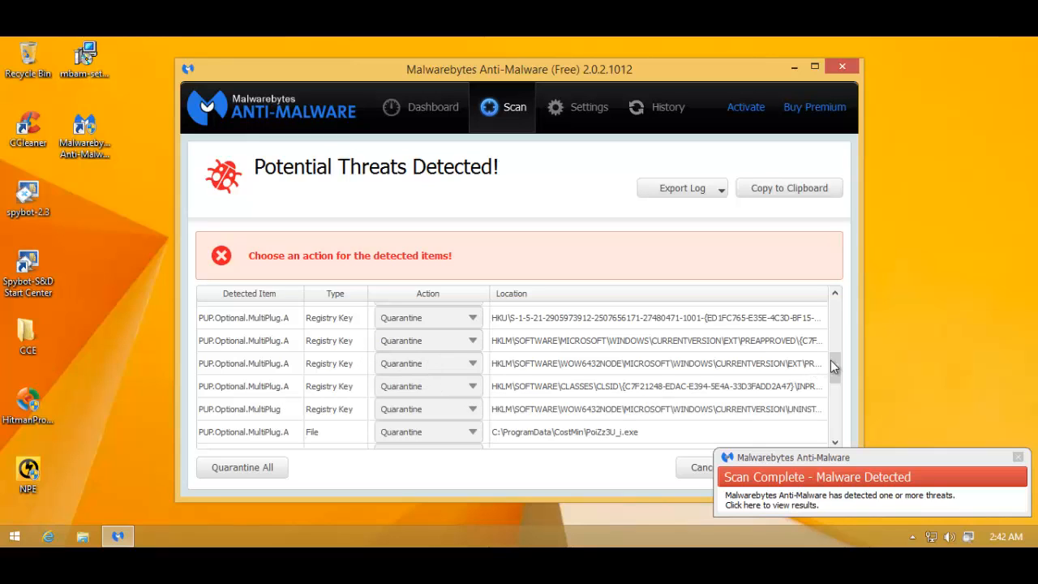
scroll("down", 3)
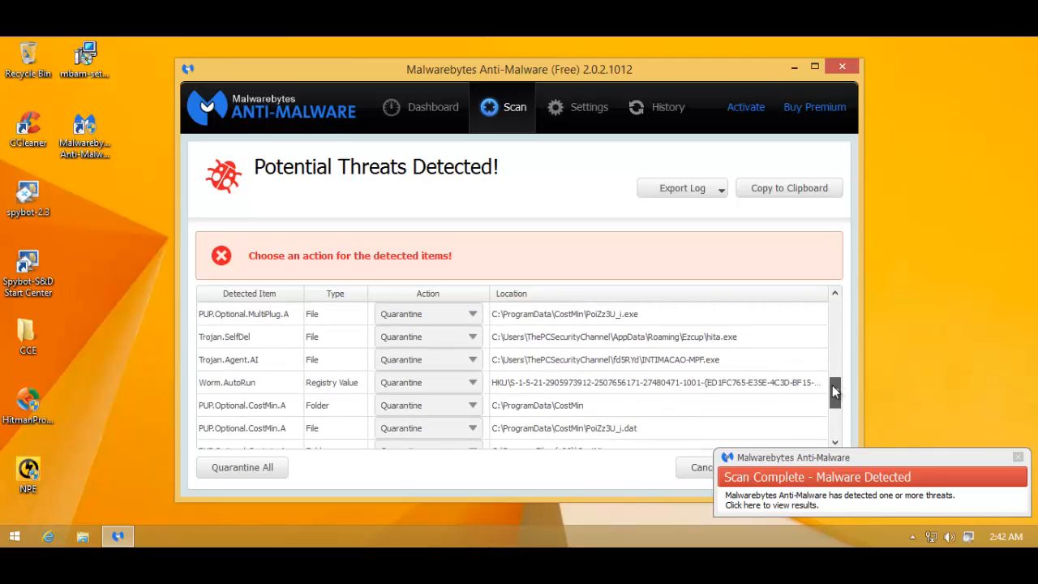
scroll("down", 3)
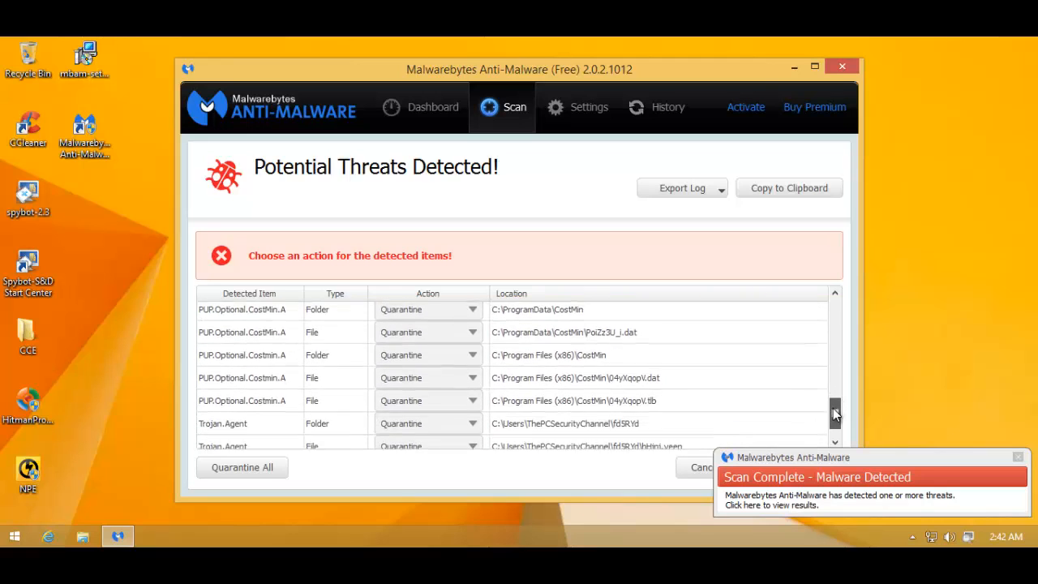
scroll("down", 3)
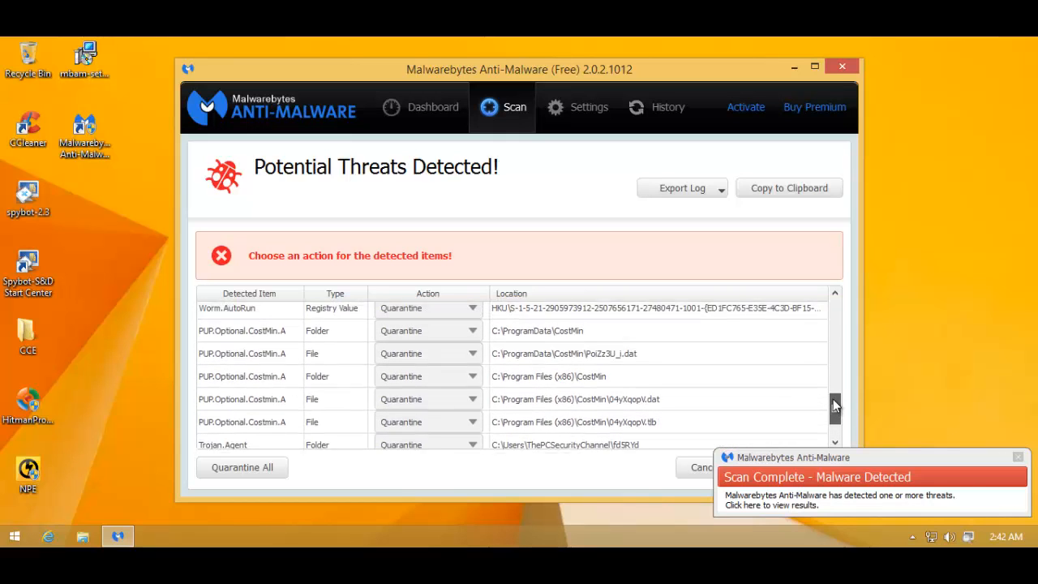
left_click_drag(834, 405, 833, 324)
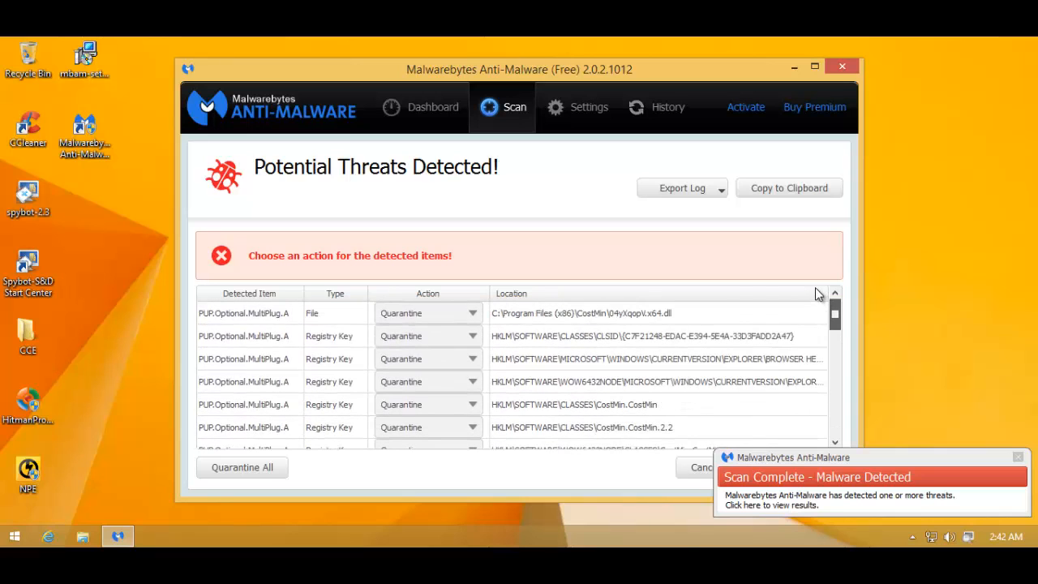
scroll("down", 3)
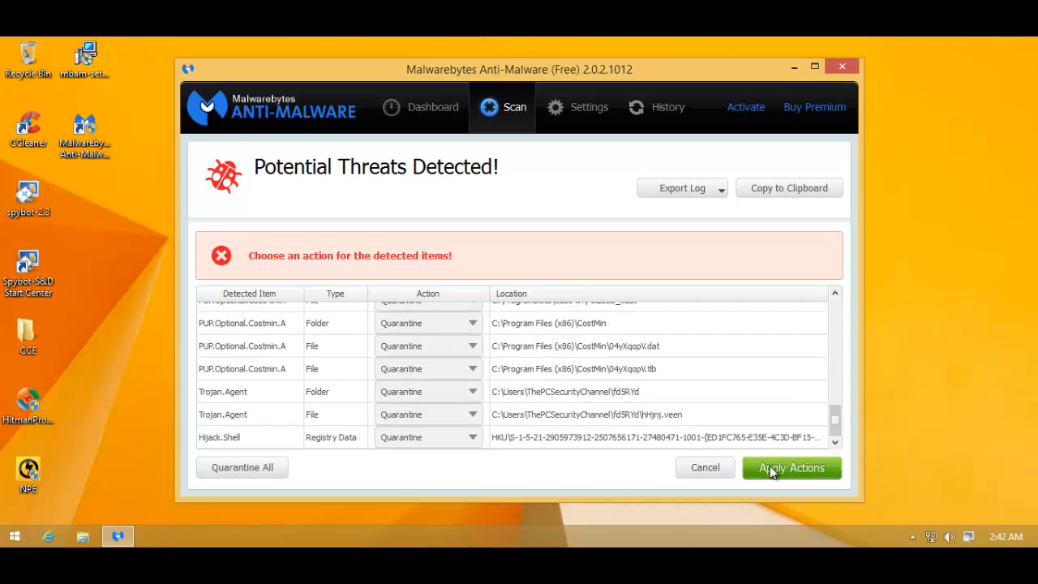
mouse_move(489, 418)
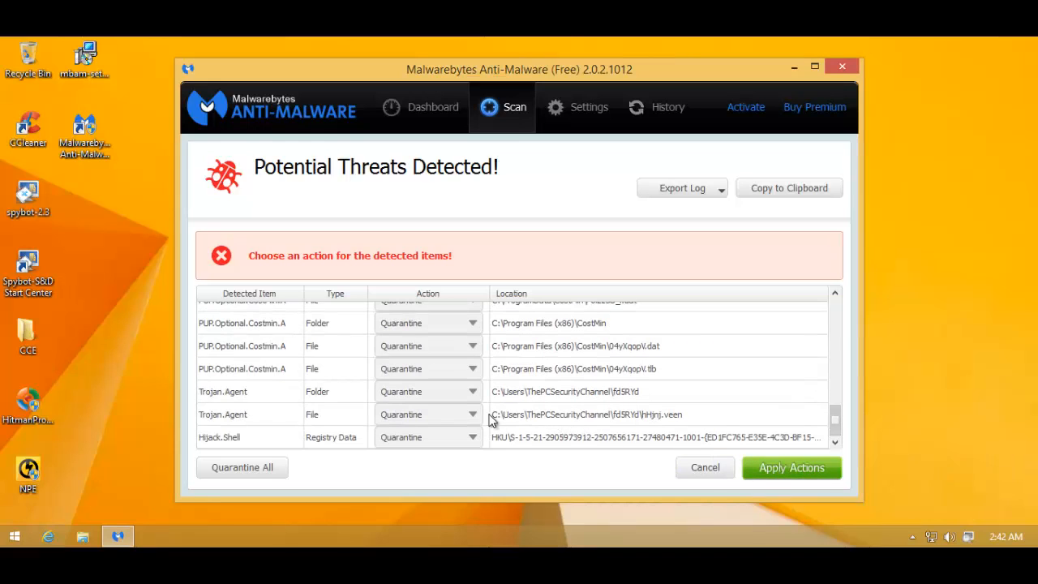
mouse_move(393, 399)
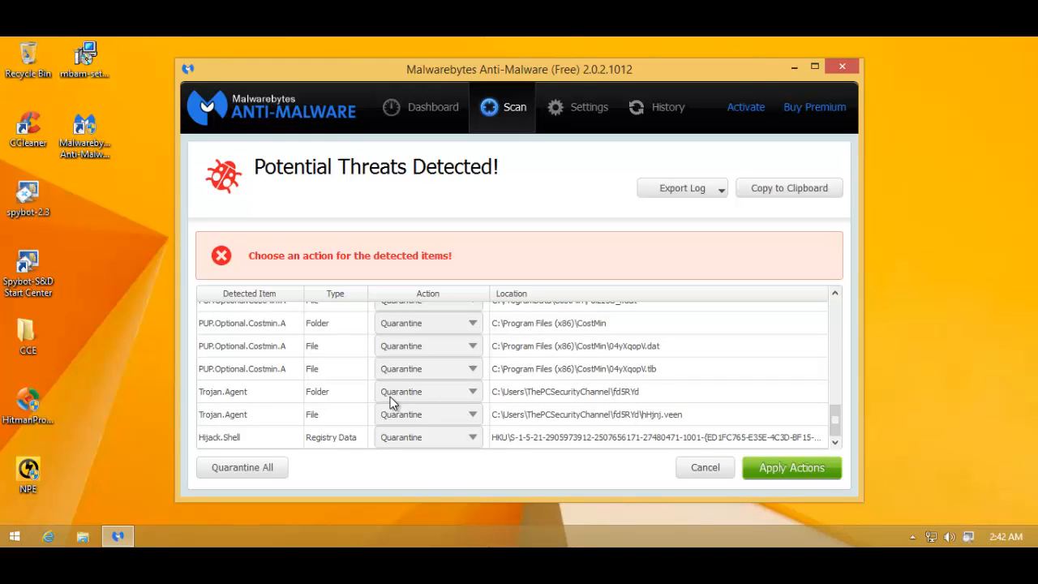
left_click(791, 467)
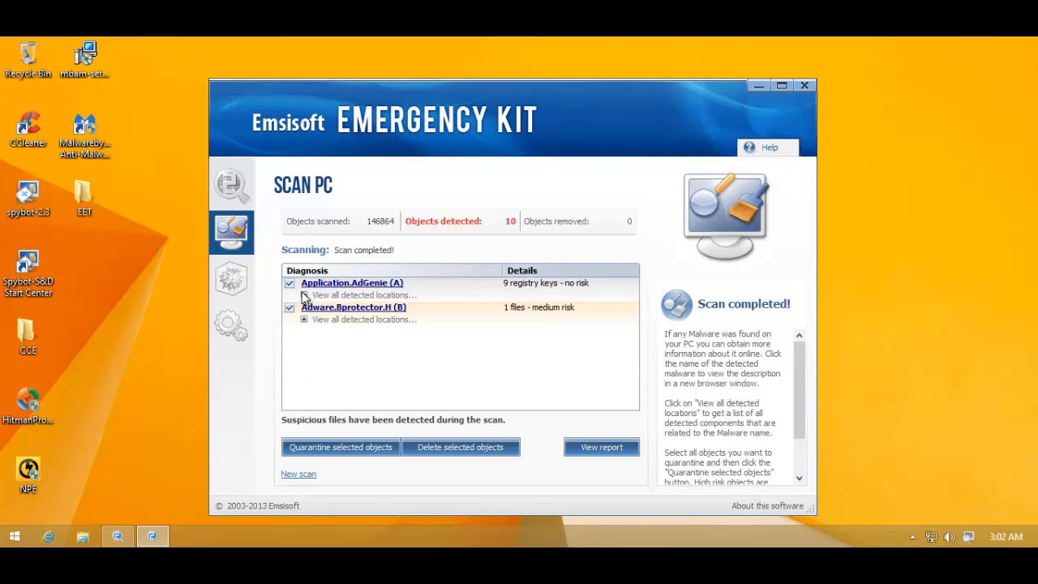
Review the detected file locations for AdGenie and the second adware detection.
left_click(303, 295)
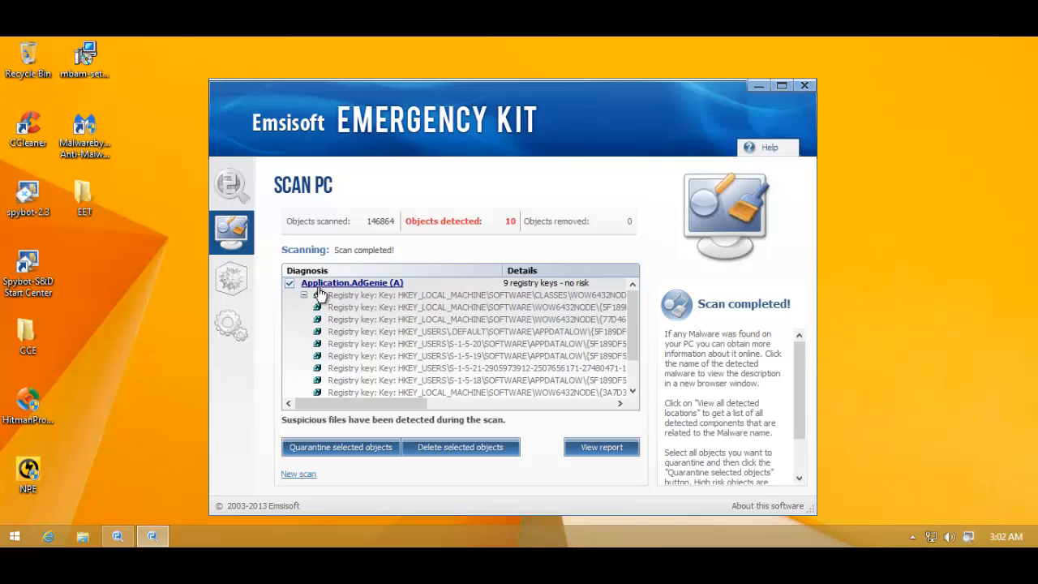
mouse_move(305, 298)
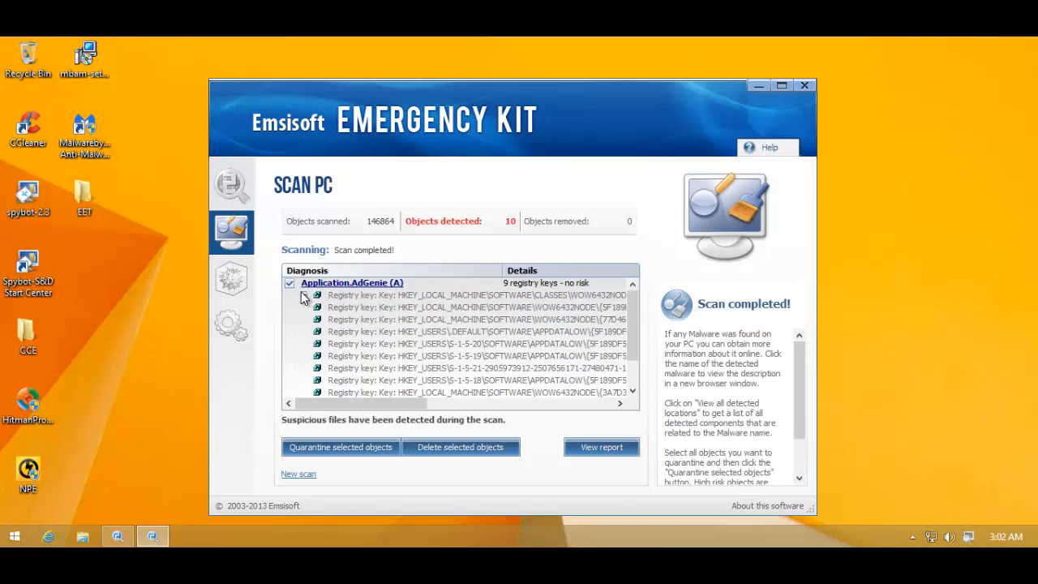
left_click(316, 295)
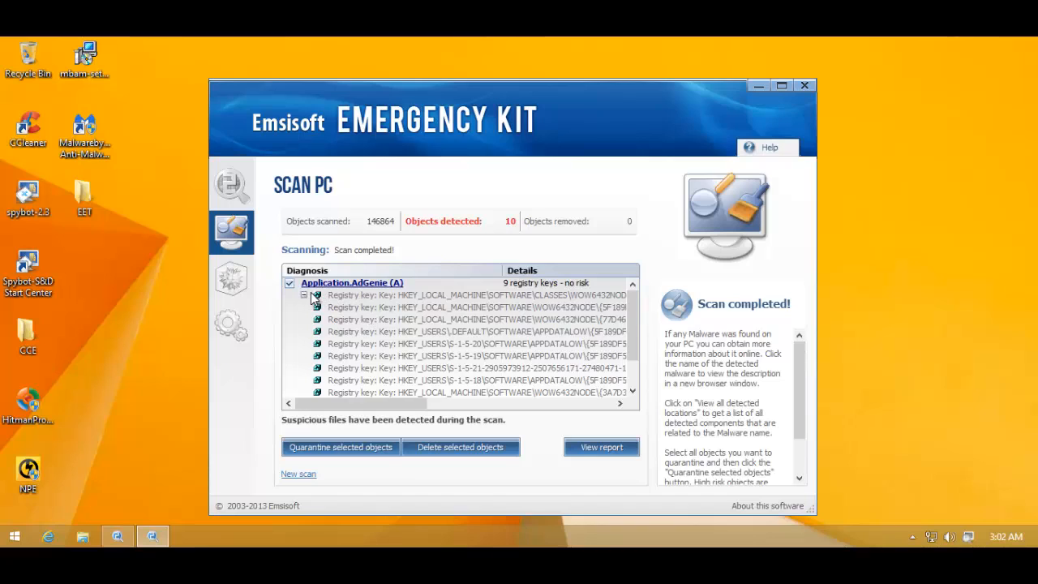
left_click(316, 295)
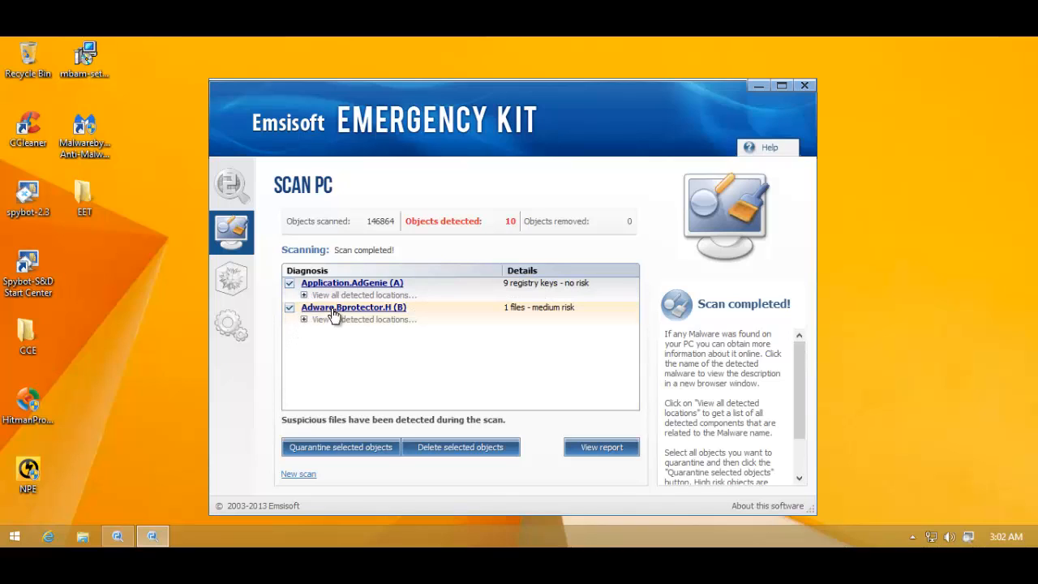
mouse_move(305, 326)
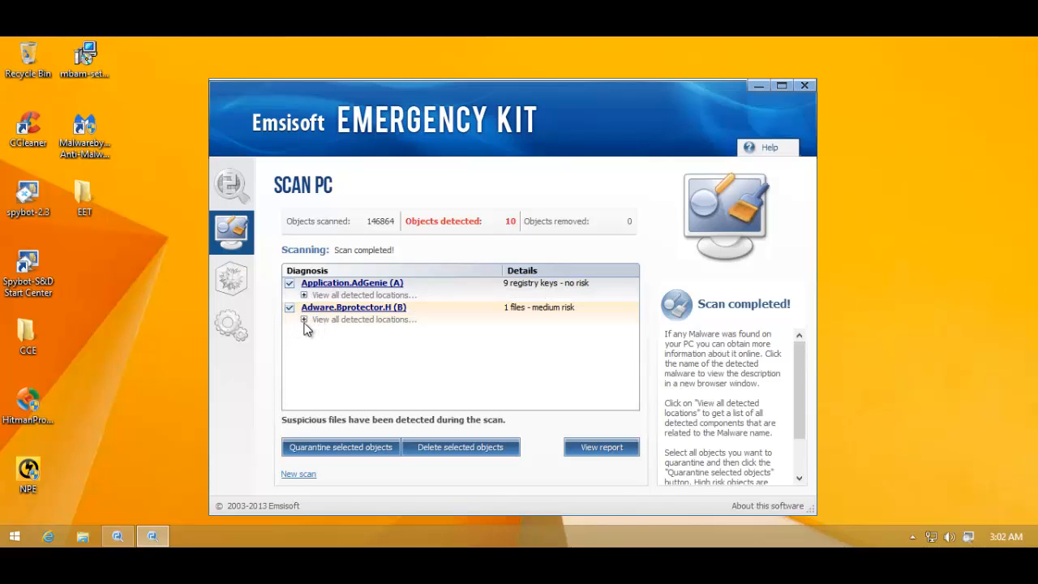
left_click(303, 319)
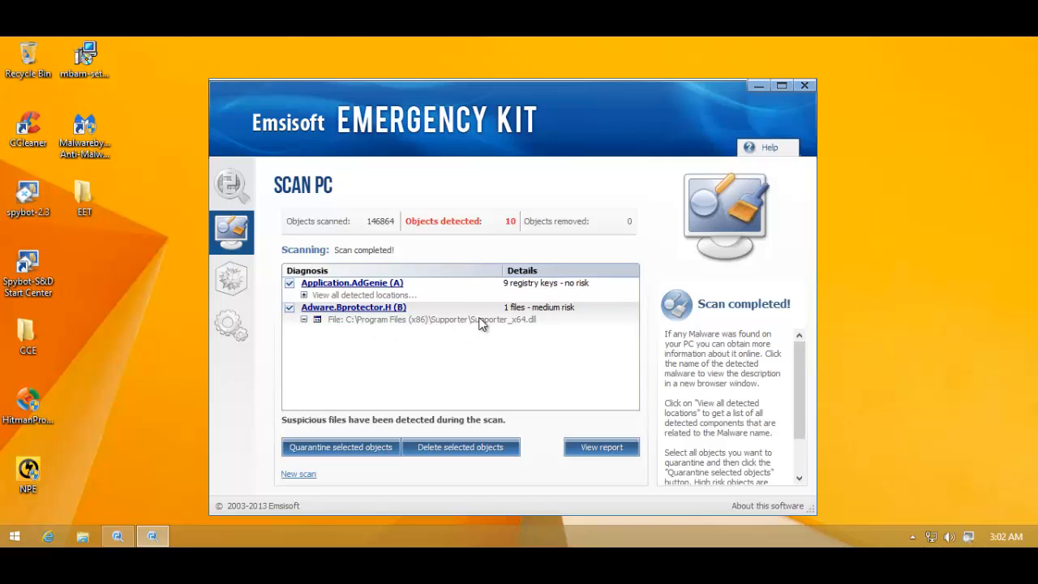
mouse_move(376, 367)
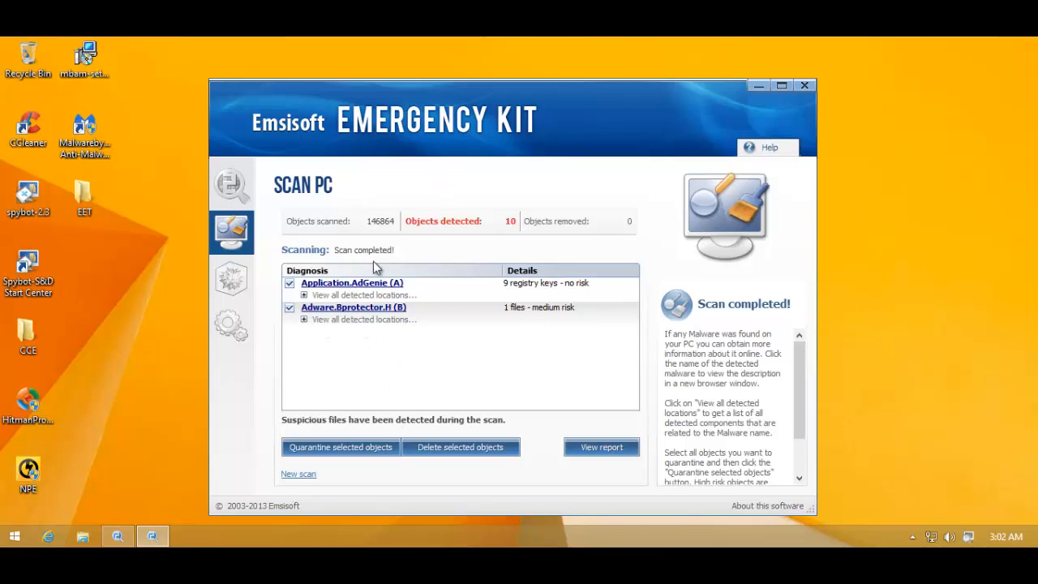
Quarantine all the selected detected objects.
left_click(340, 447)
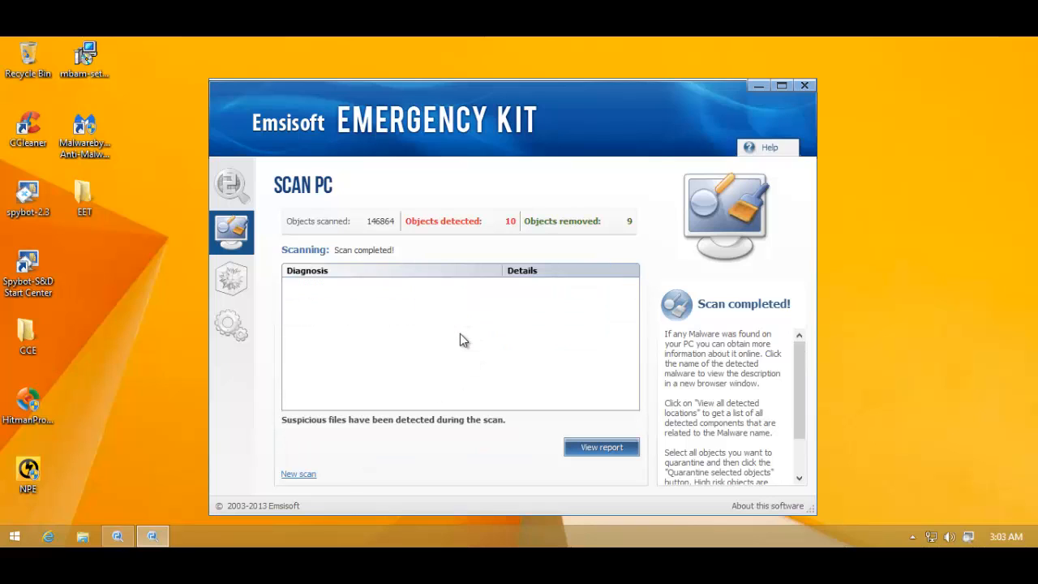
mouse_move(778, 182)
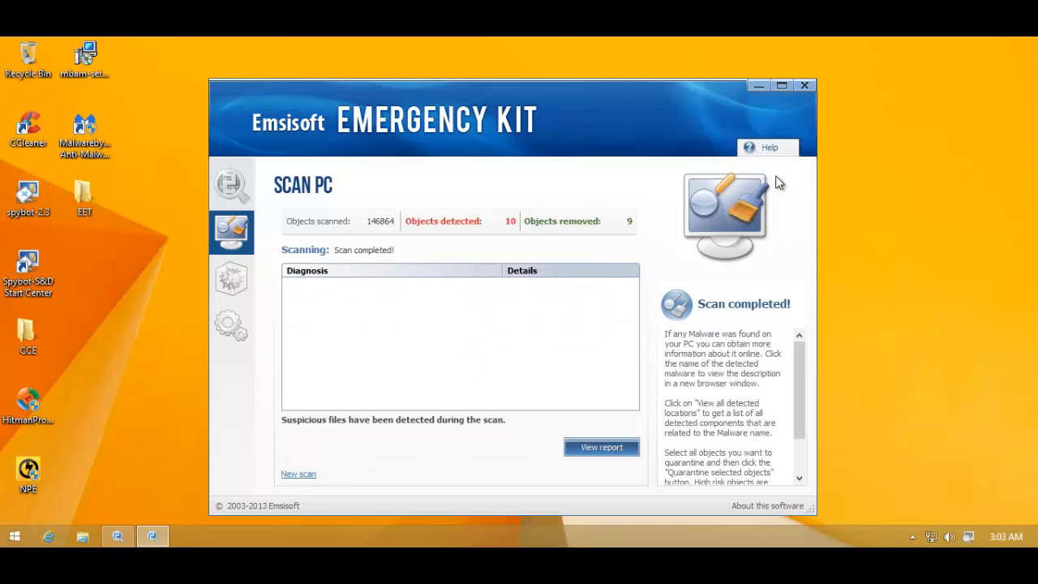
mouse_move(794, 107)
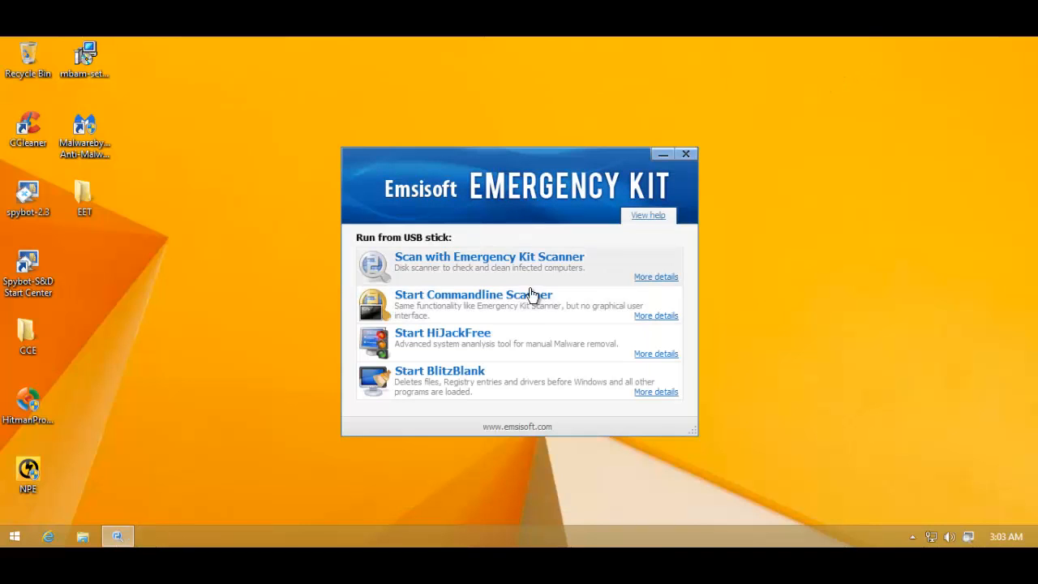
Close the Emsisoft launcher, launch HitmanPro with UAC consent and start a fresh scan.
left_click(686, 153)
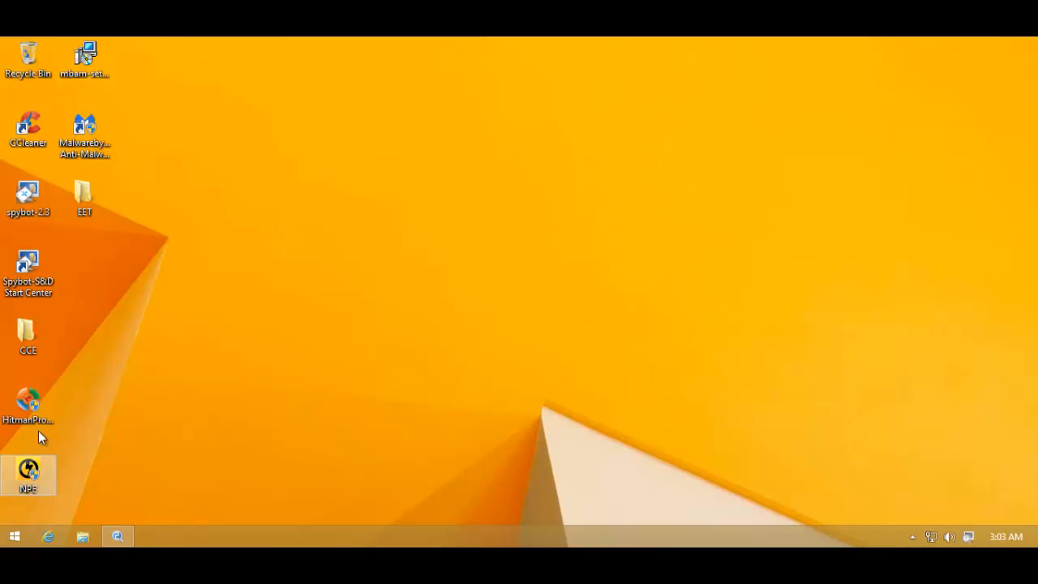
double_click(29, 399)
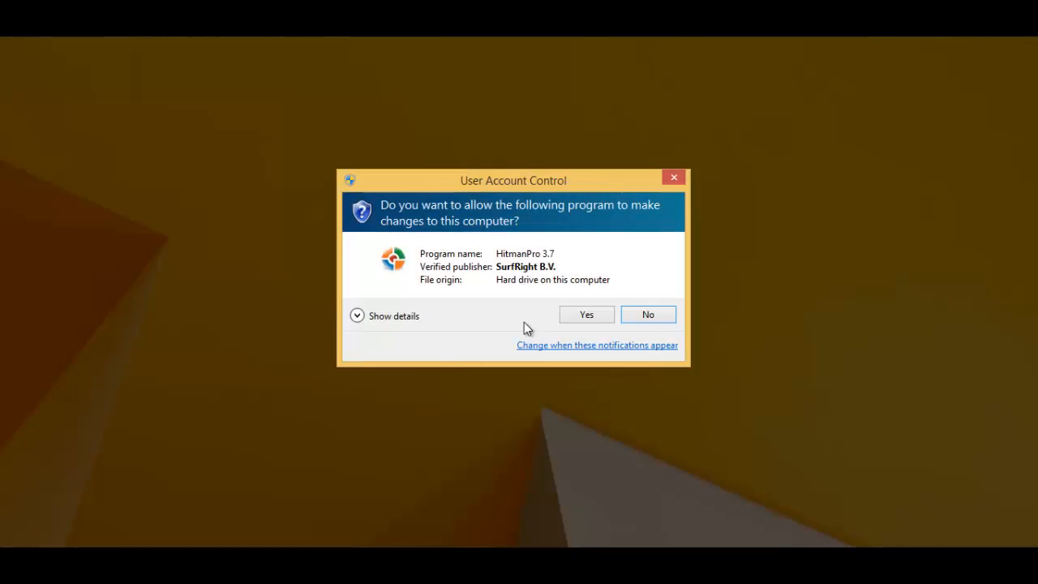
left_click(587, 314)
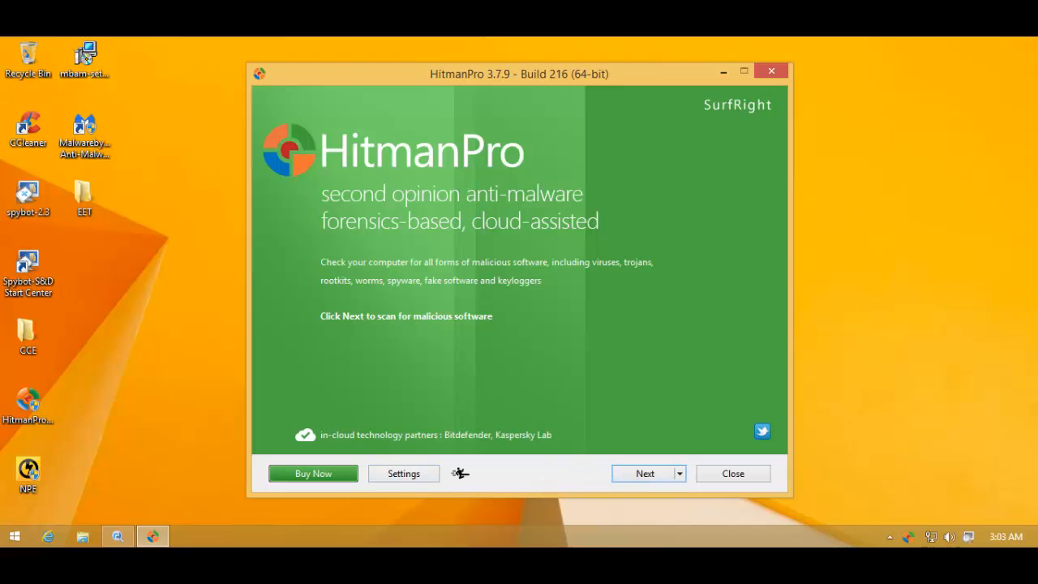
left_click(639, 474)
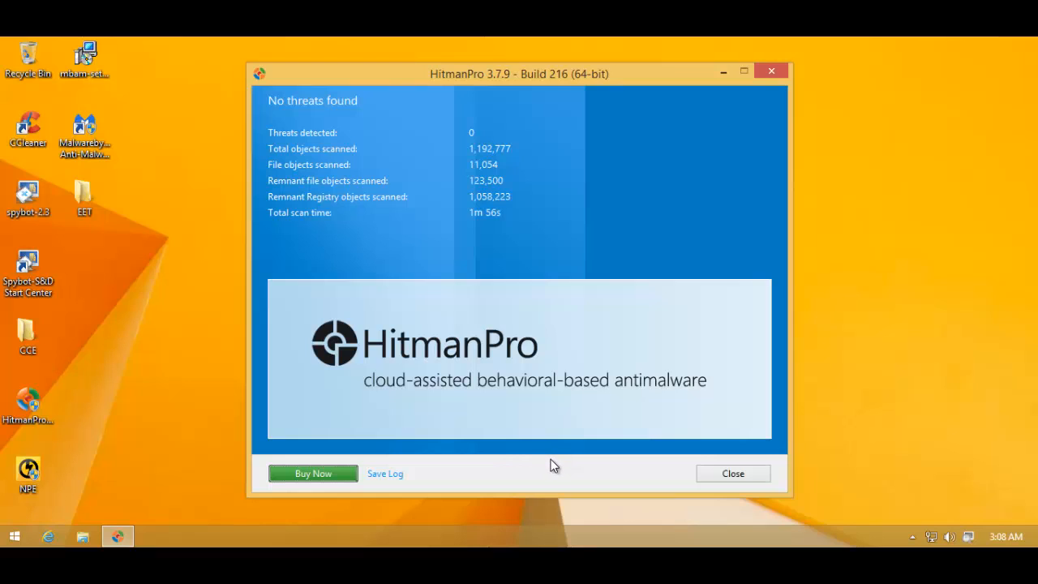
mouse_move(570, 473)
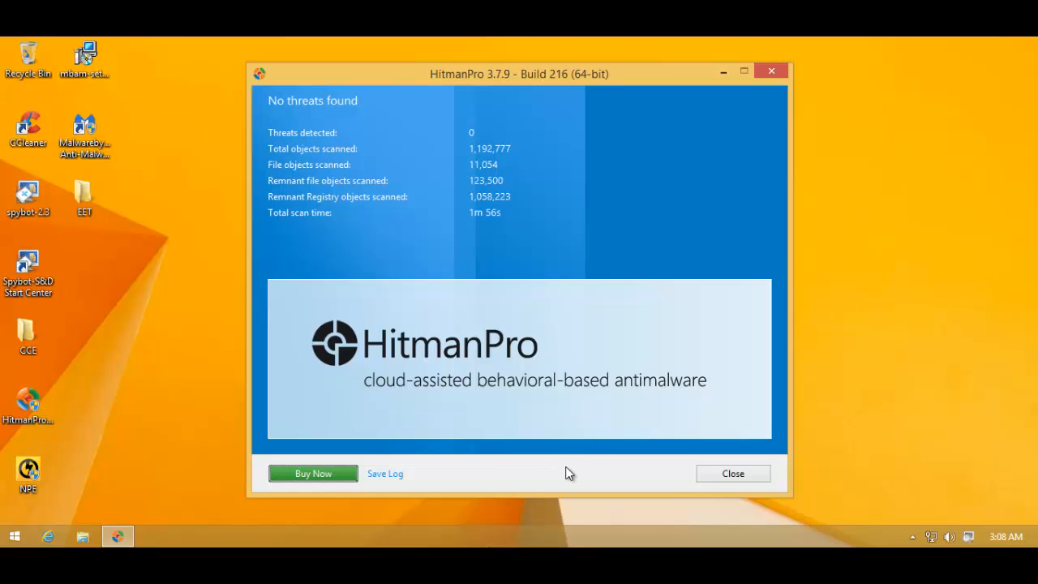
mouse_move(713, 475)
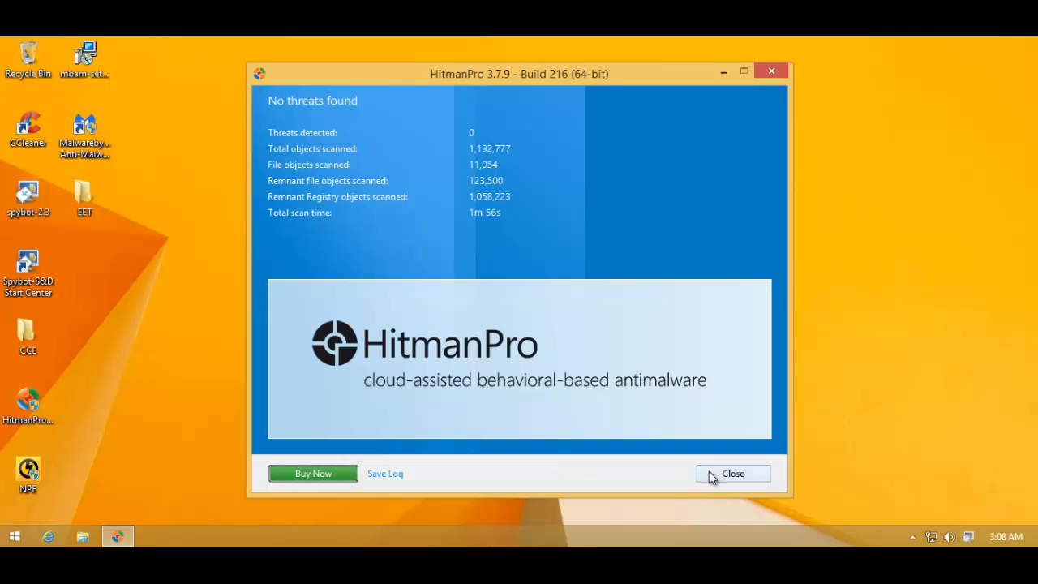
left_click(732, 473)
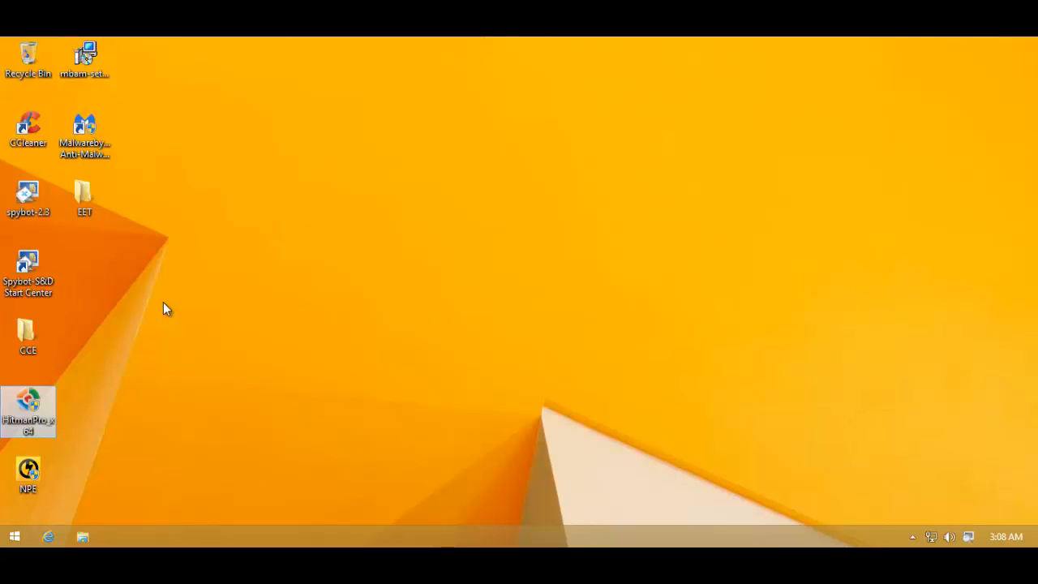
left_click(28, 263)
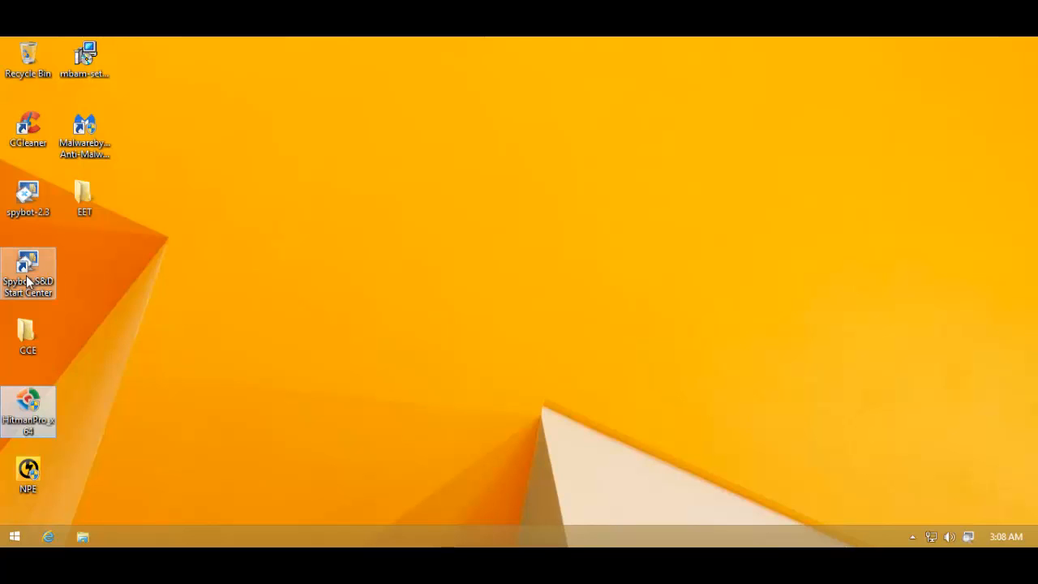
left_click(28, 198)
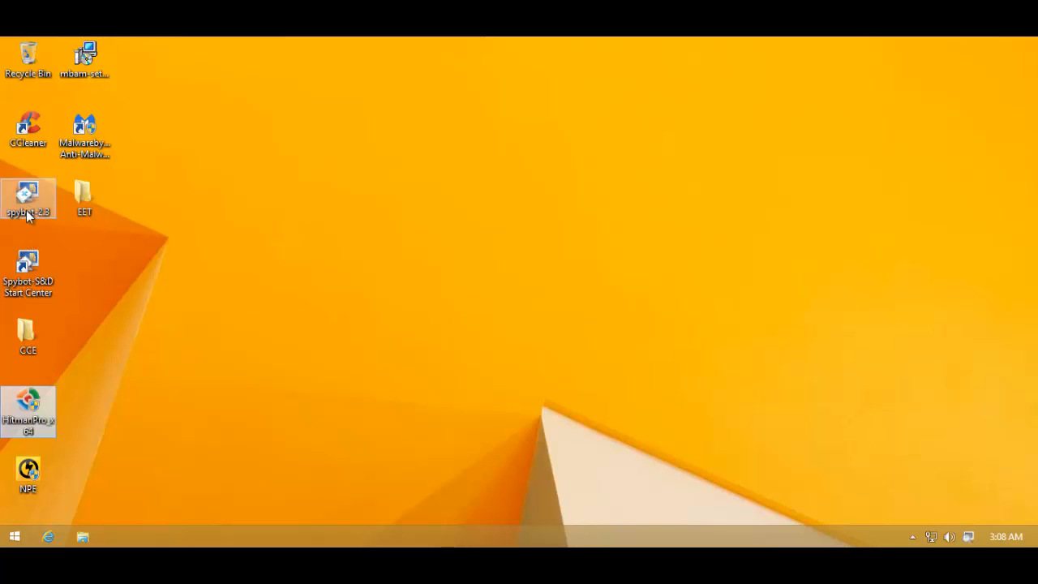
mouse_move(35, 339)
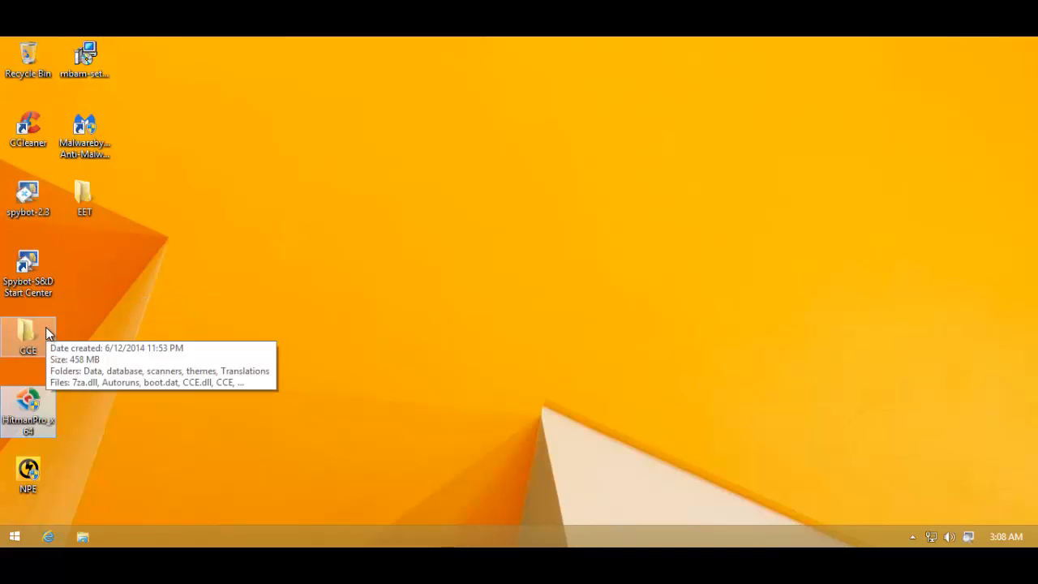
mouse_move(41, 276)
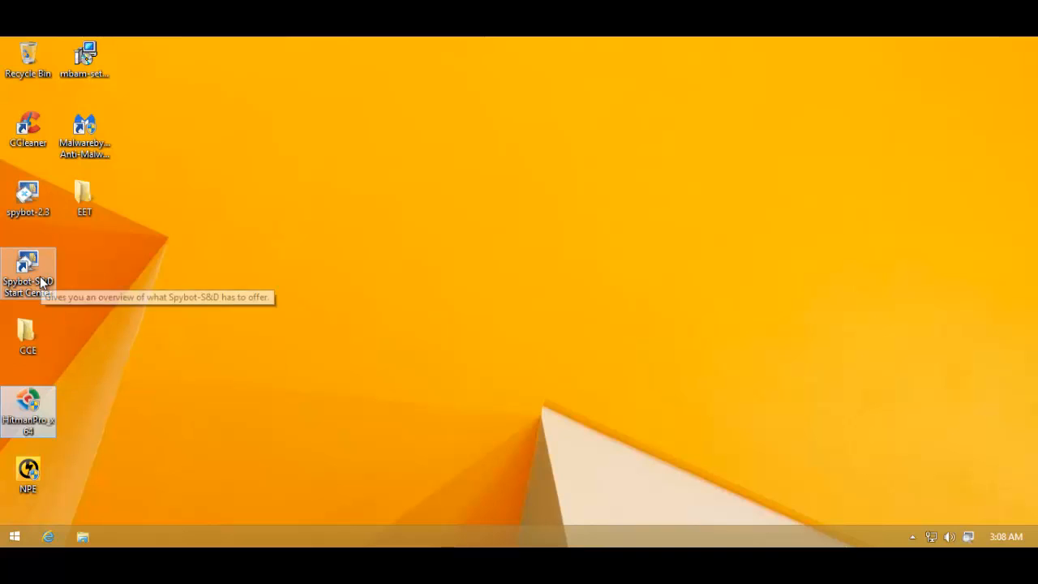
mouse_move(122, 390)
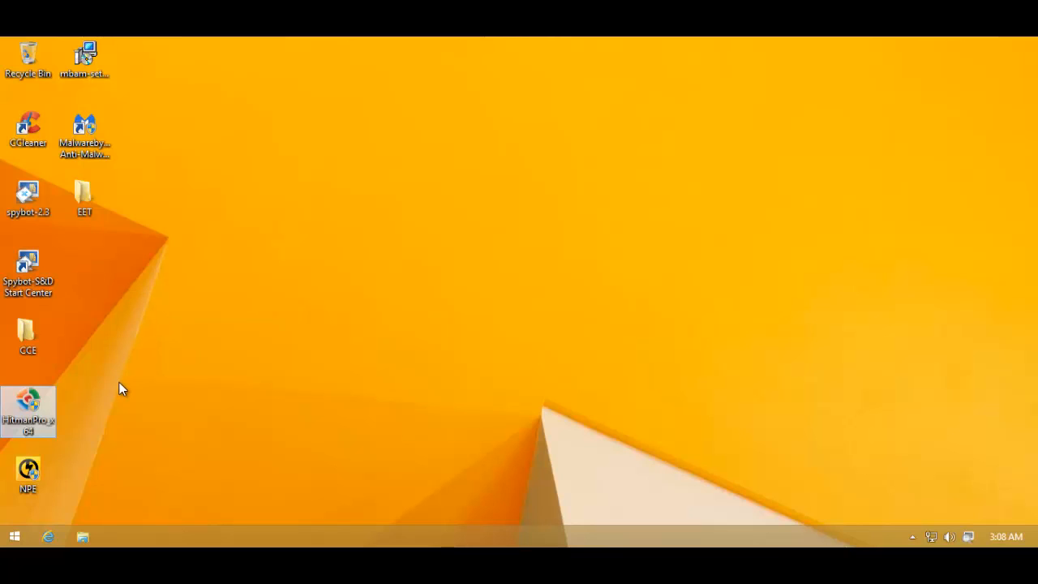
mouse_move(67, 383)
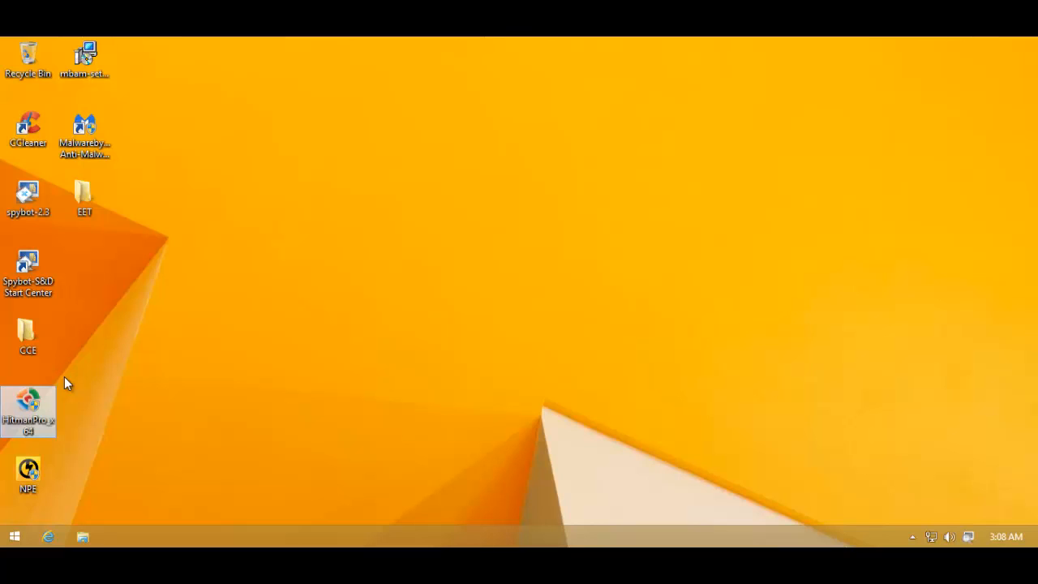
mouse_move(120, 405)
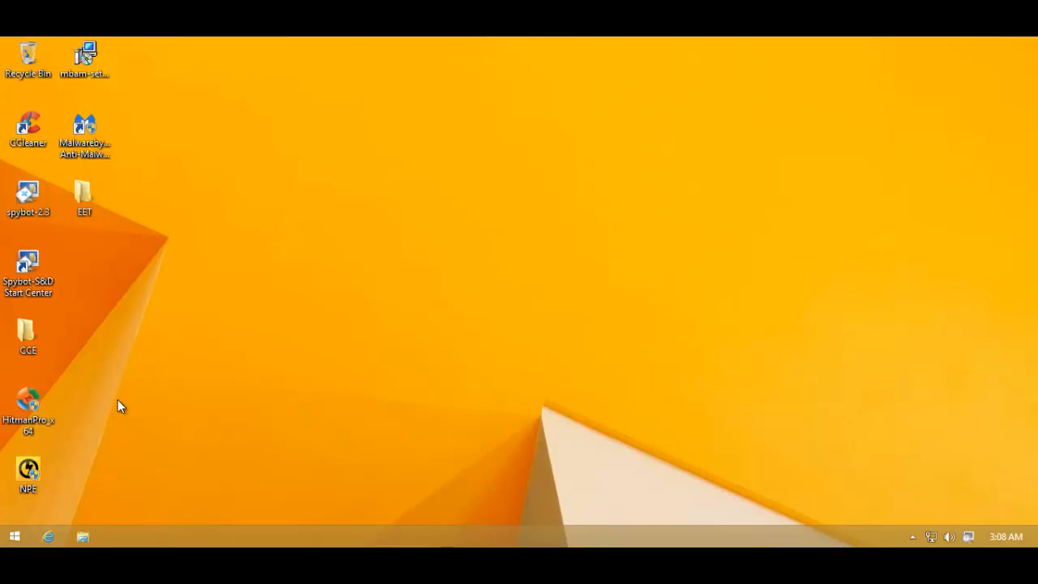
mouse_move(172, 366)
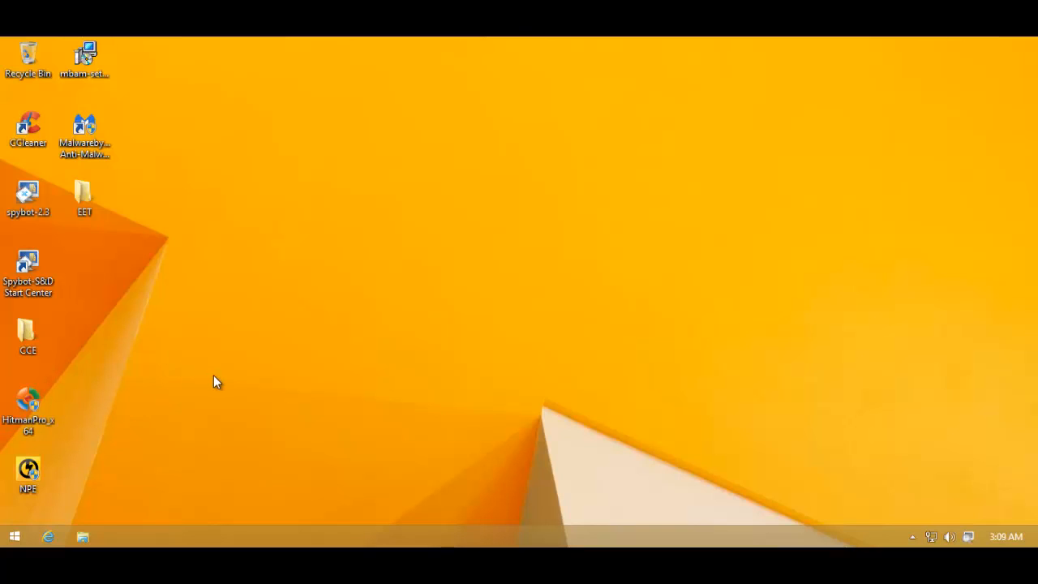
mouse_move(964, 536)
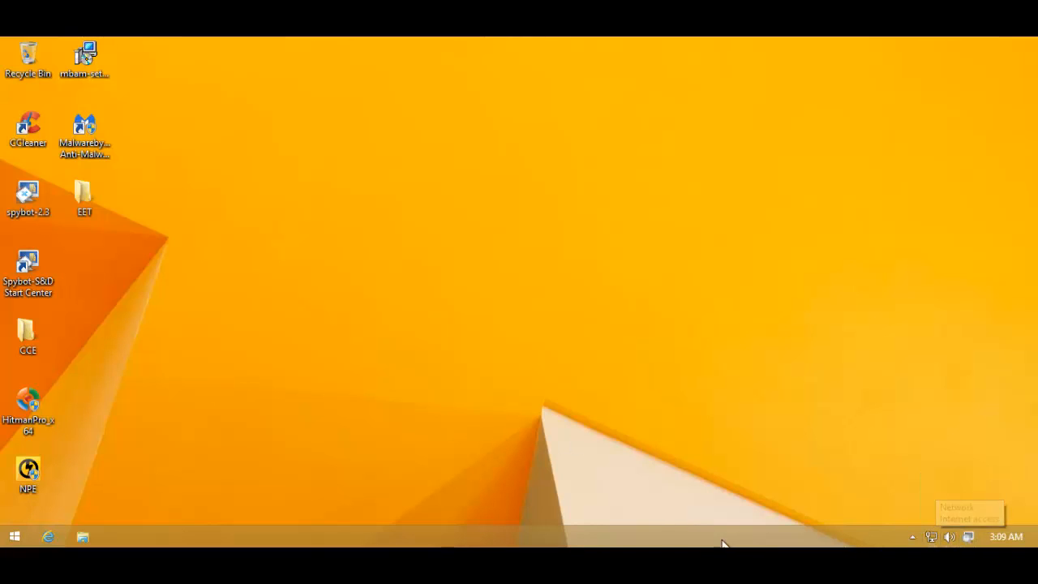
mouse_move(612, 512)
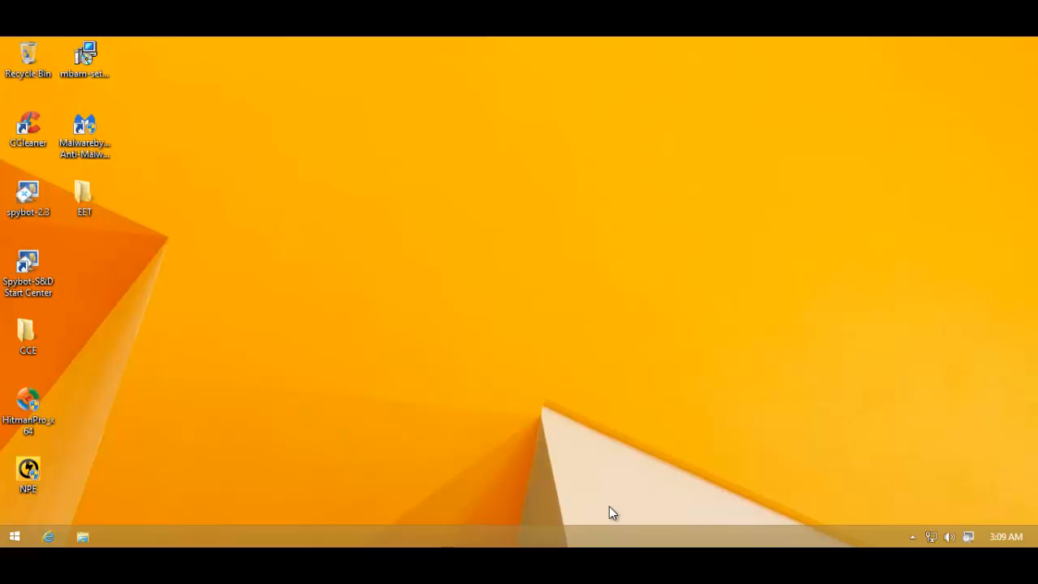
mouse_move(590, 512)
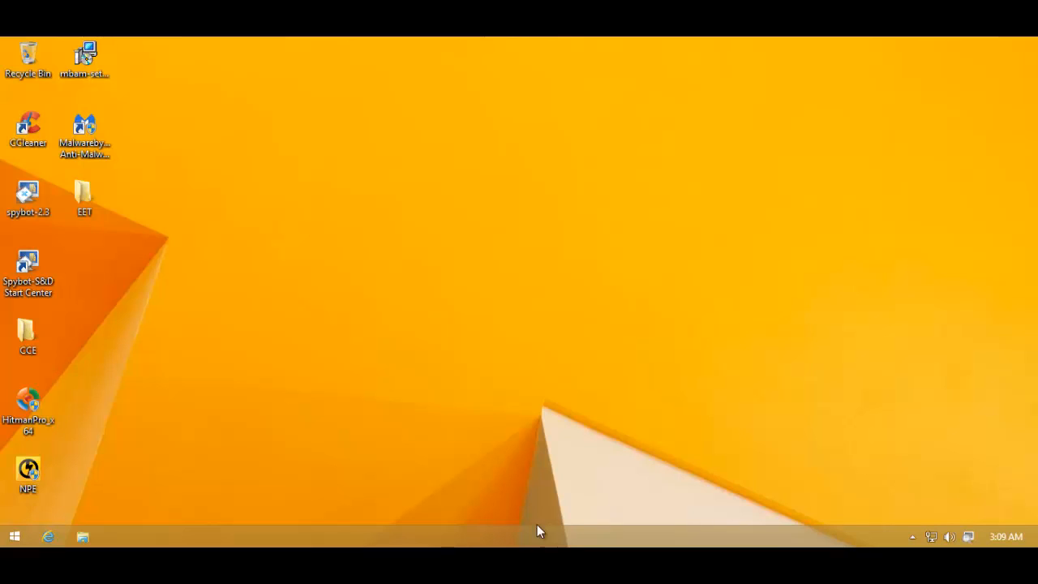
mouse_move(490, 535)
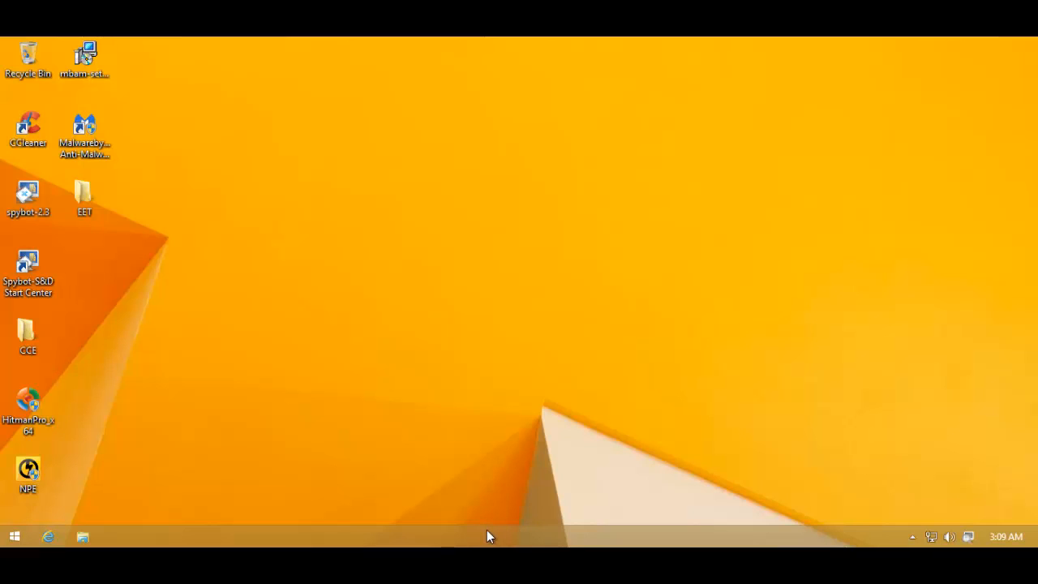
mouse_move(47, 96)
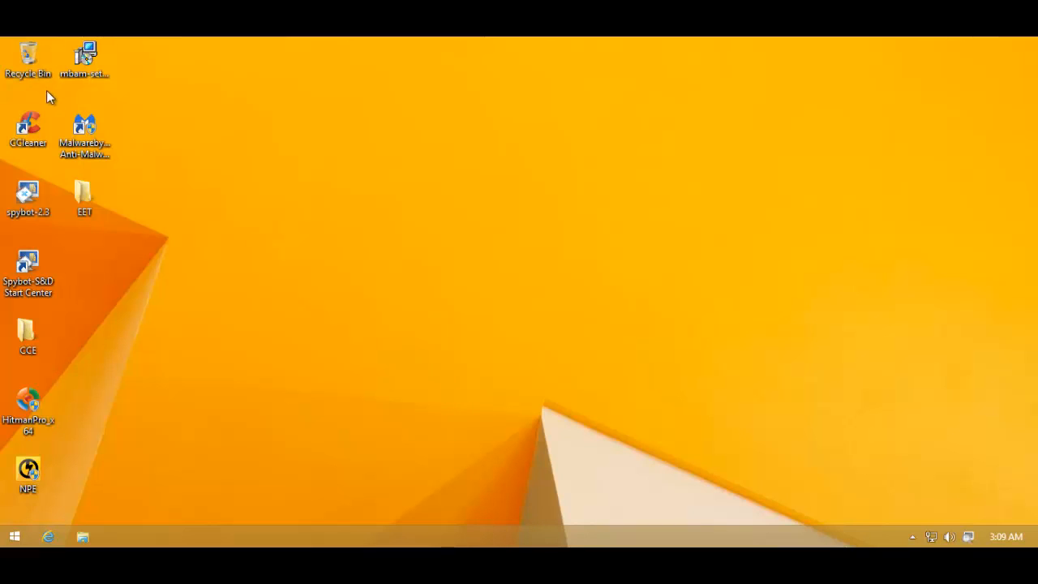
mouse_move(283, 292)
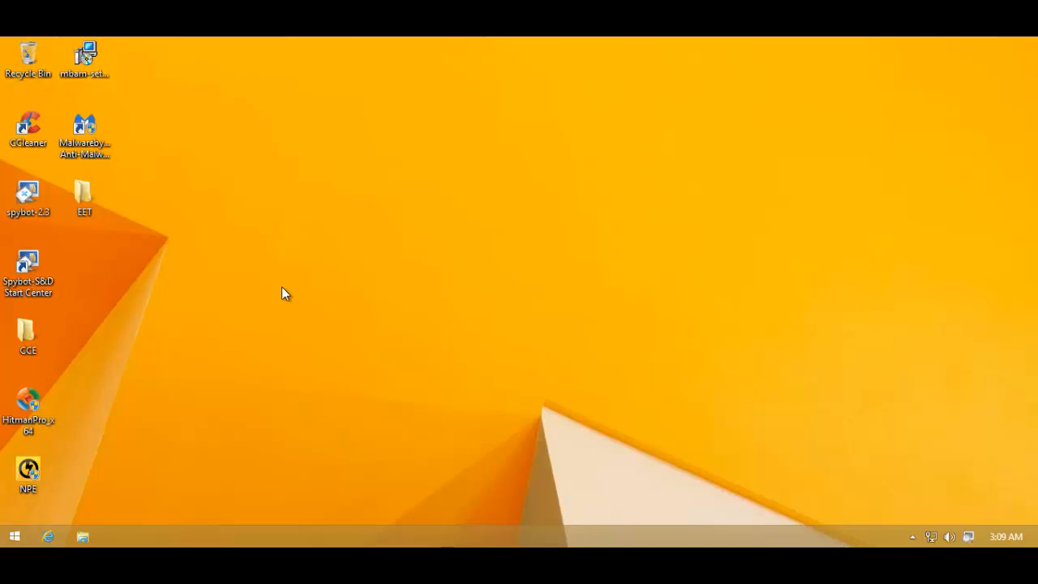
mouse_move(278, 297)
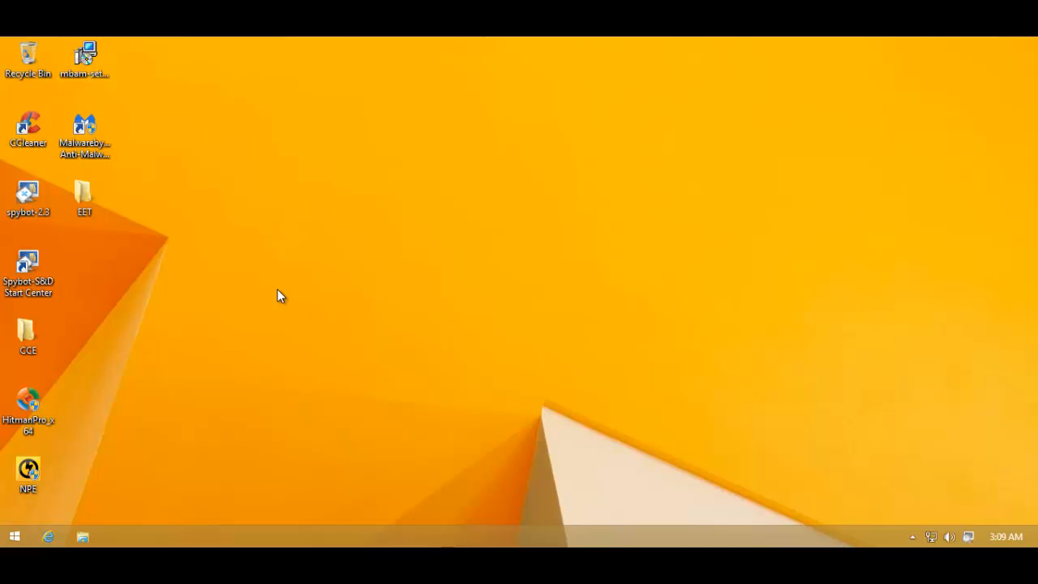
mouse_move(180, 316)
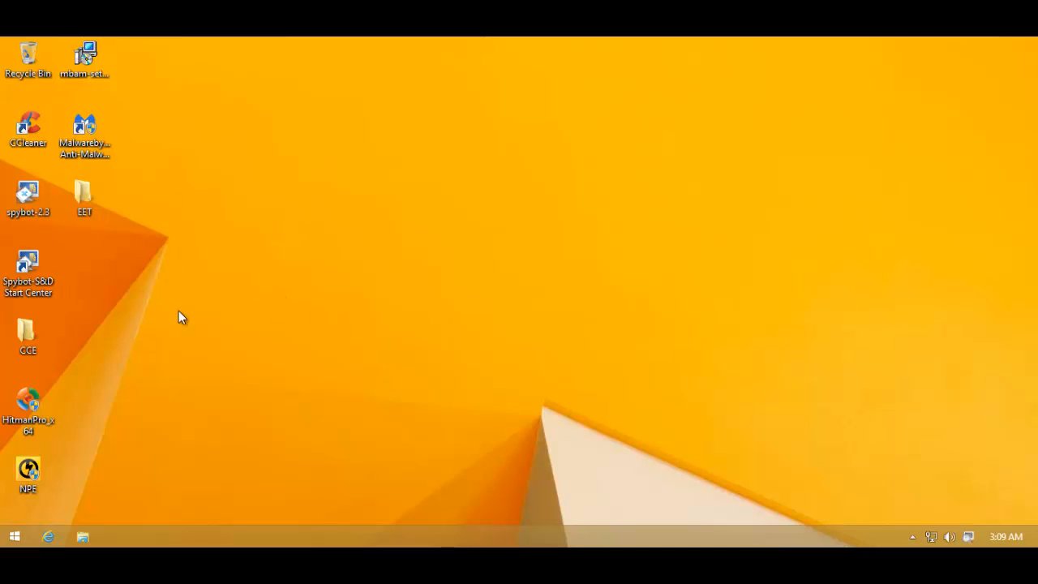
mouse_move(200, 300)
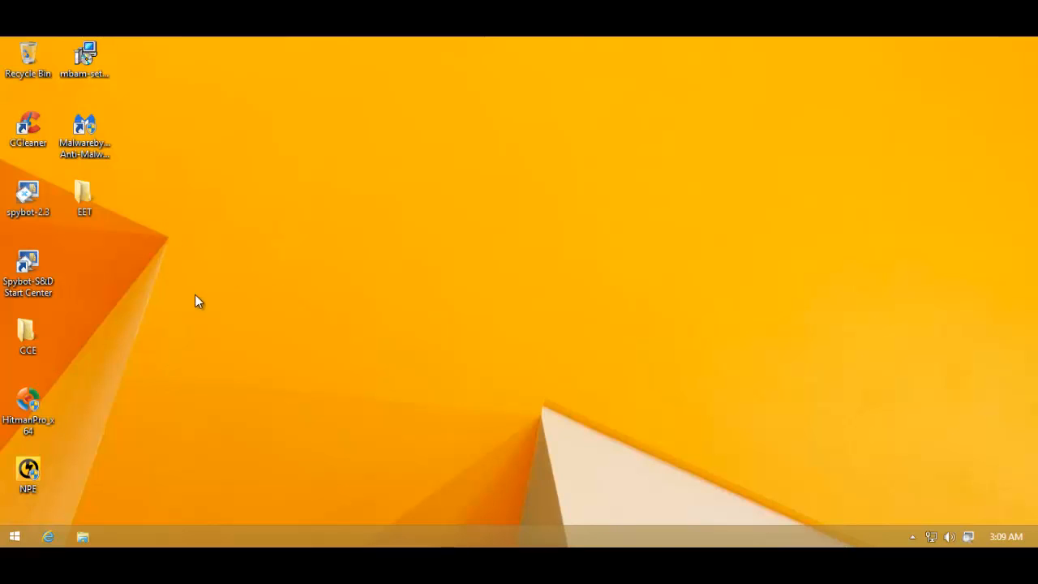
mouse_move(110, 441)
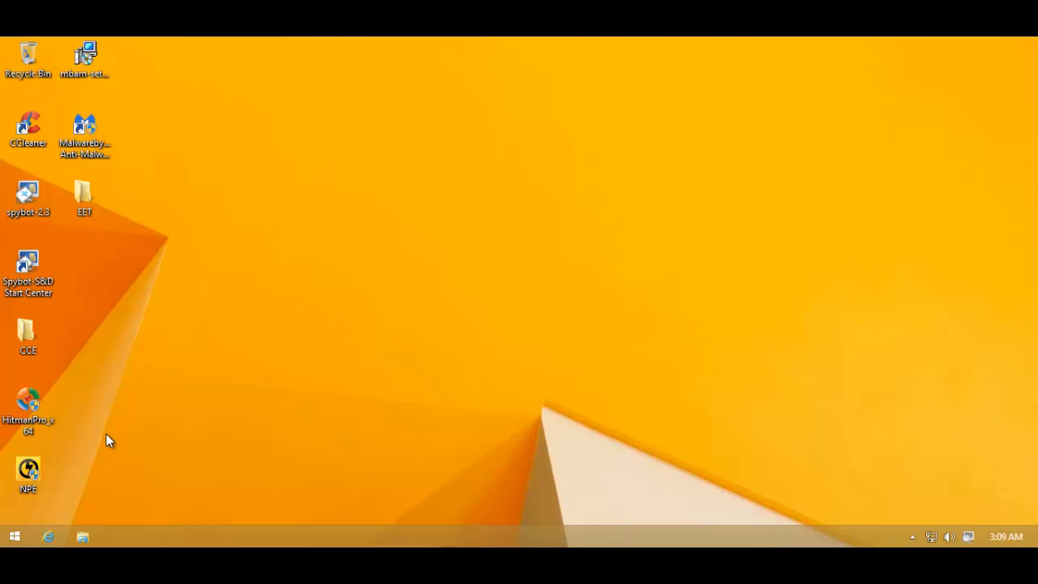
mouse_move(101, 353)
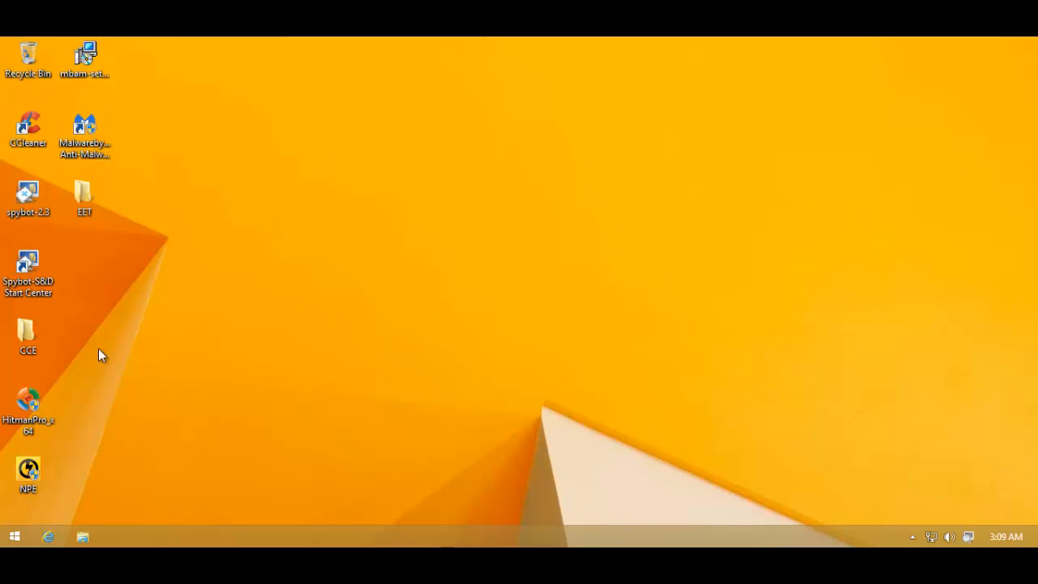
left_click(28, 405)
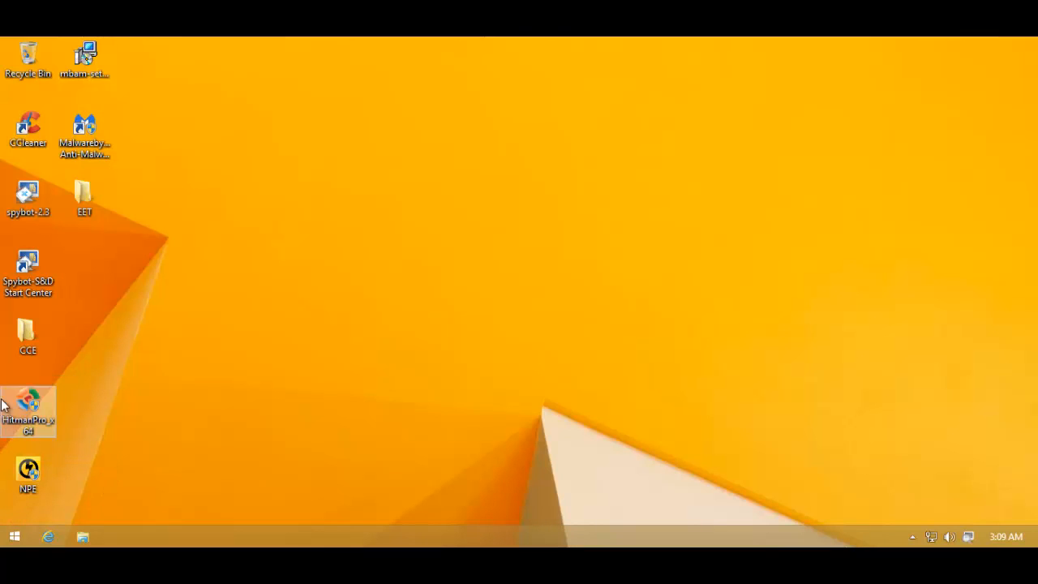
mouse_move(65, 394)
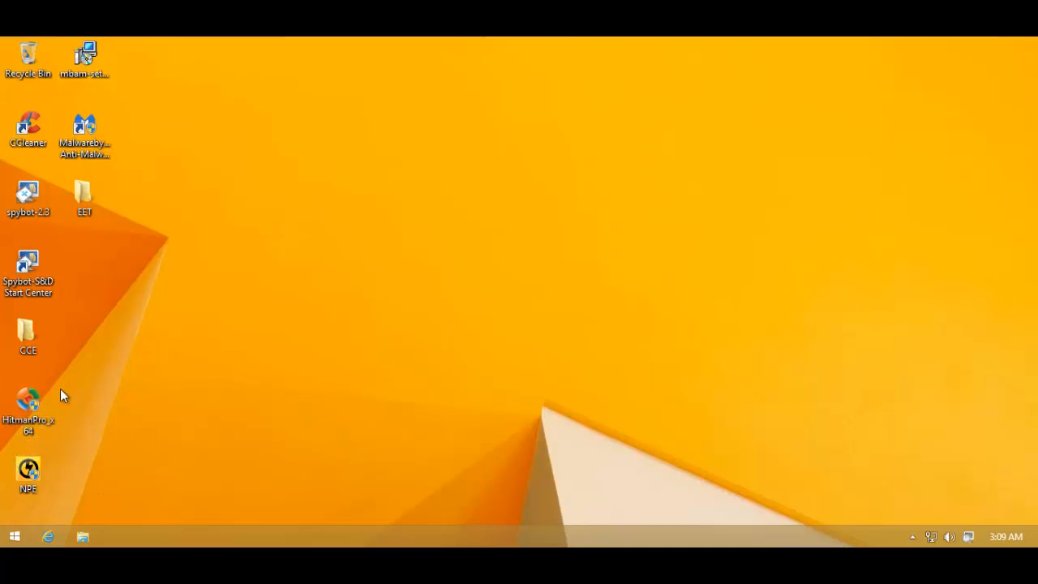
left_click(84, 197)
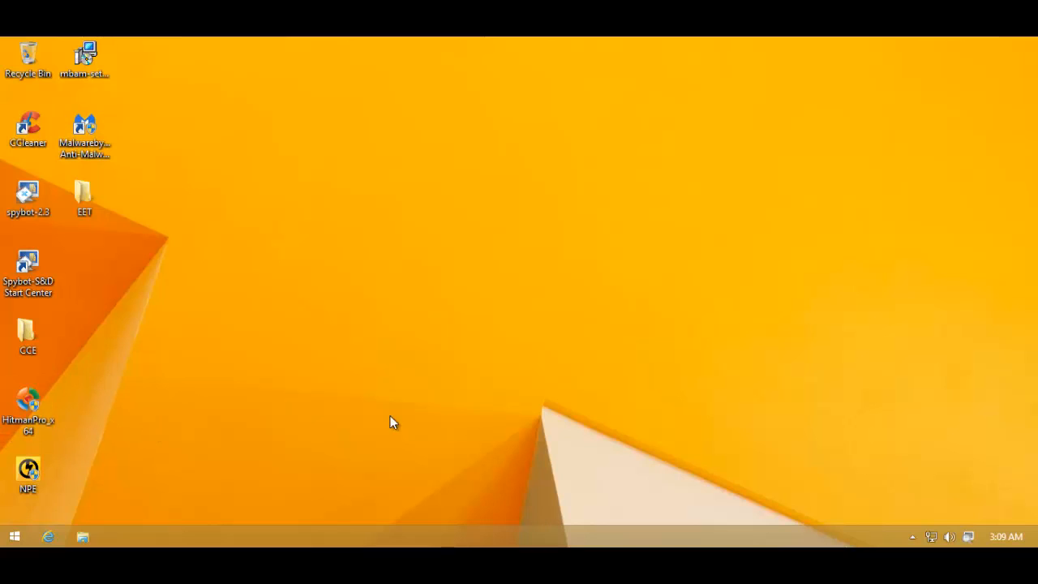
mouse_move(458, 428)
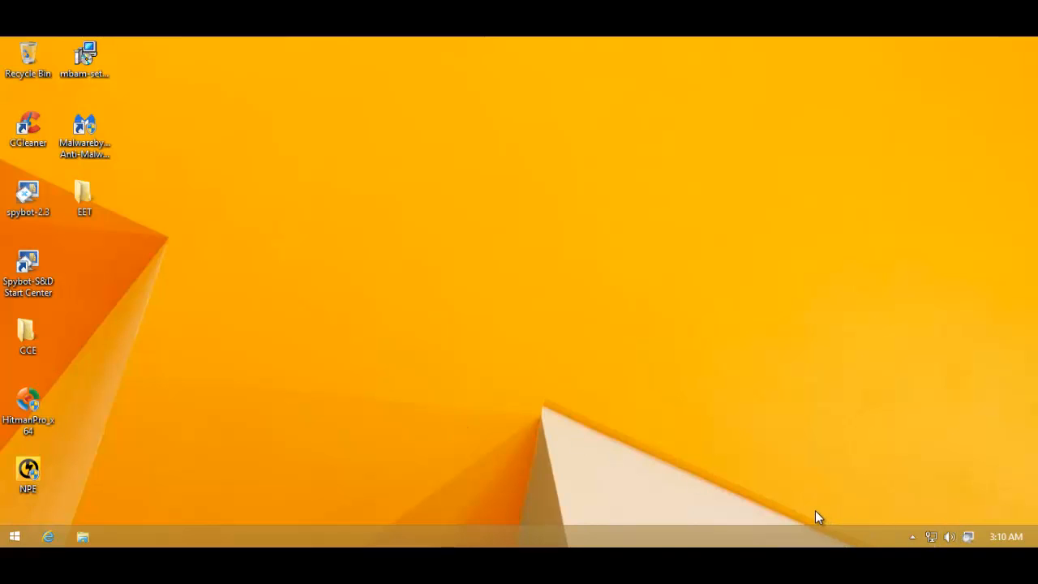
mouse_move(406, 496)
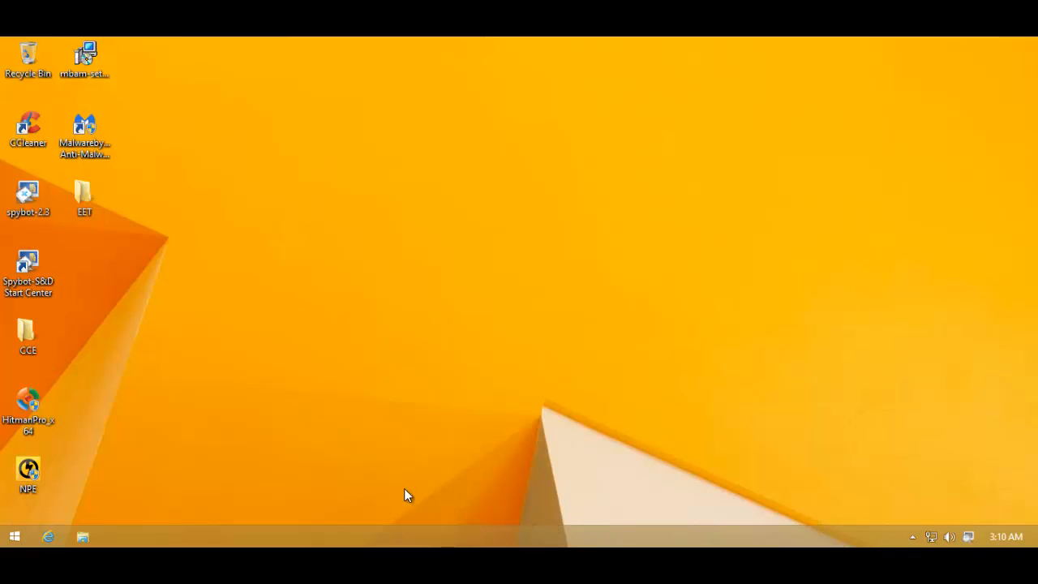
mouse_move(407, 494)
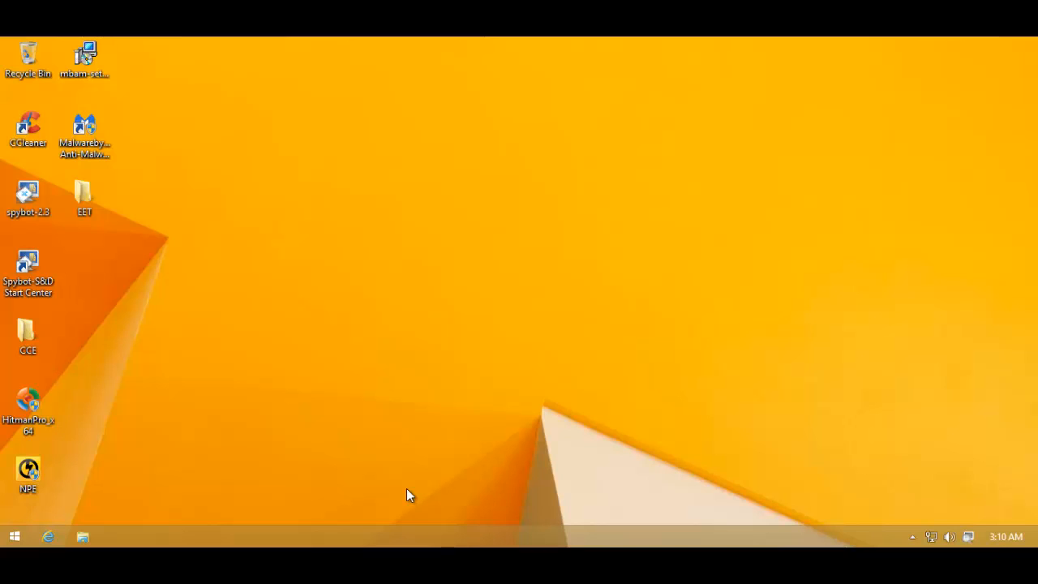
mouse_move(149, 371)
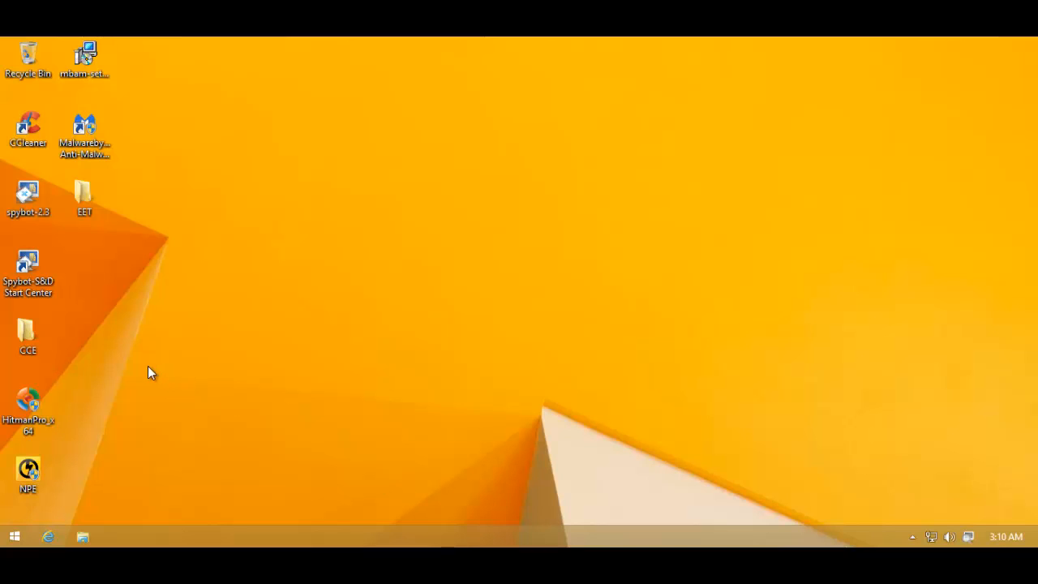
left_click(30, 474)
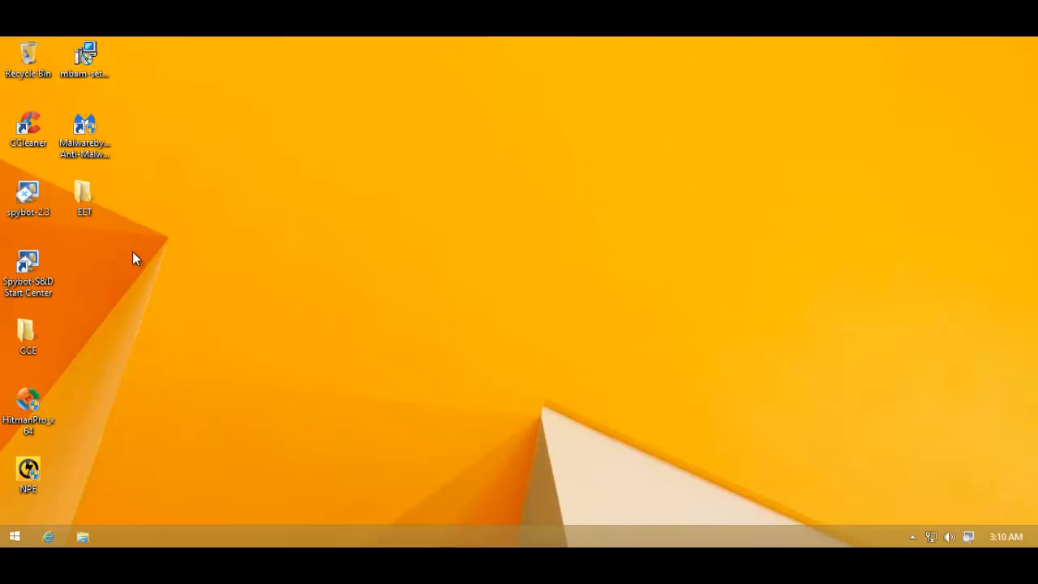
mouse_move(75, 343)
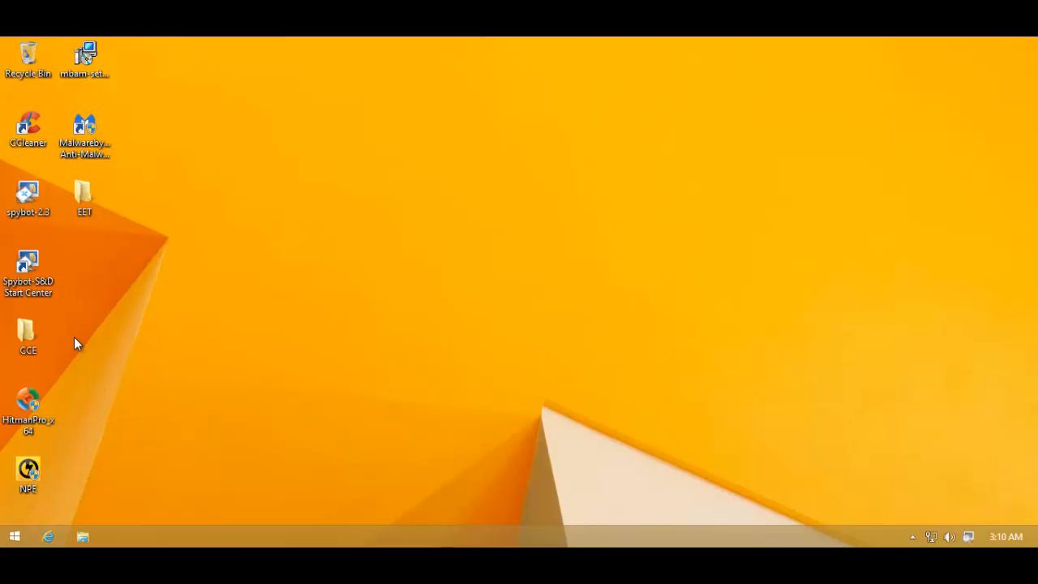
mouse_move(56, 336)
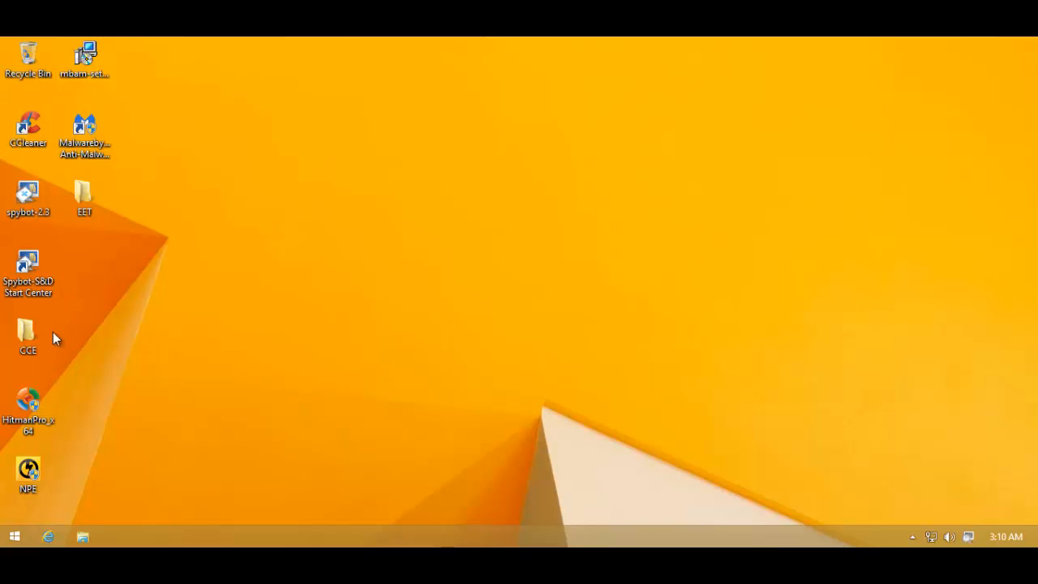
mouse_move(71, 399)
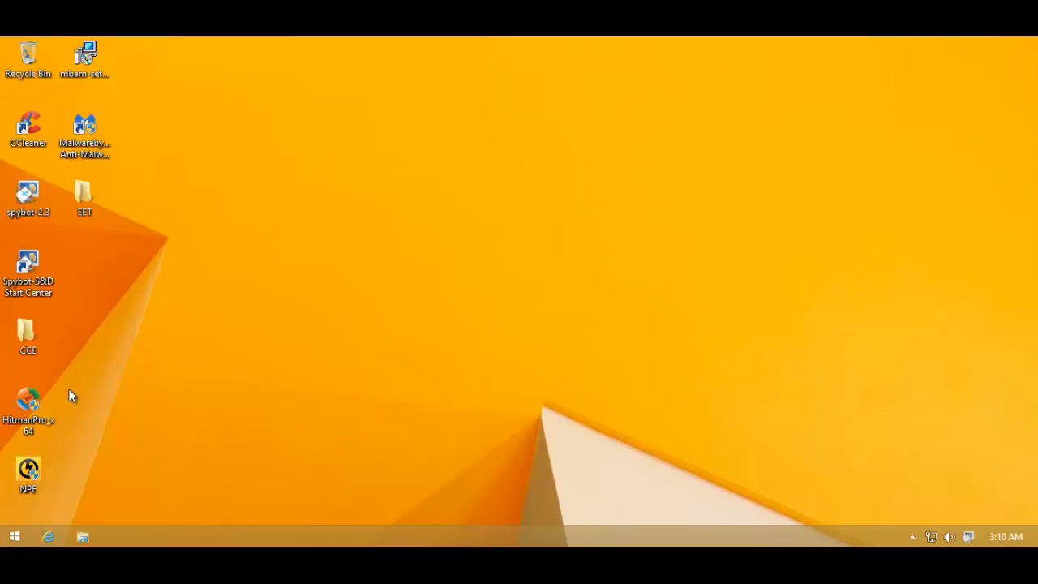
mouse_move(298, 489)
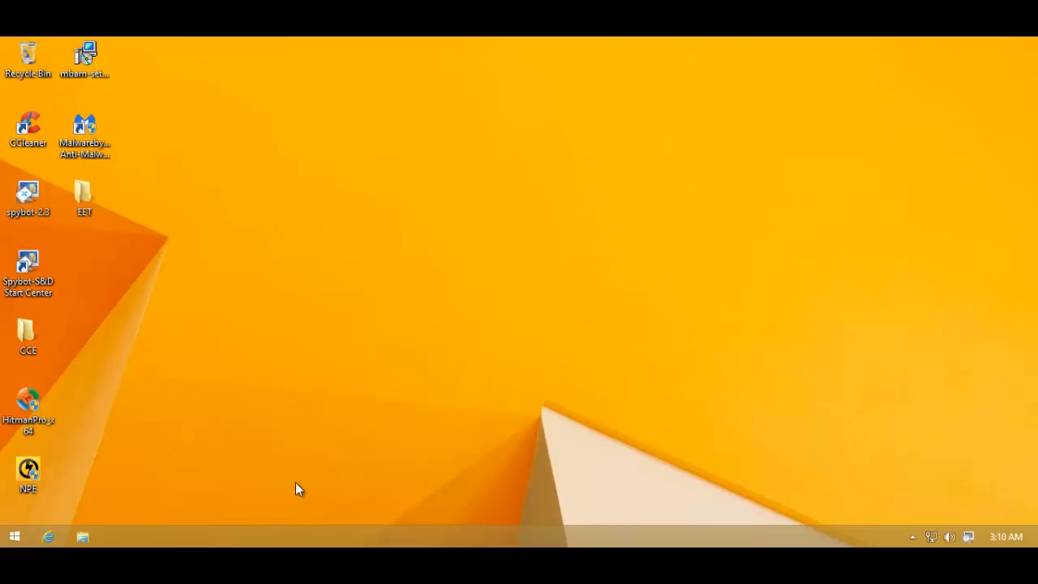
mouse_move(288, 470)
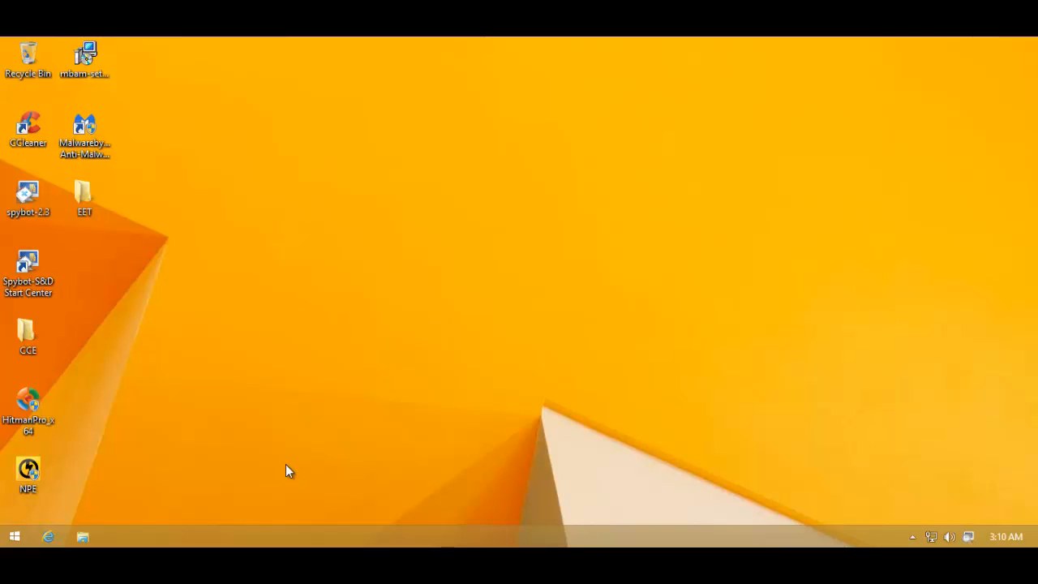
mouse_move(286, 480)
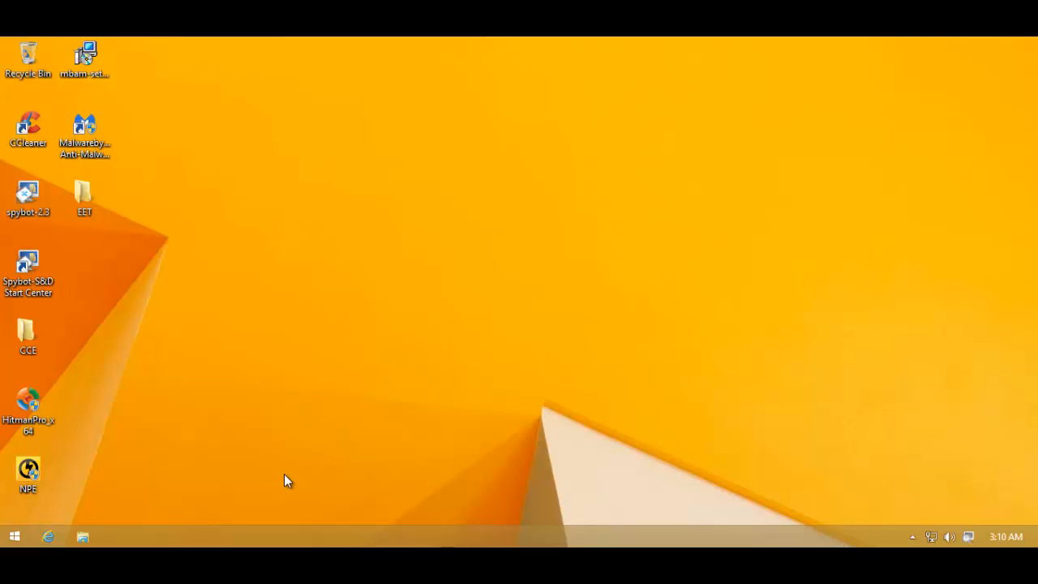